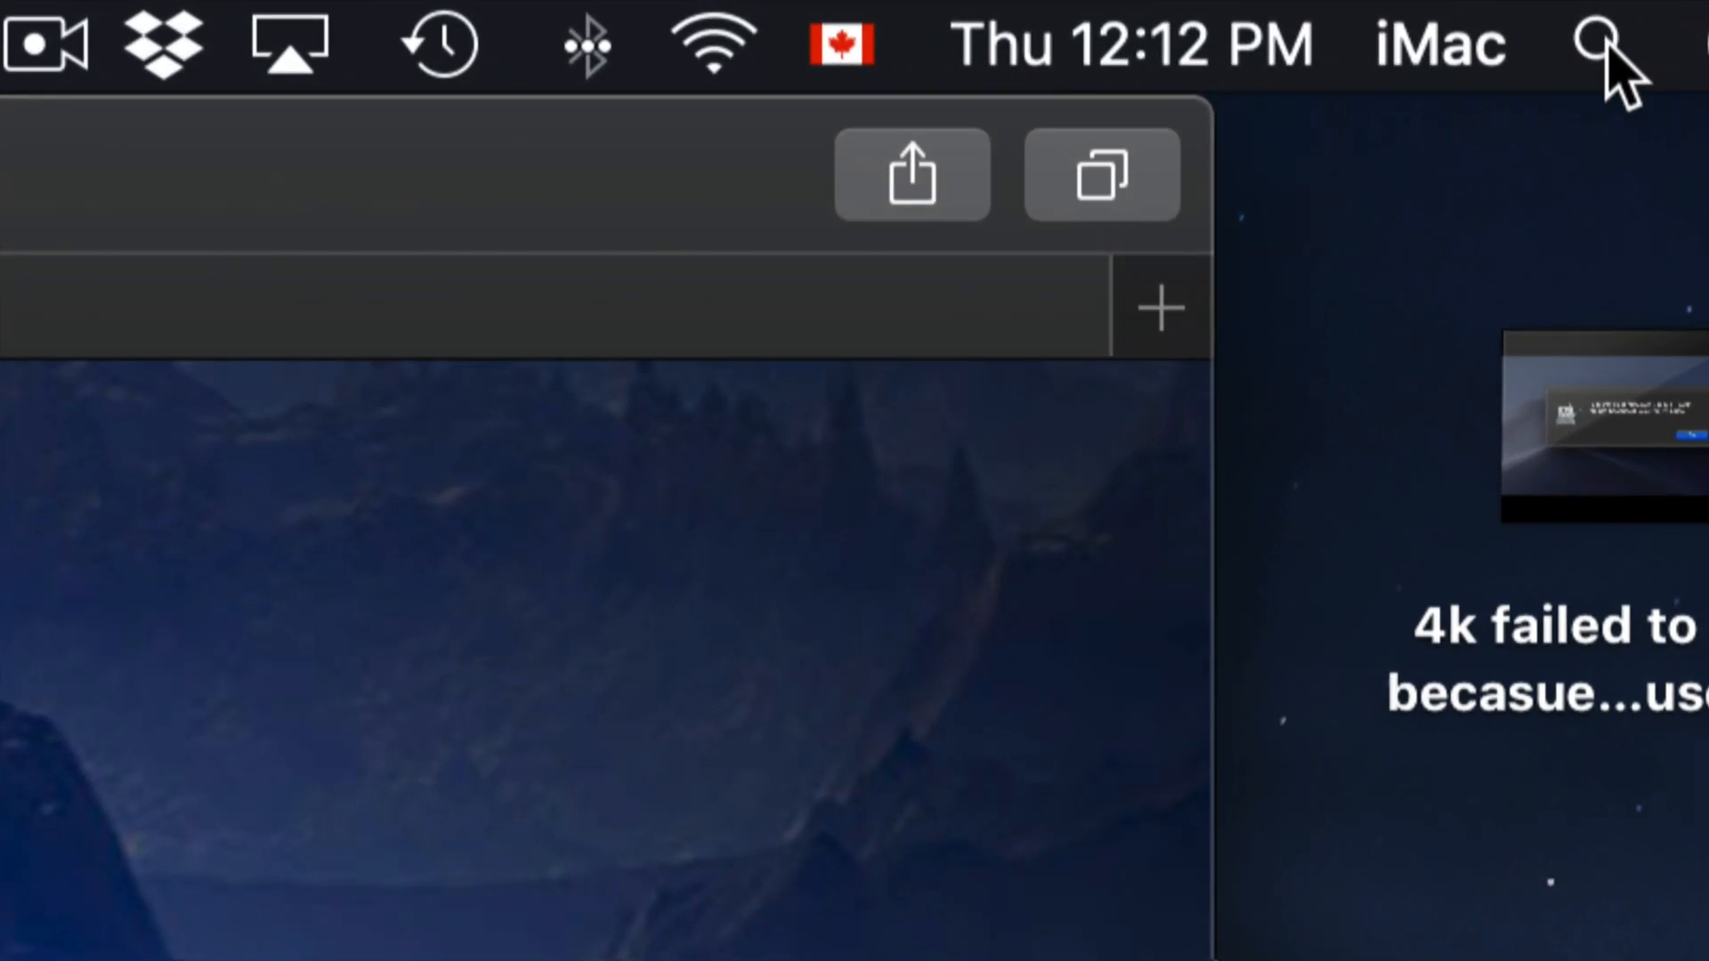
- Launch Disk Utility from a Spotlight search for "disk utility"
{"action": "left_click", "coordinate": [1591, 43]}
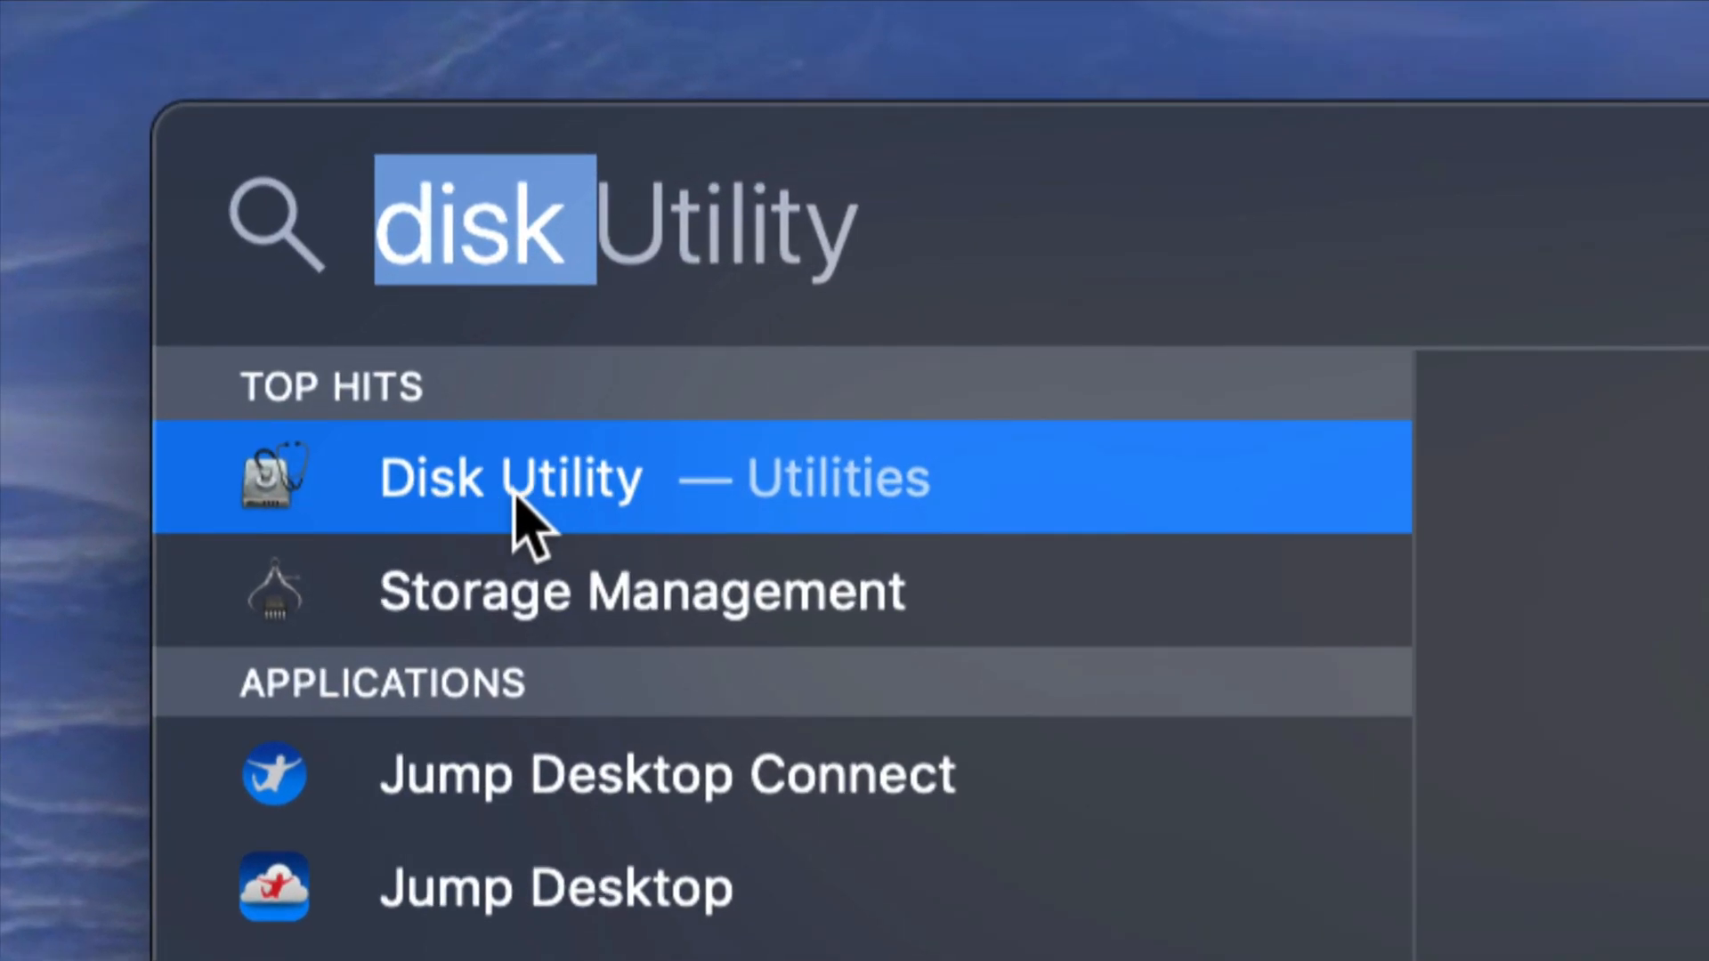
{"action": "left_click", "coordinate": [511, 479]}
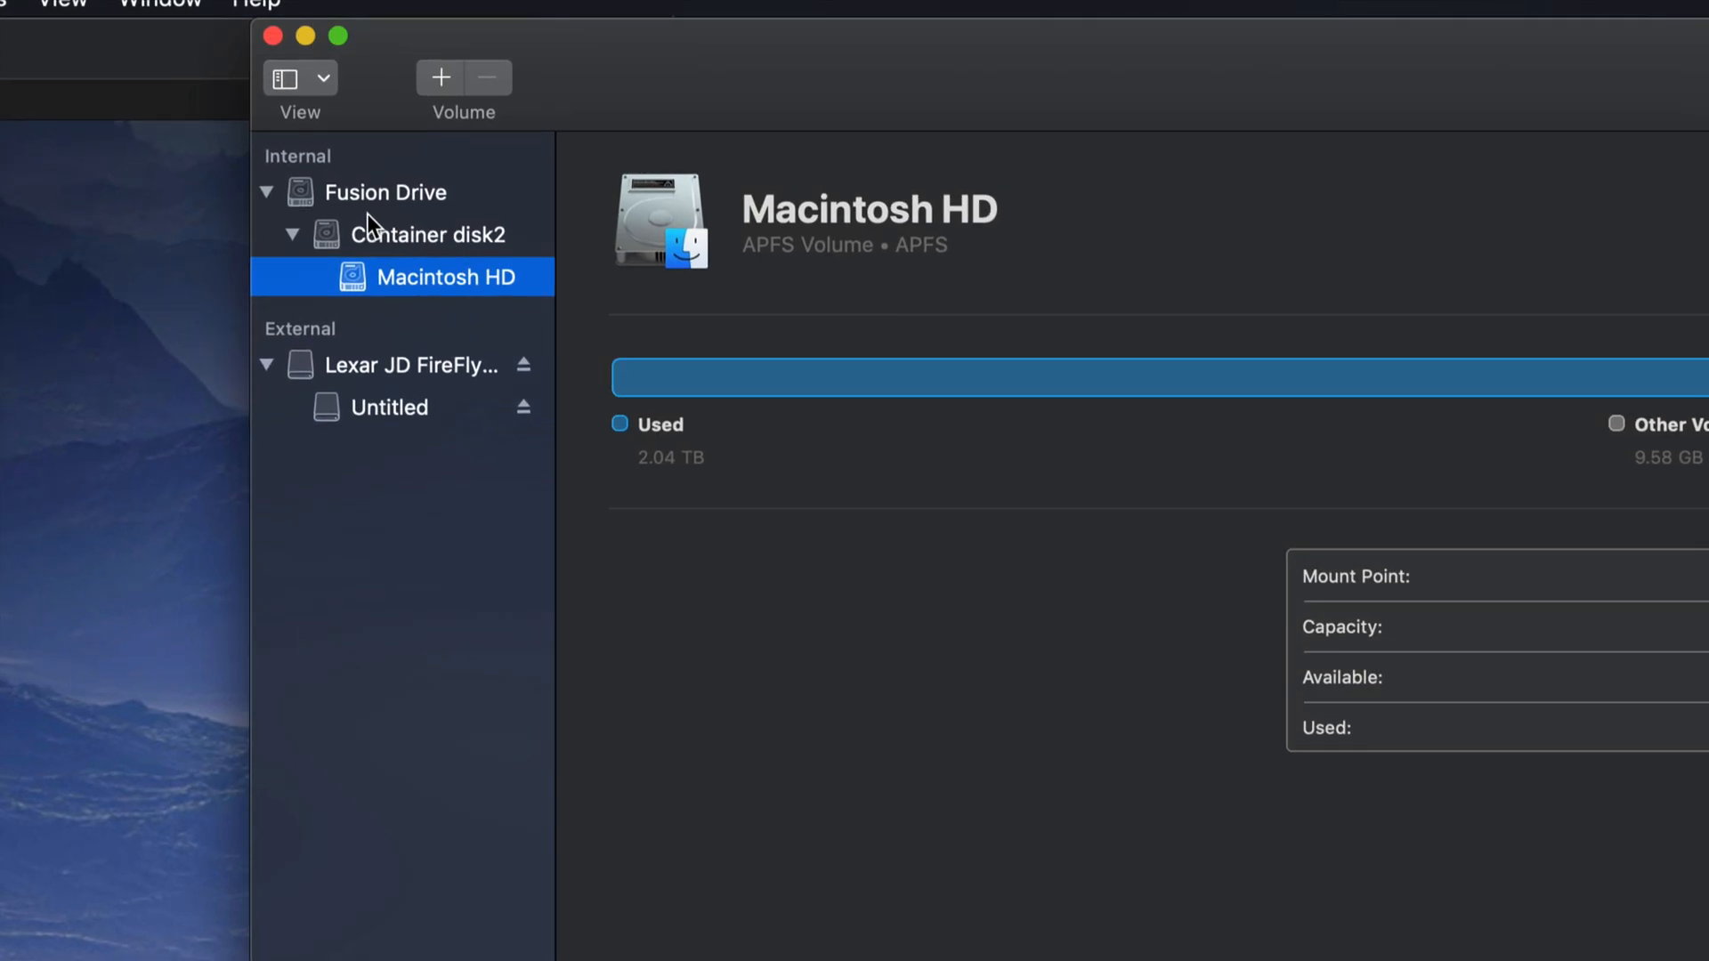
- Select the Lexar JD FireFly disk and its 15.7 GB Untitled volume to view their details
{"action": "left_click", "coordinate": [265, 192]}
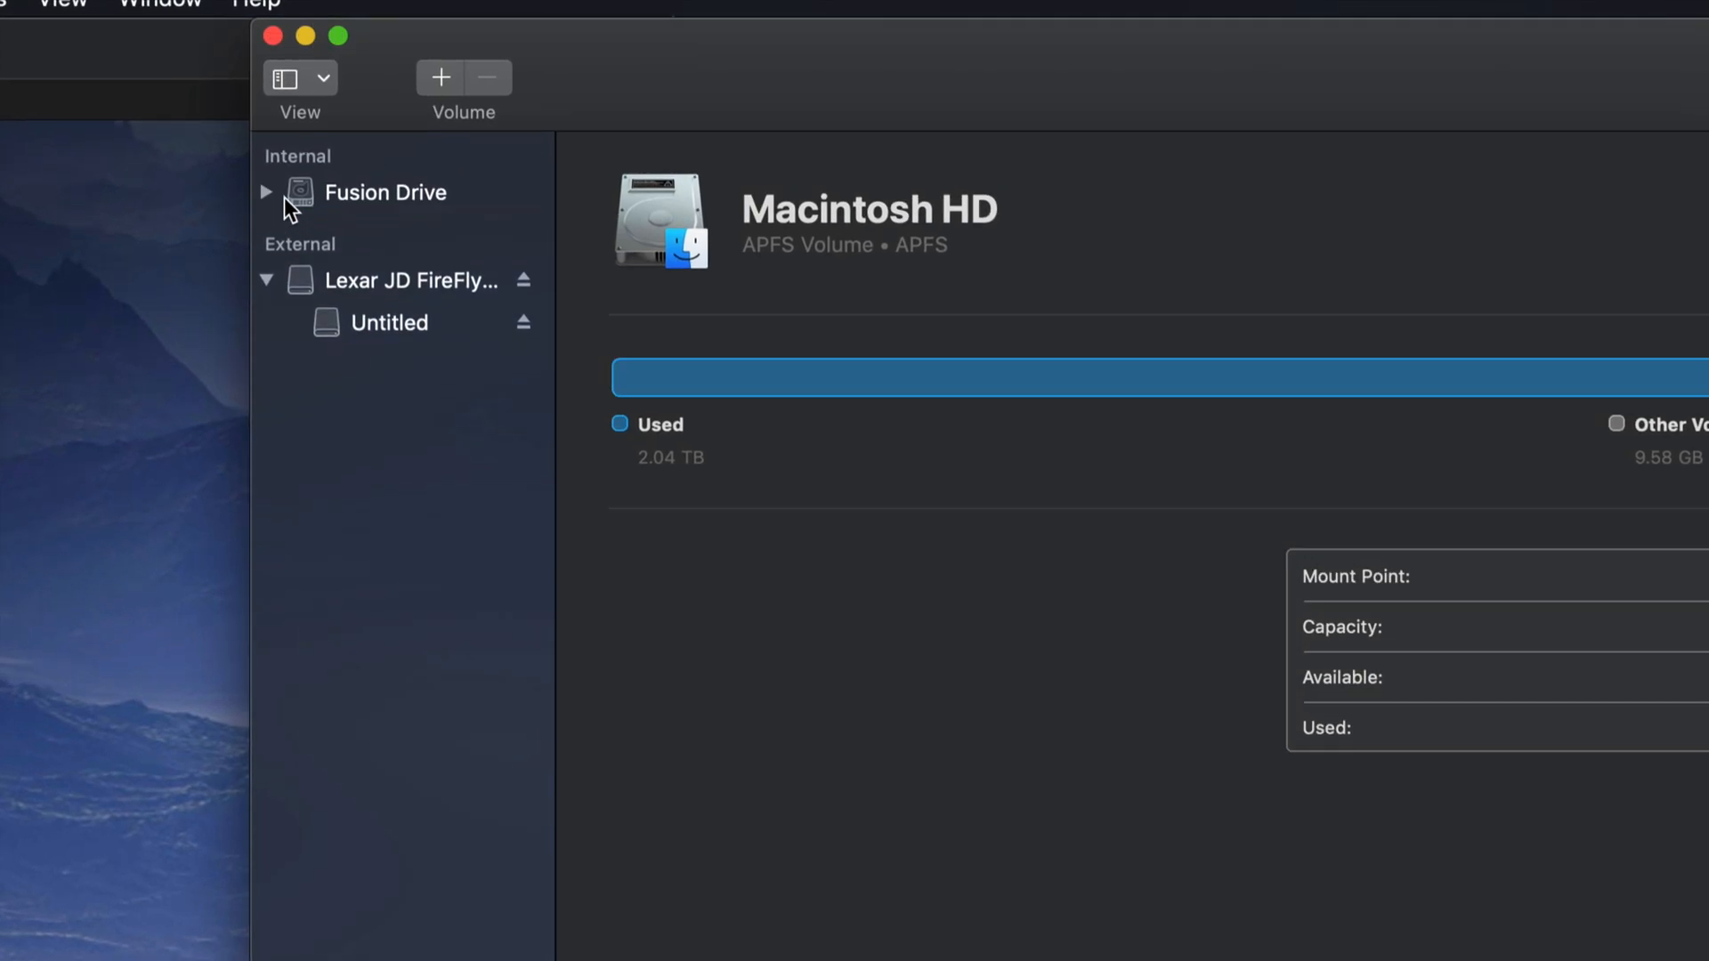
{"action": "left_click", "coordinate": [265, 279]}
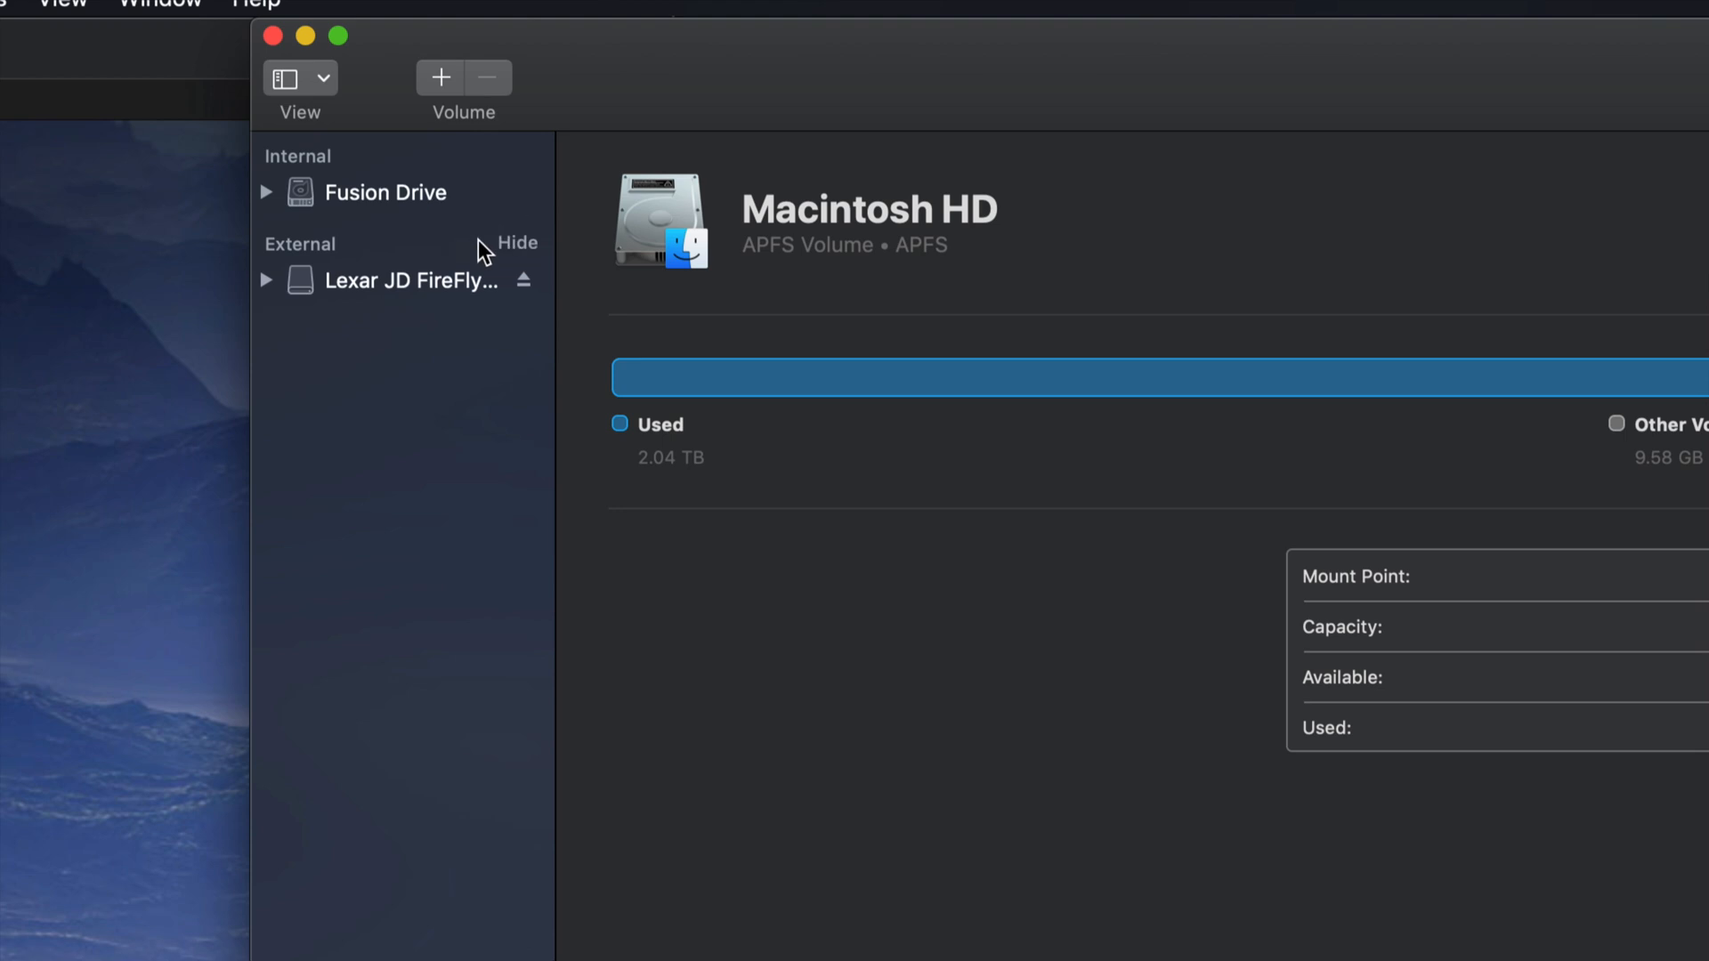
{"action": "mouse_move", "coordinate": [390, 215]}
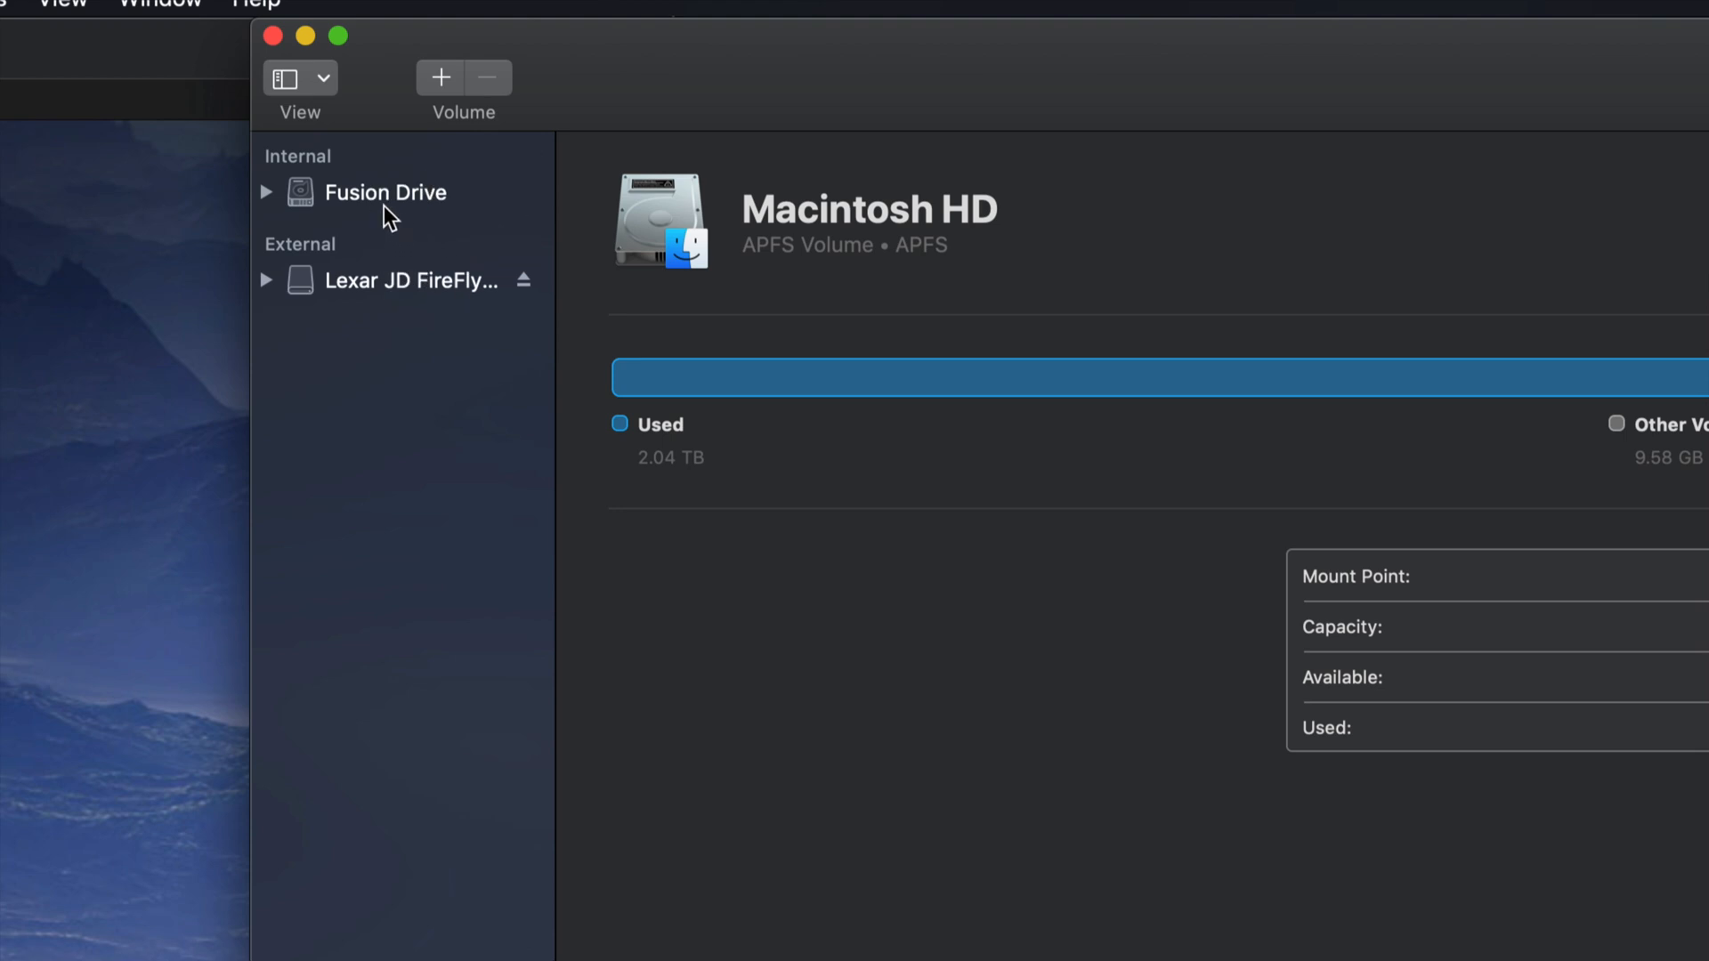
{"action": "mouse_move", "coordinate": [337, 182]}
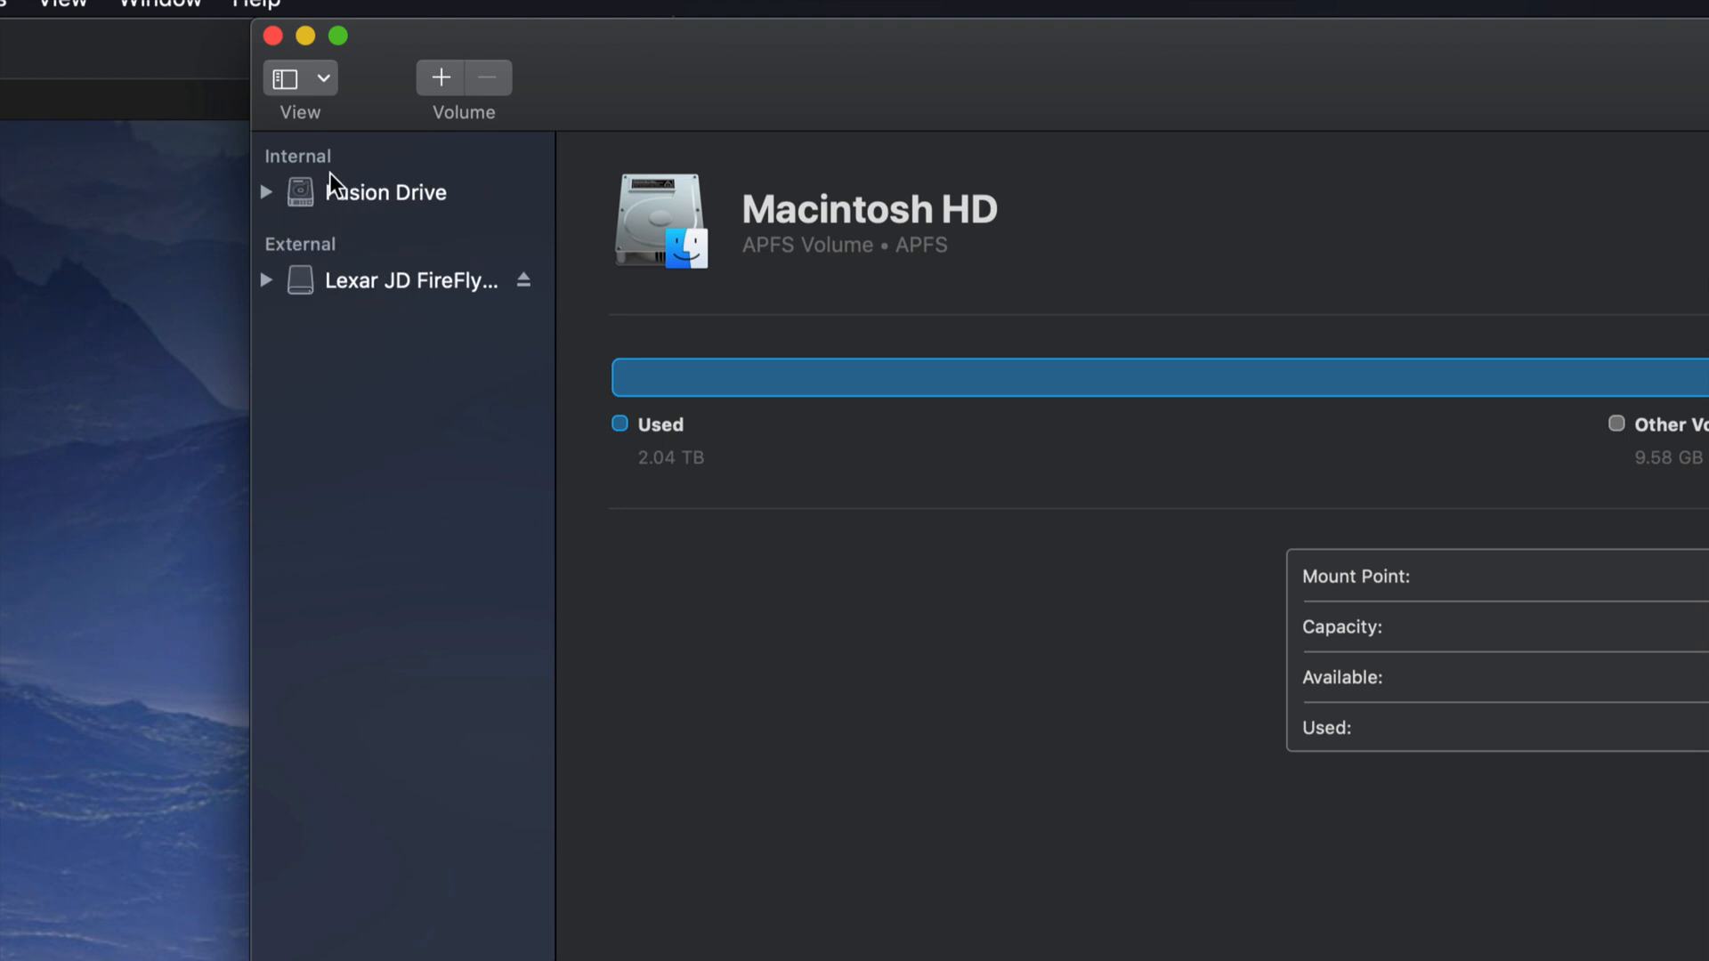
{"action": "mouse_move", "coordinate": [395, 291]}
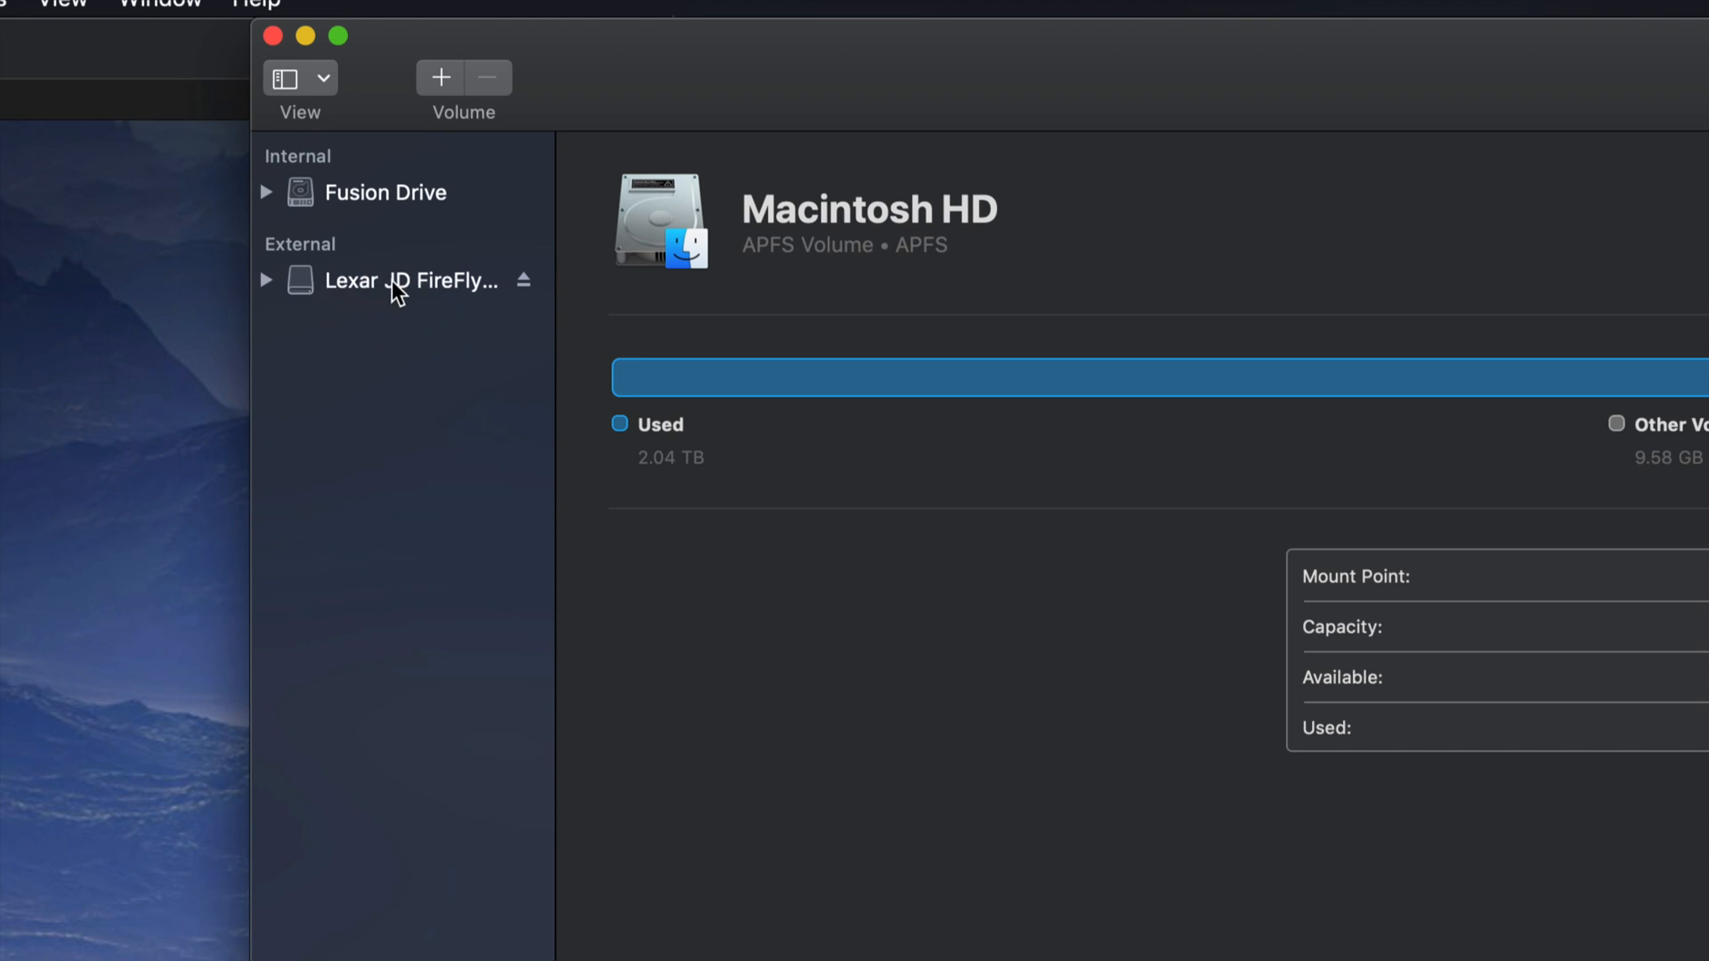
{"action": "left_click", "coordinate": [410, 280]}
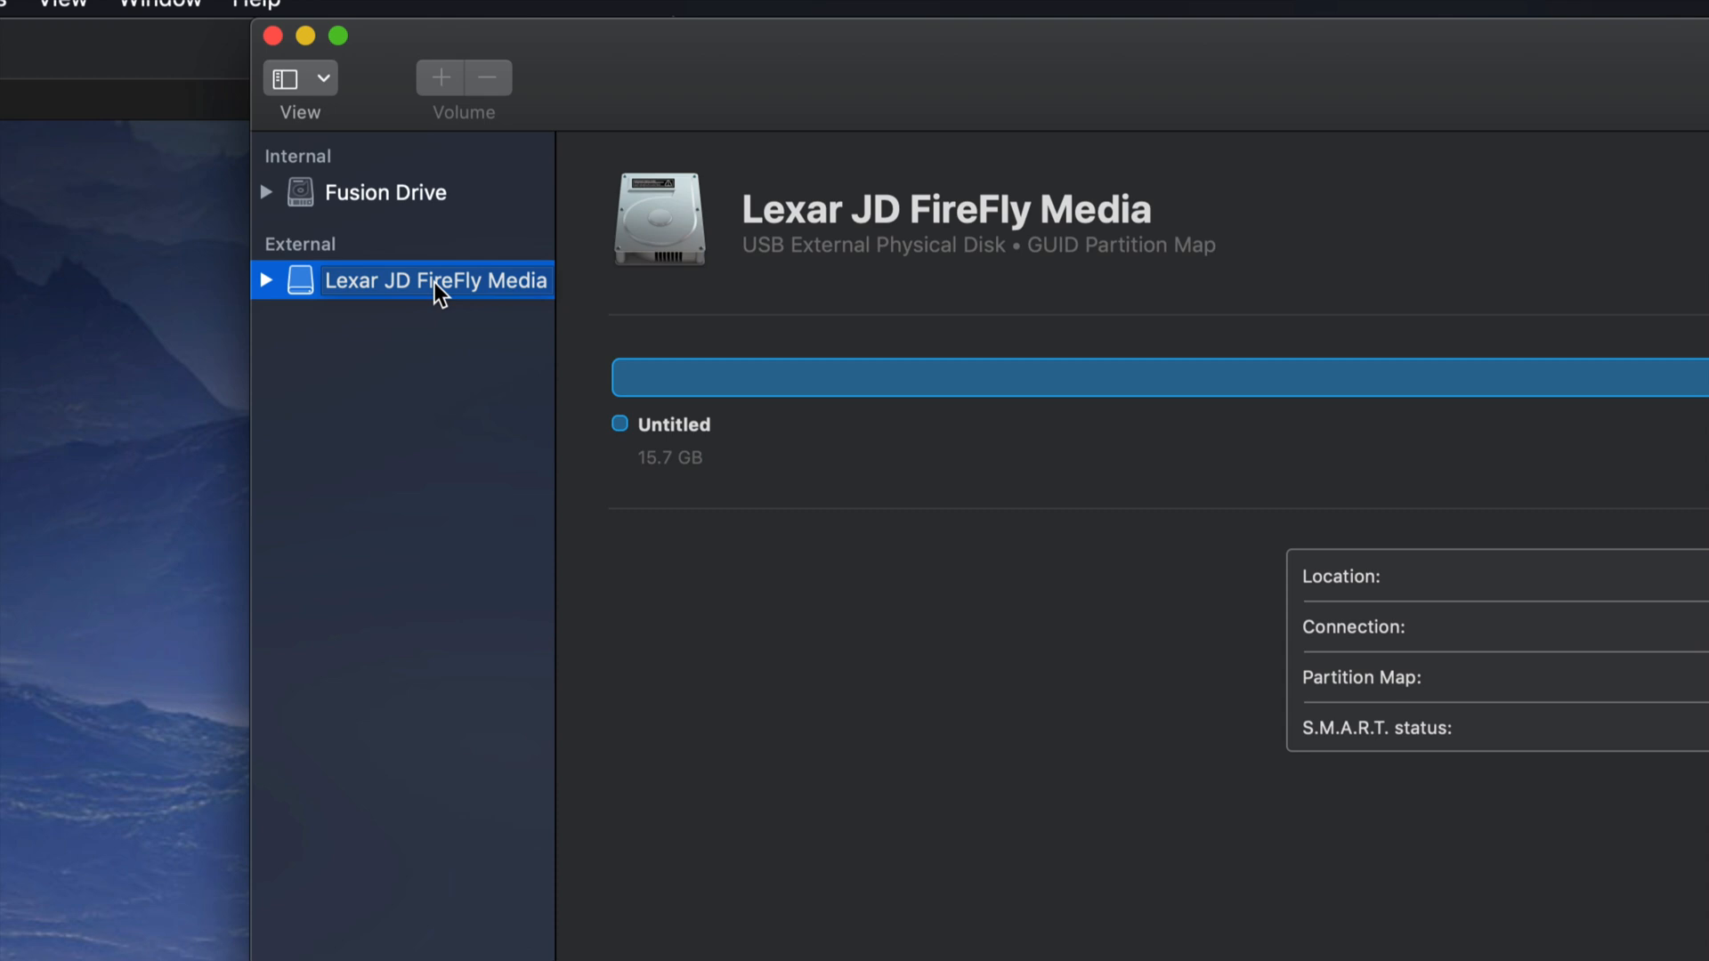
{"action": "left_click", "coordinate": [265, 279]}
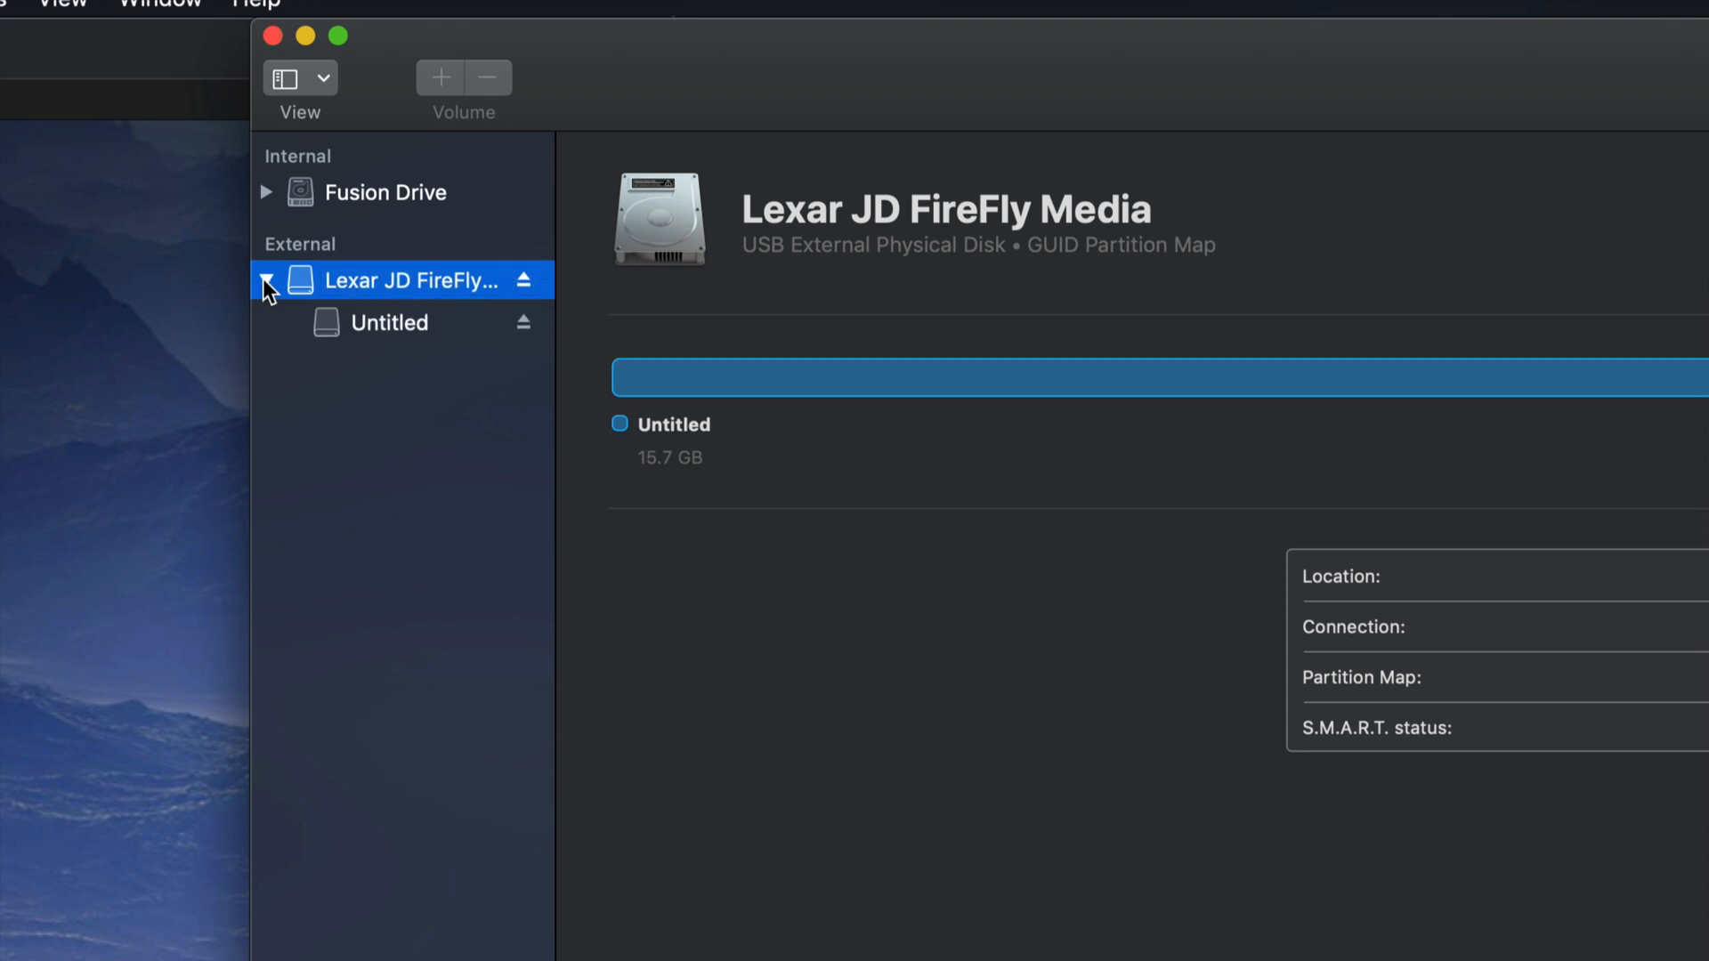
{"action": "left_click", "coordinate": [390, 323]}
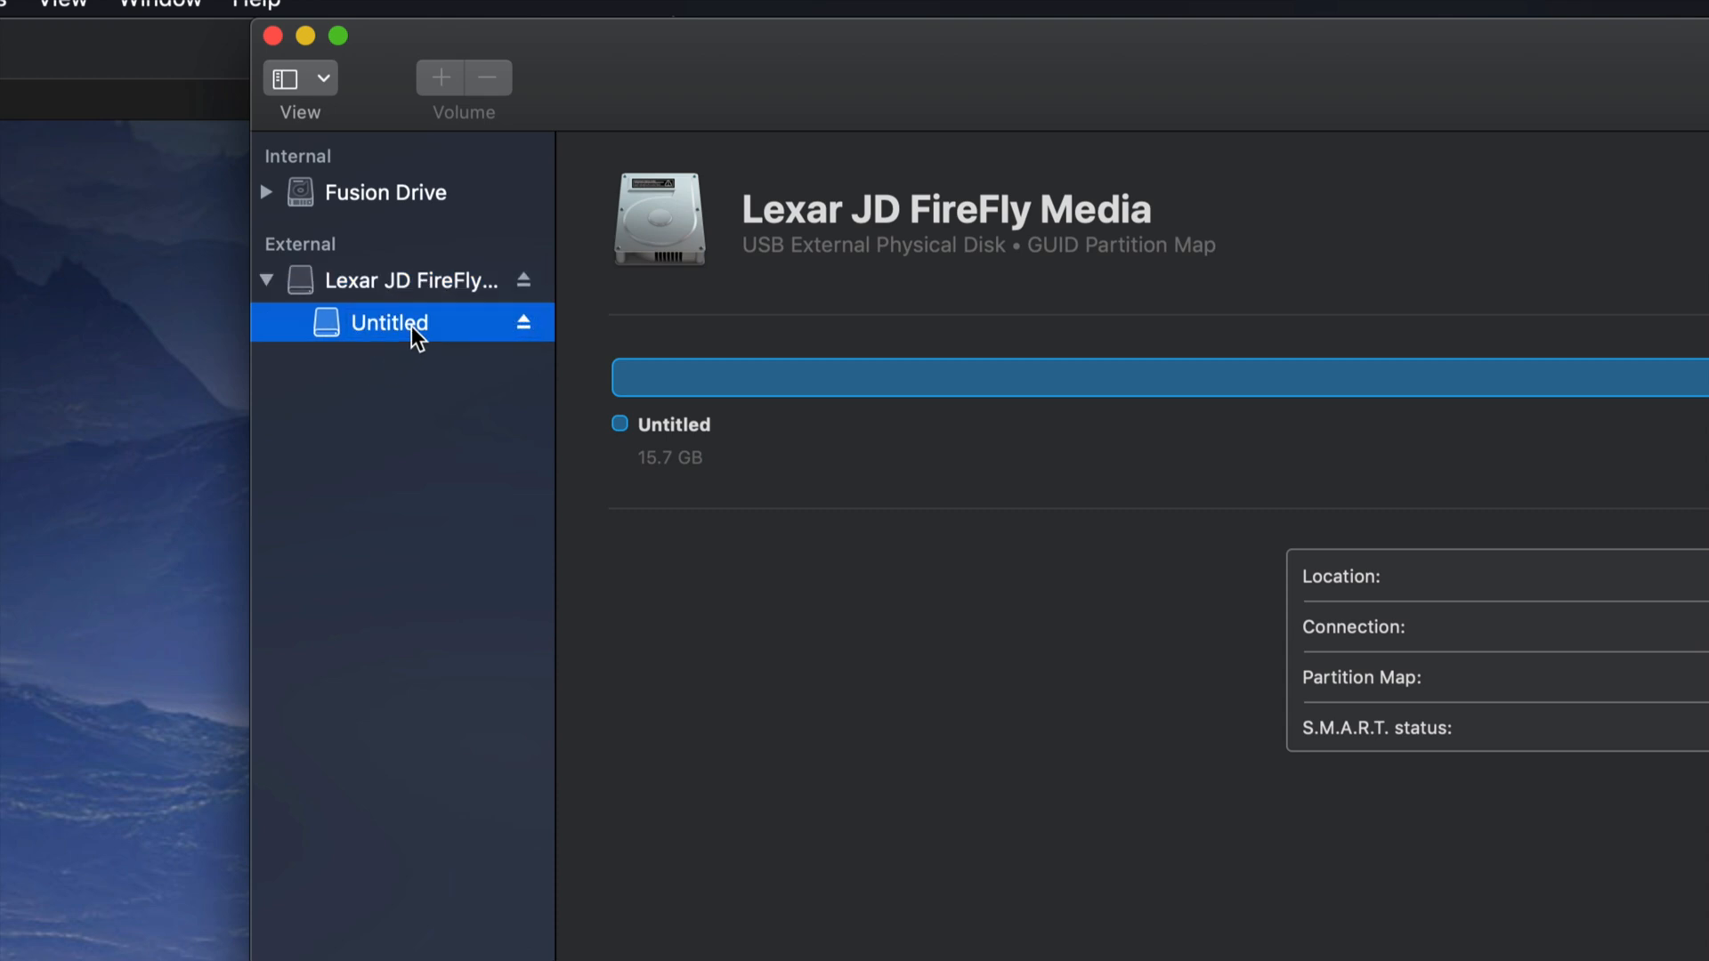
{"action": "mouse_move", "coordinate": [429, 328]}
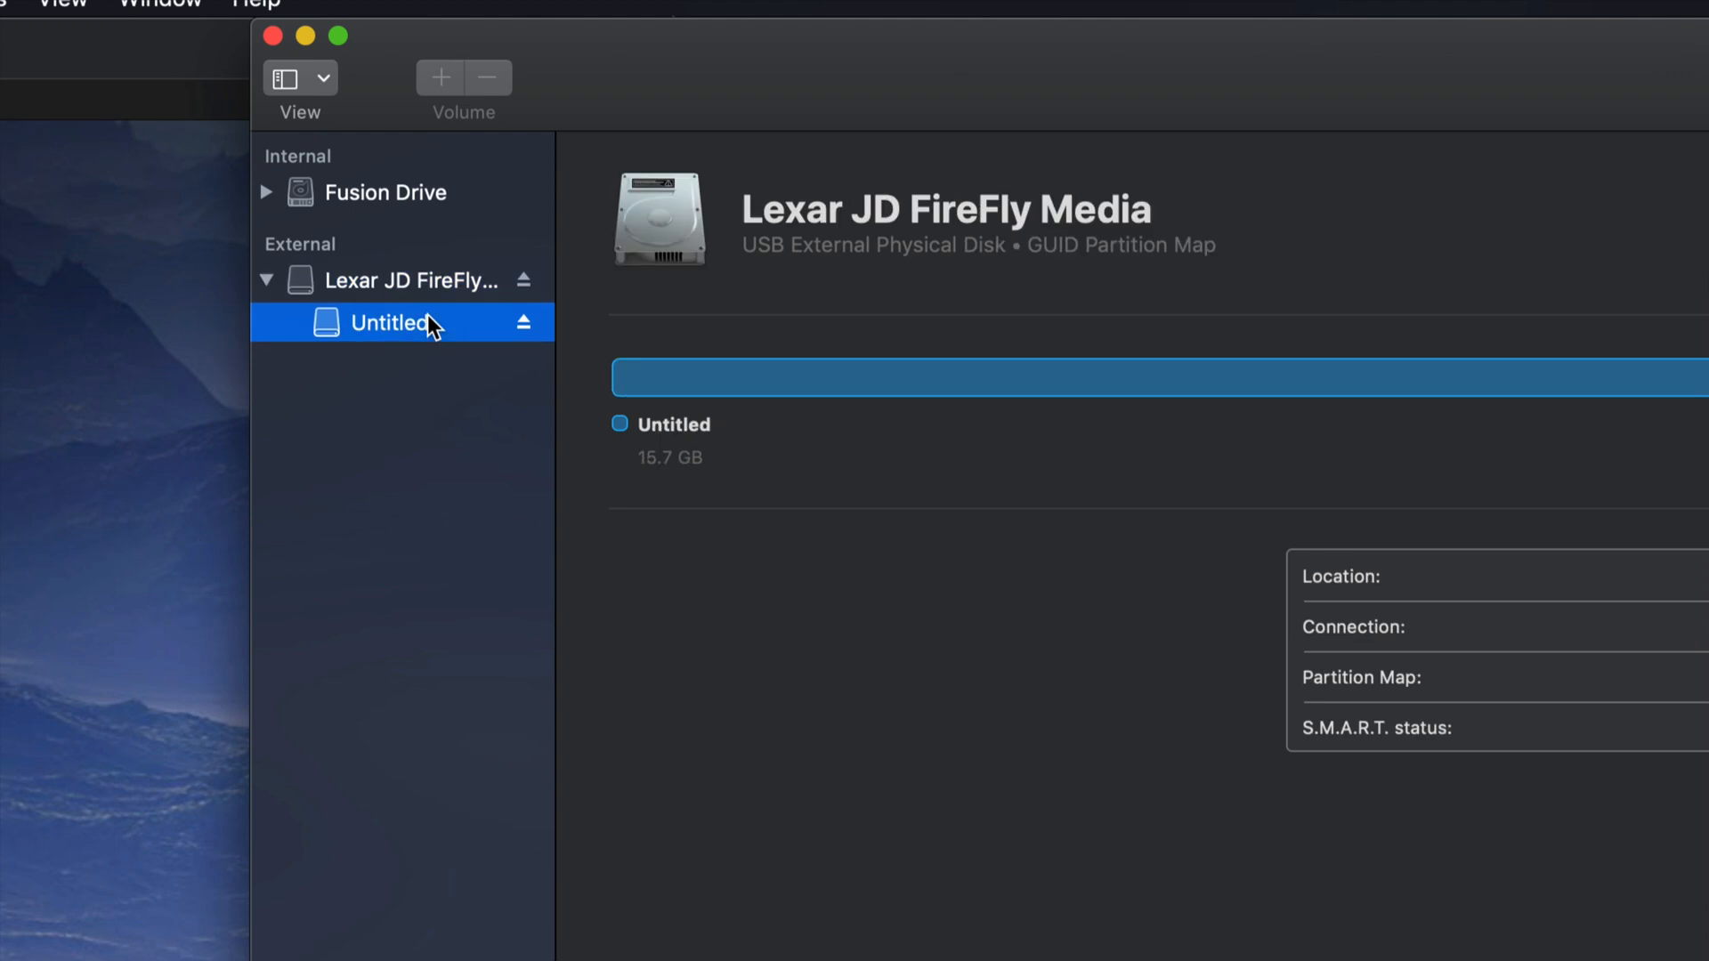
{"action": "left_click", "coordinate": [391, 322]}
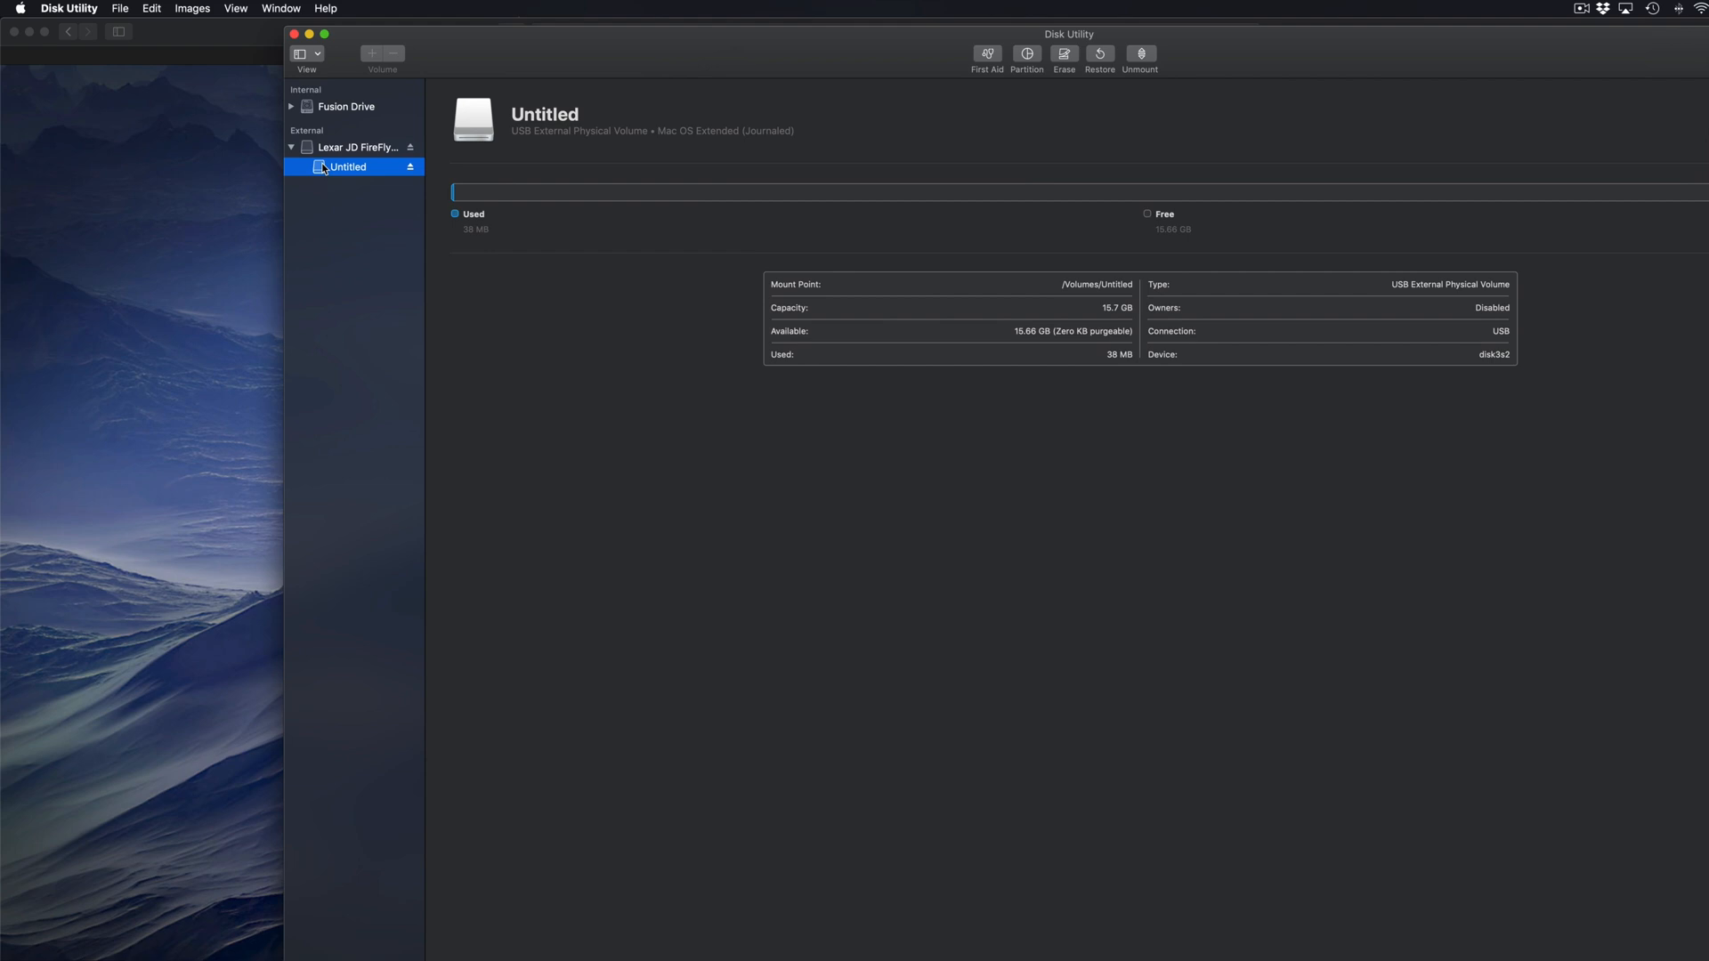
{"action": "left_click", "coordinate": [360, 148]}
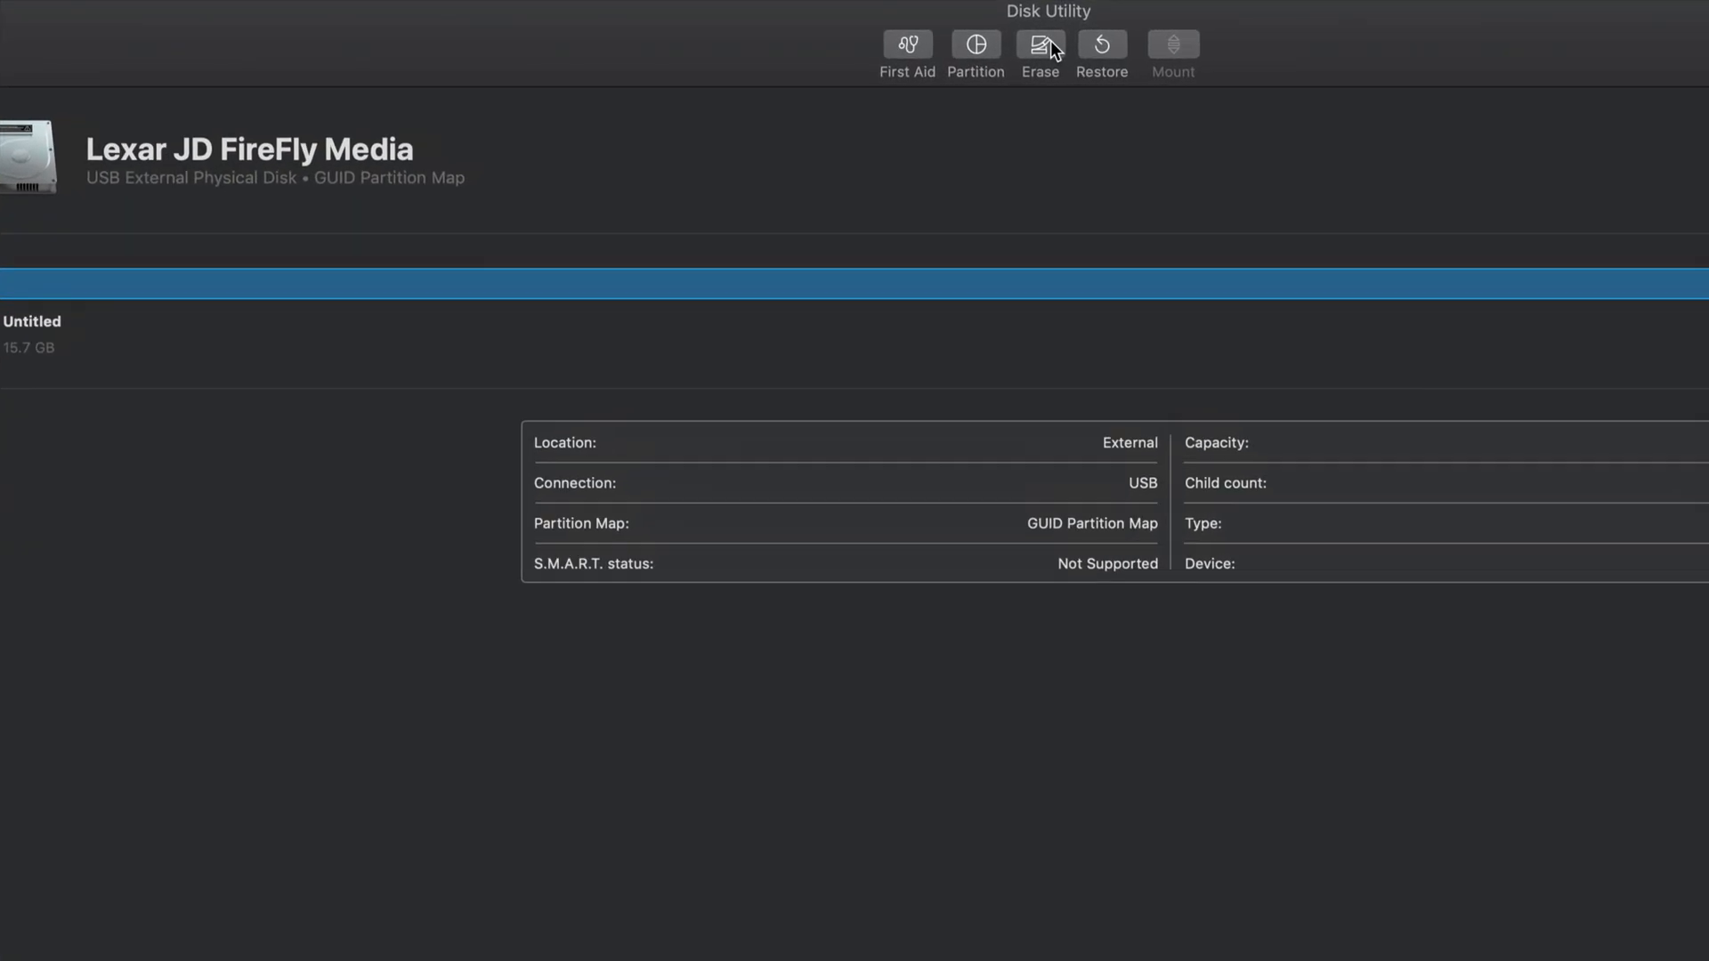
- Erase the Lexar disk as ExFAT with a Master Boot Record scheme
{"action": "left_click", "coordinate": [1038, 43]}
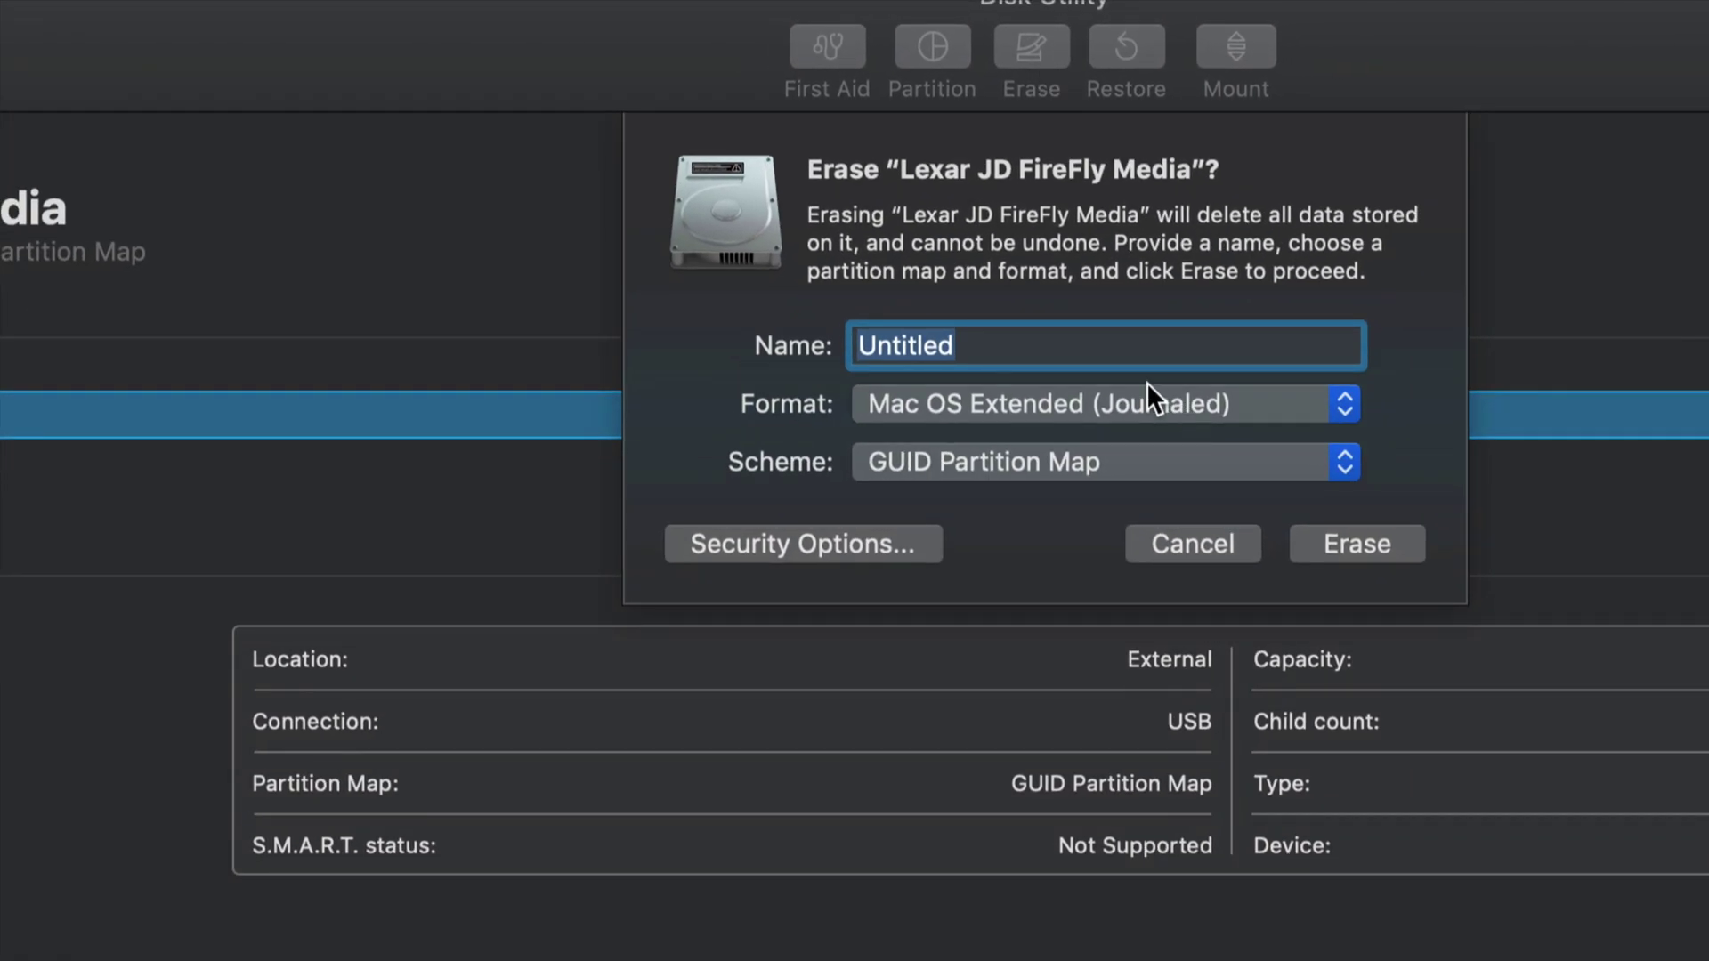
{"action": "mouse_move", "coordinate": [1247, 422]}
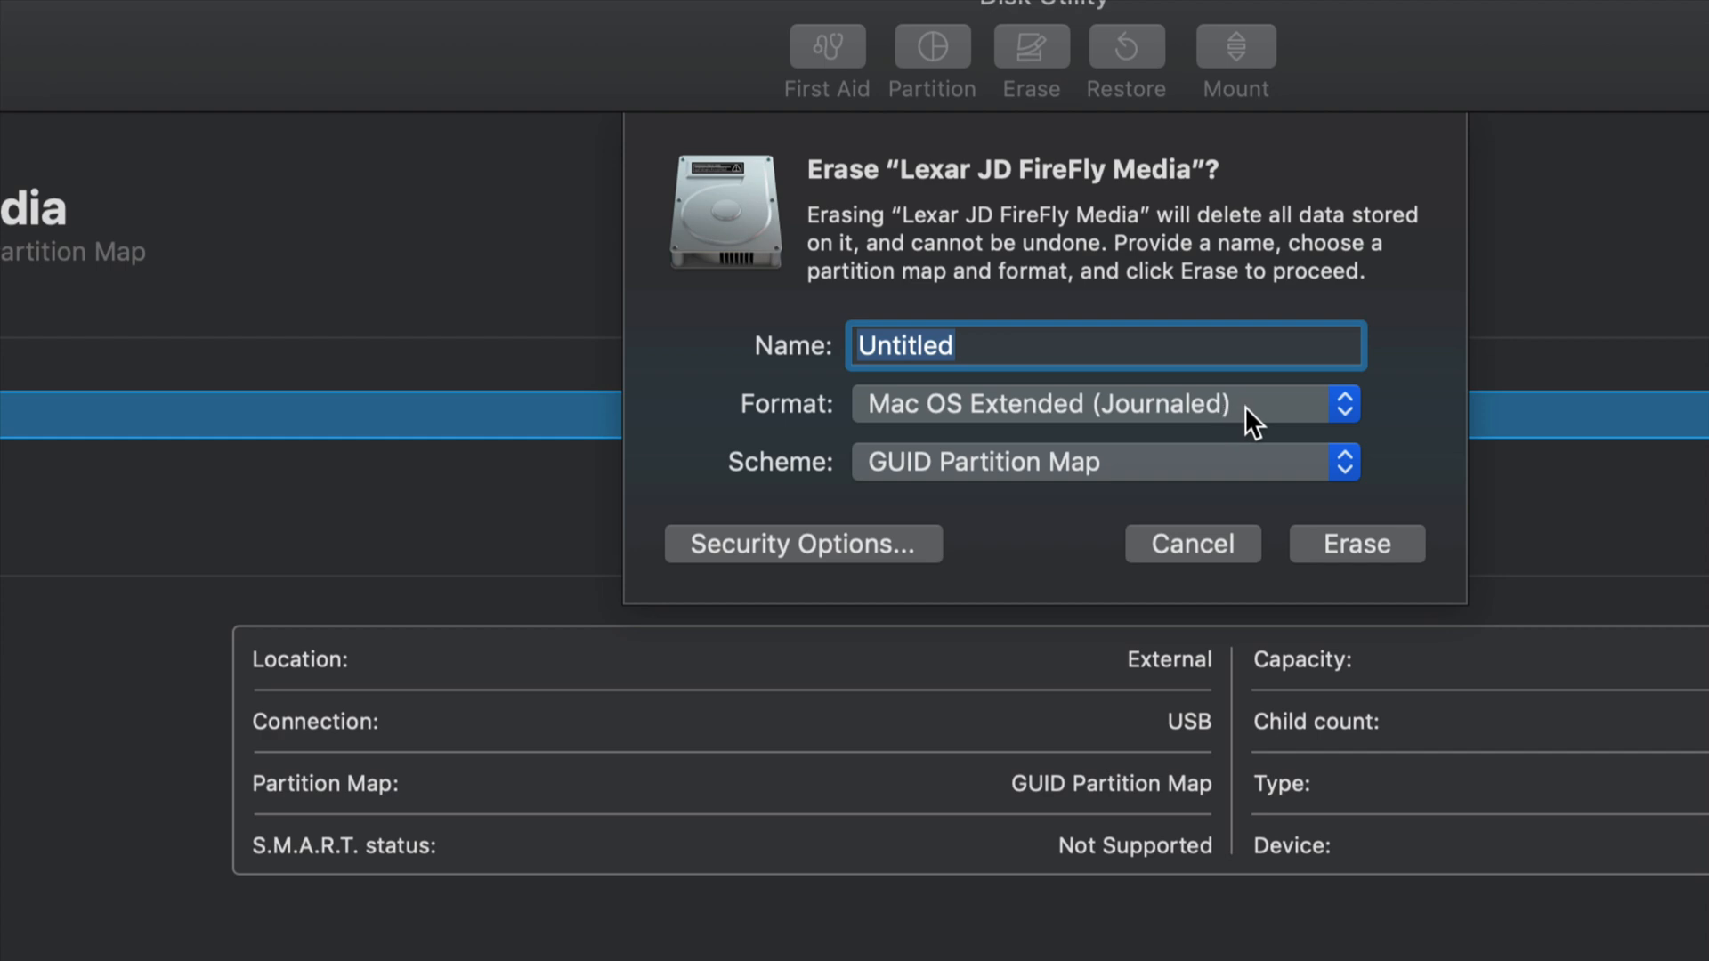
{"action": "mouse_move", "coordinate": [1343, 410]}
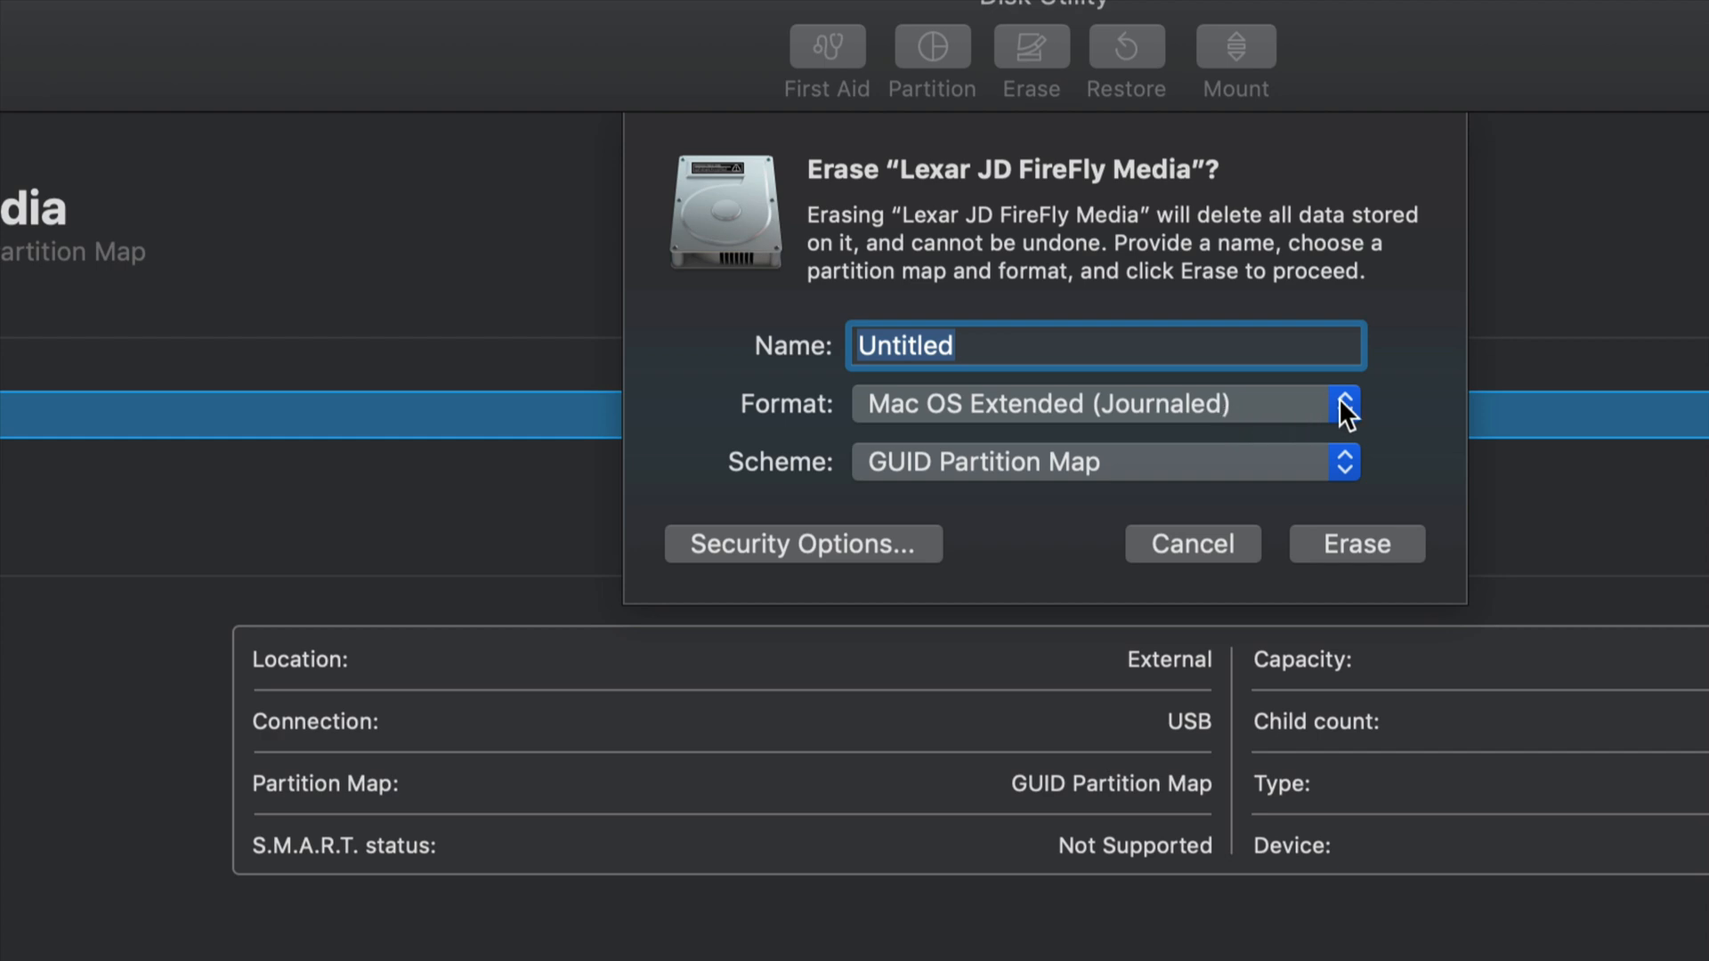
{"action": "left_click", "coordinate": [1342, 404]}
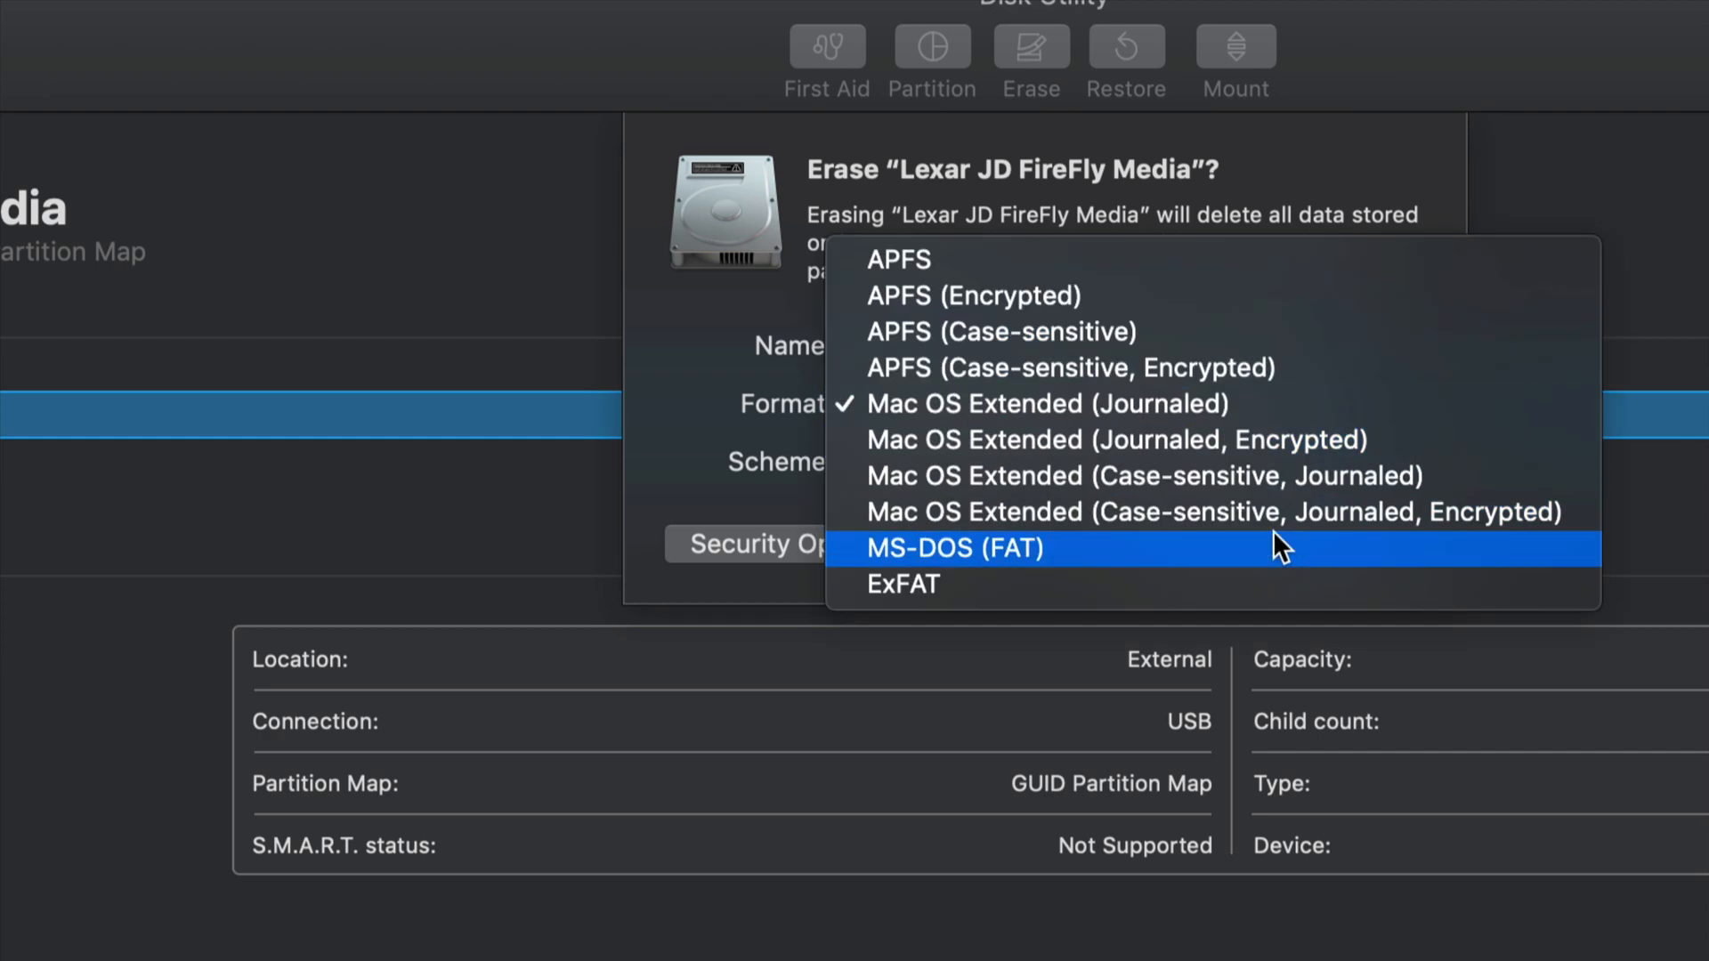
{"action": "left_click", "coordinate": [902, 584]}
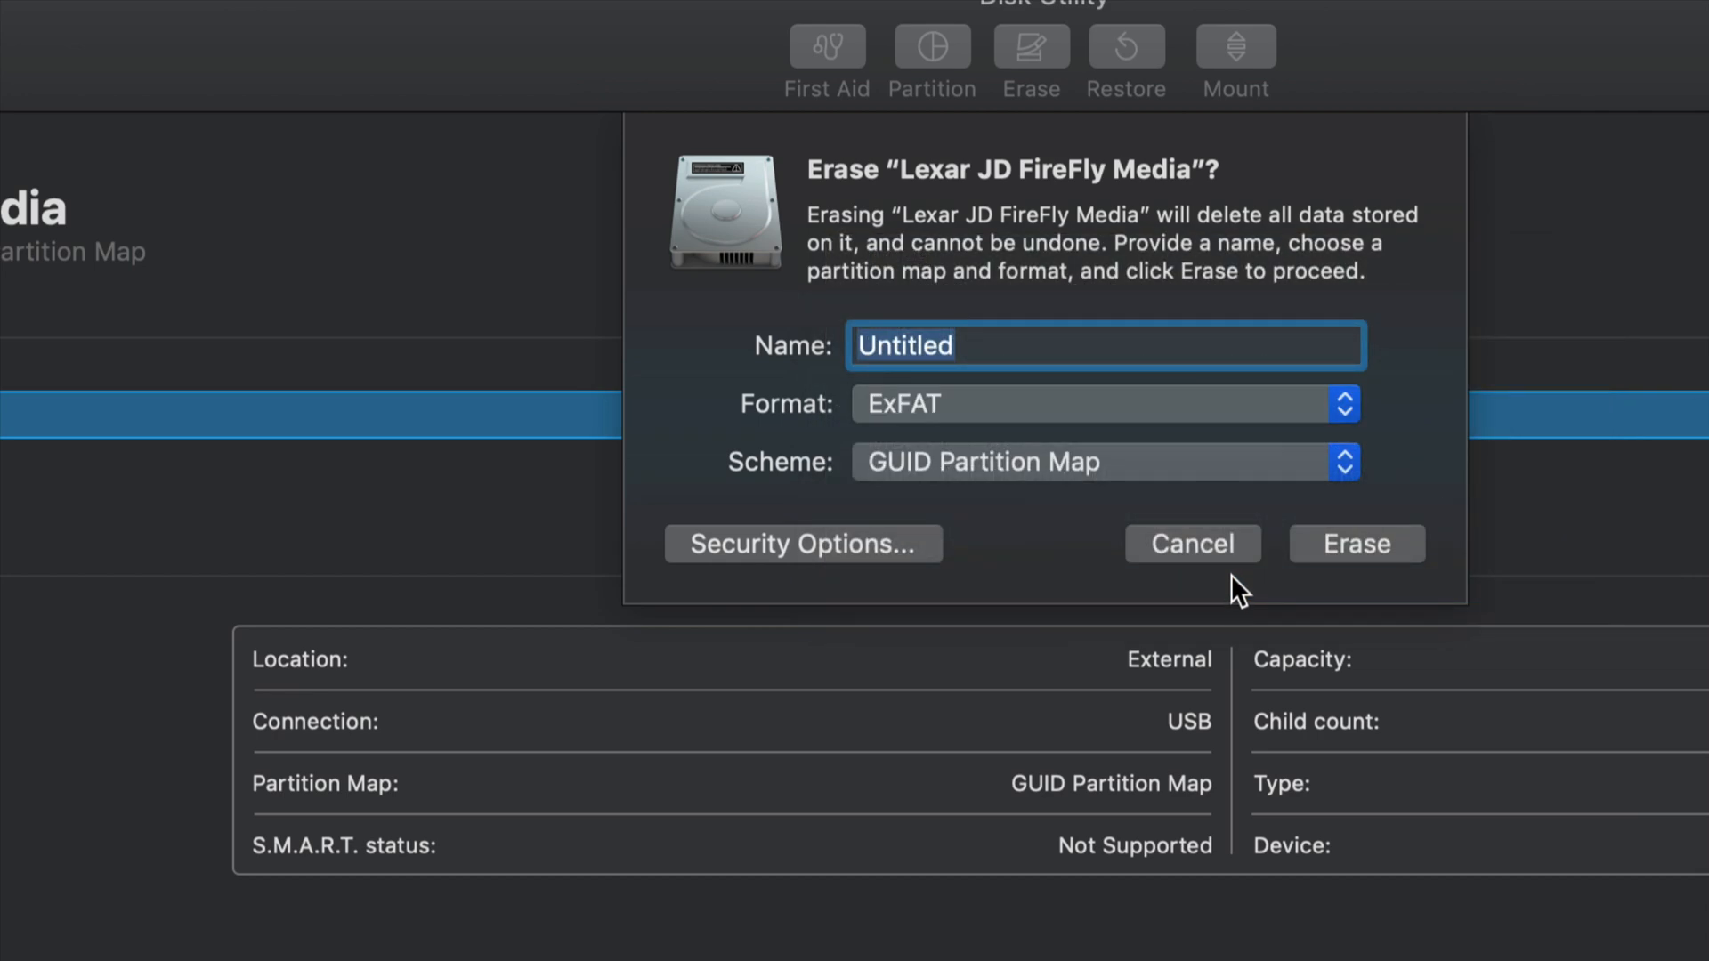
{"action": "mouse_move", "coordinate": [940, 492]}
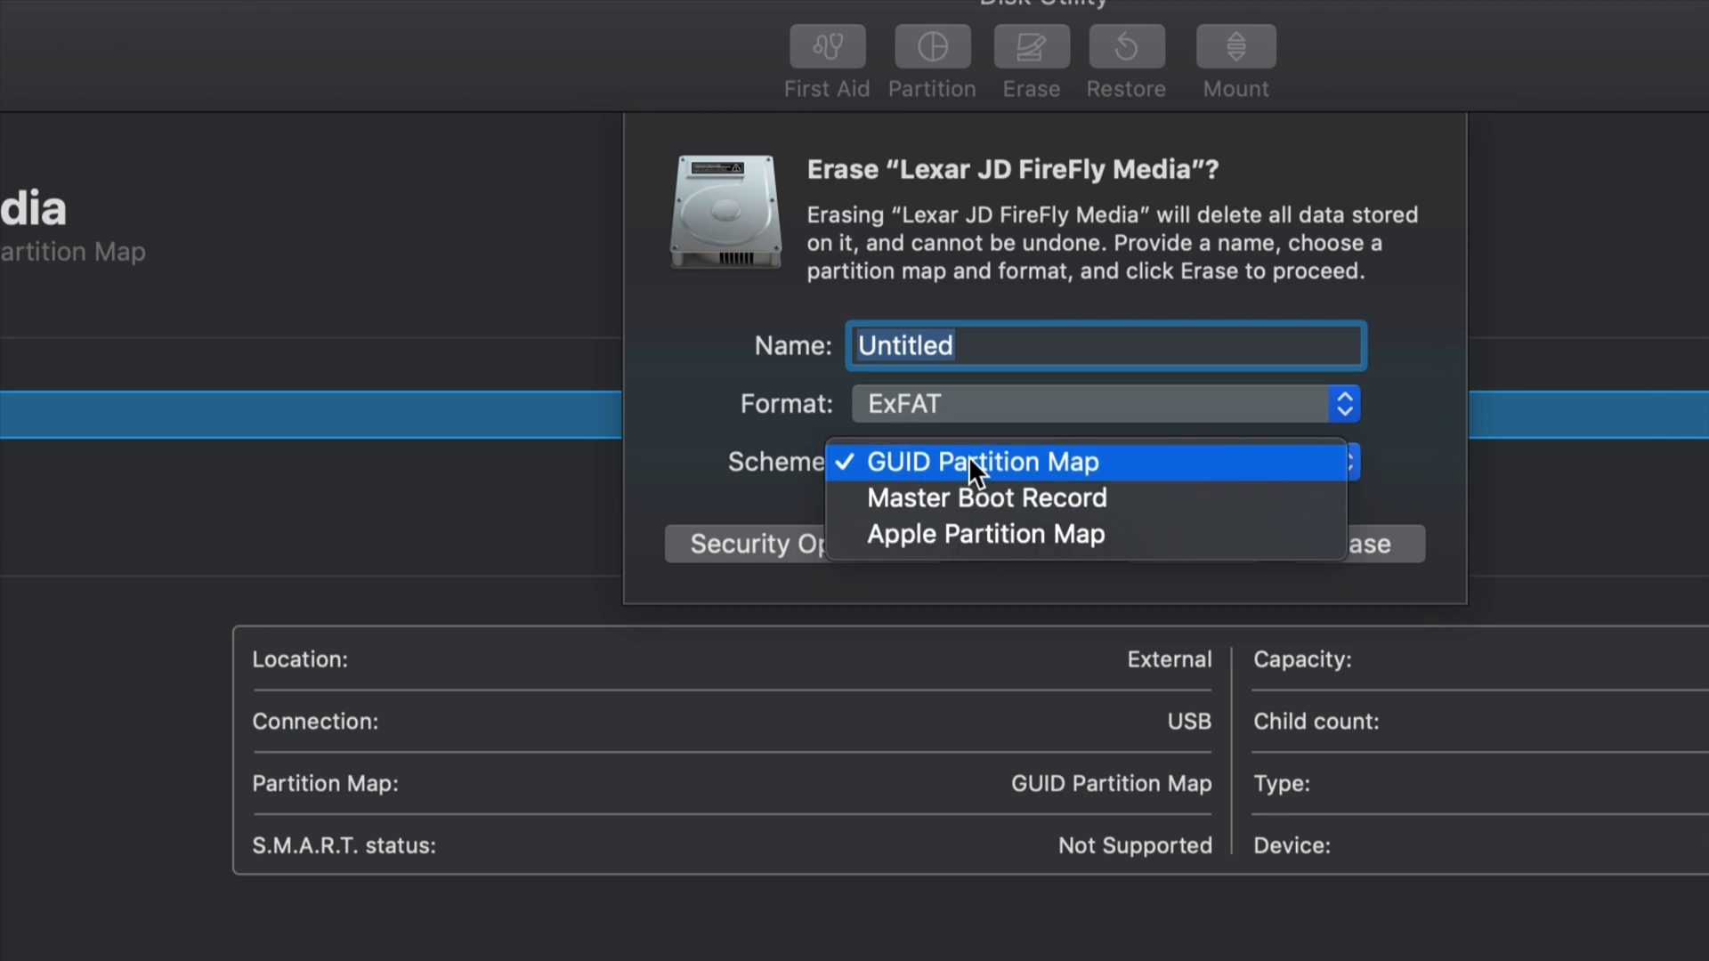
{"action": "mouse_move", "coordinate": [938, 513]}
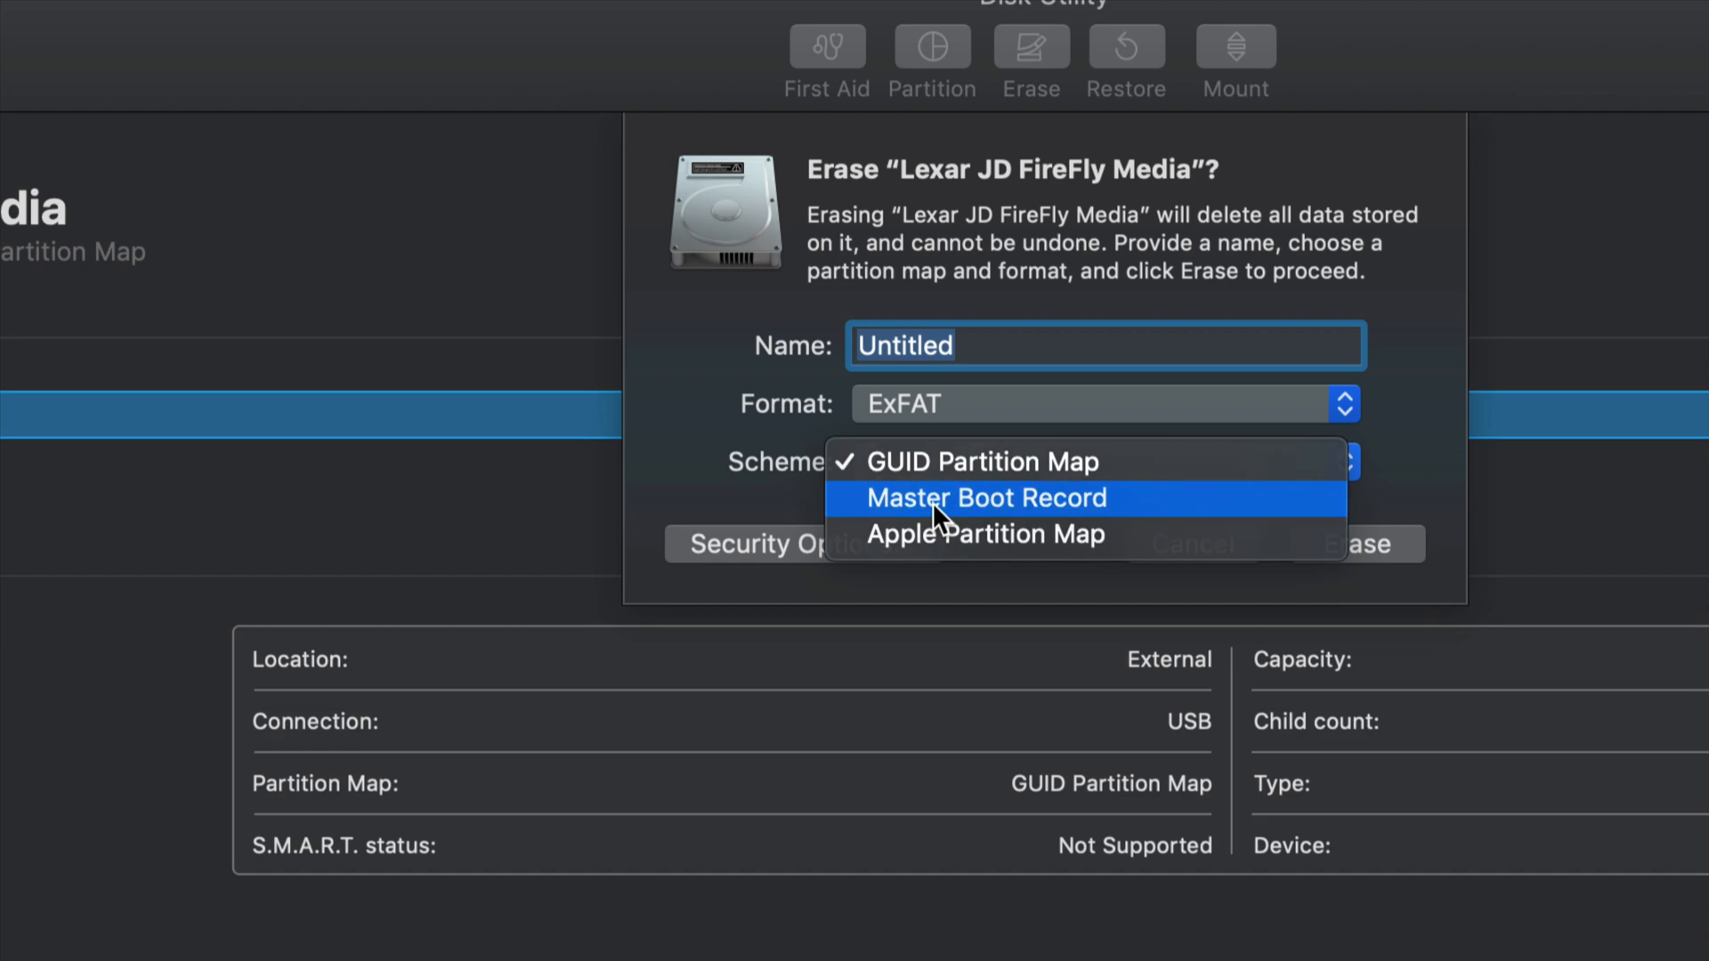
{"action": "left_click", "coordinate": [985, 498]}
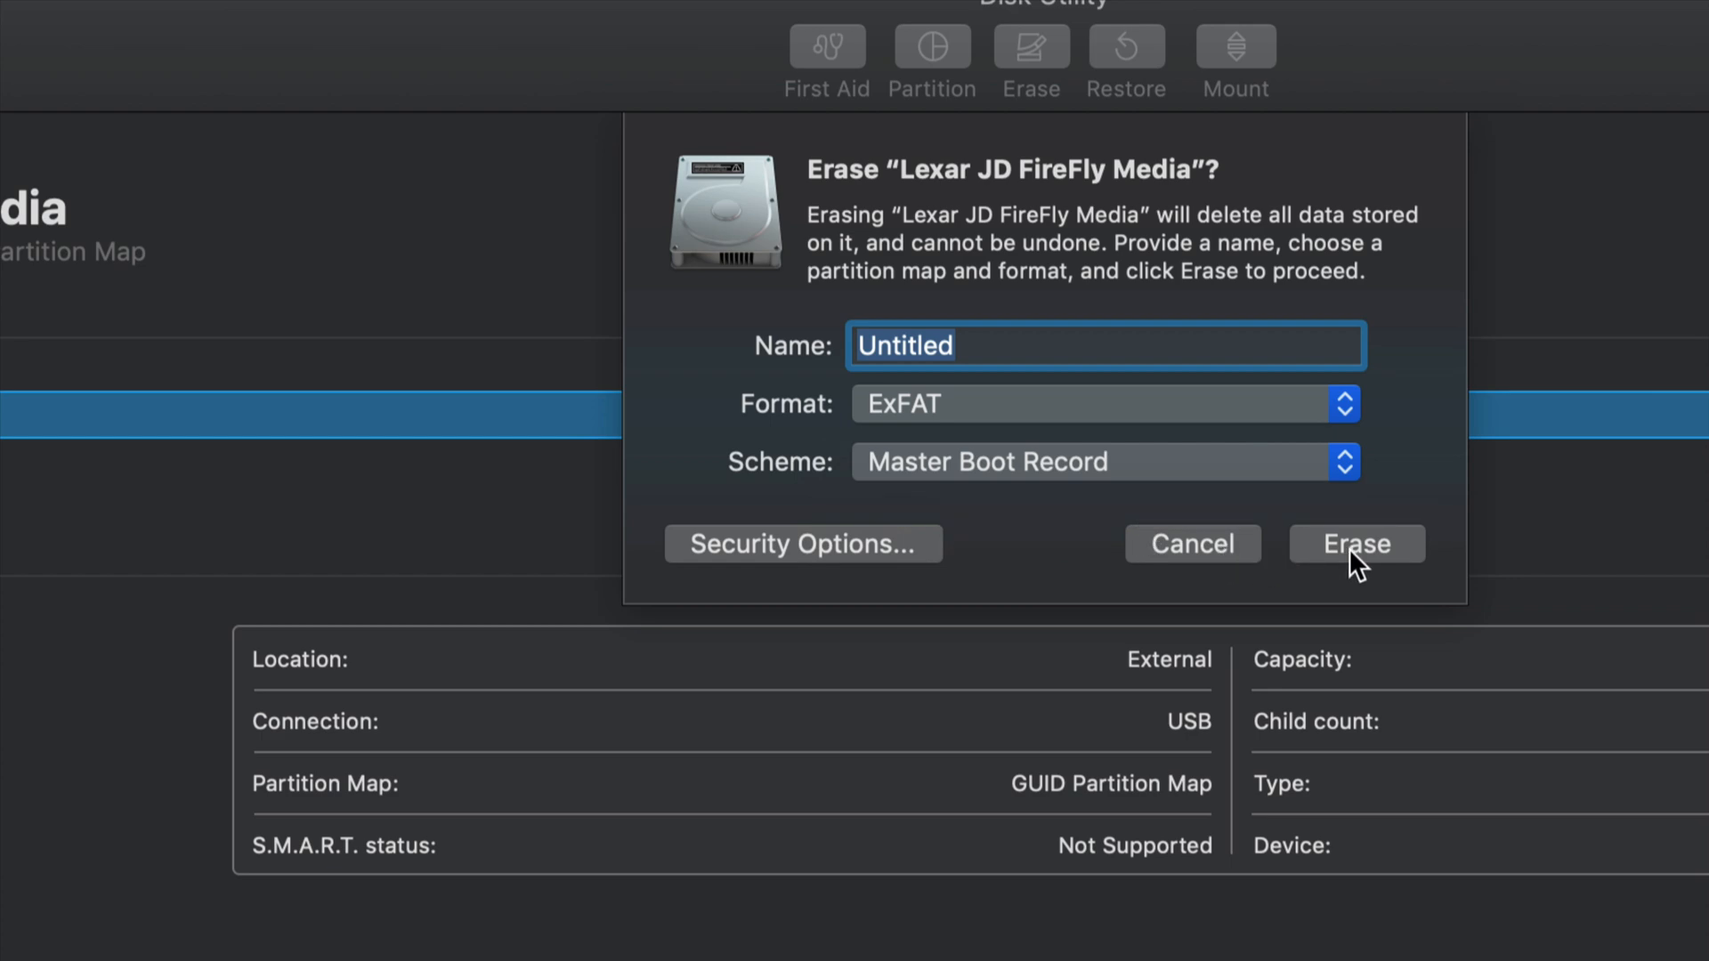
{"action": "left_click", "coordinate": [1356, 544]}
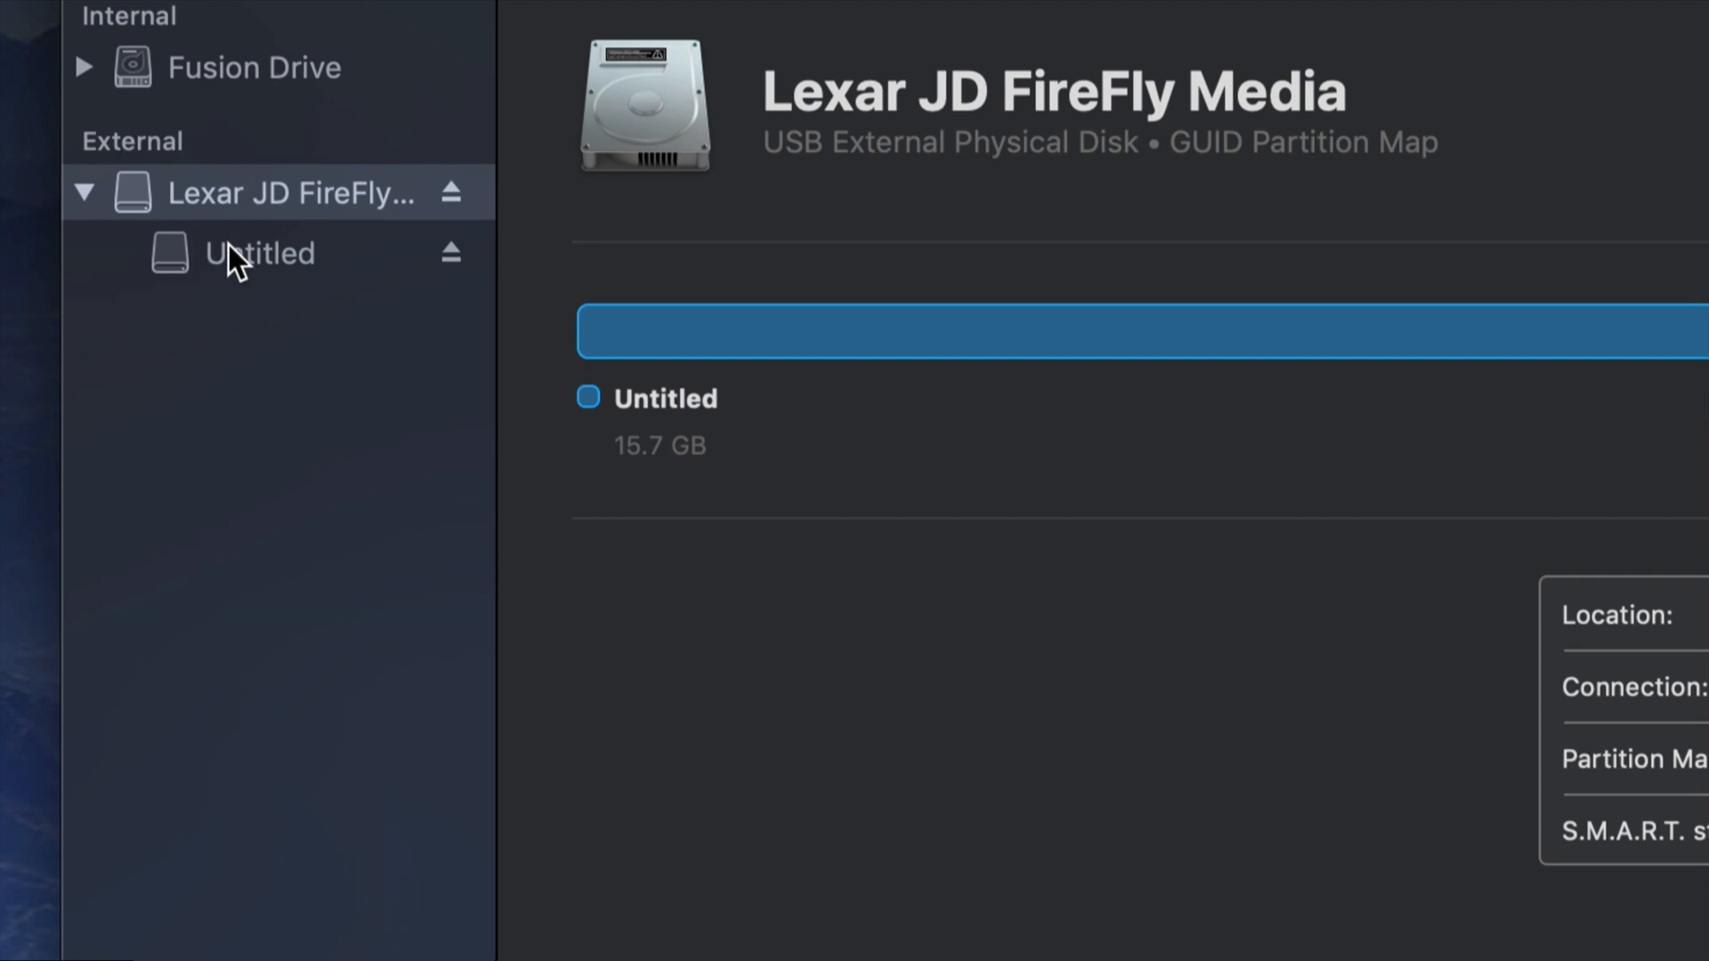
{"action": "mouse_move", "coordinate": [235, 87]}
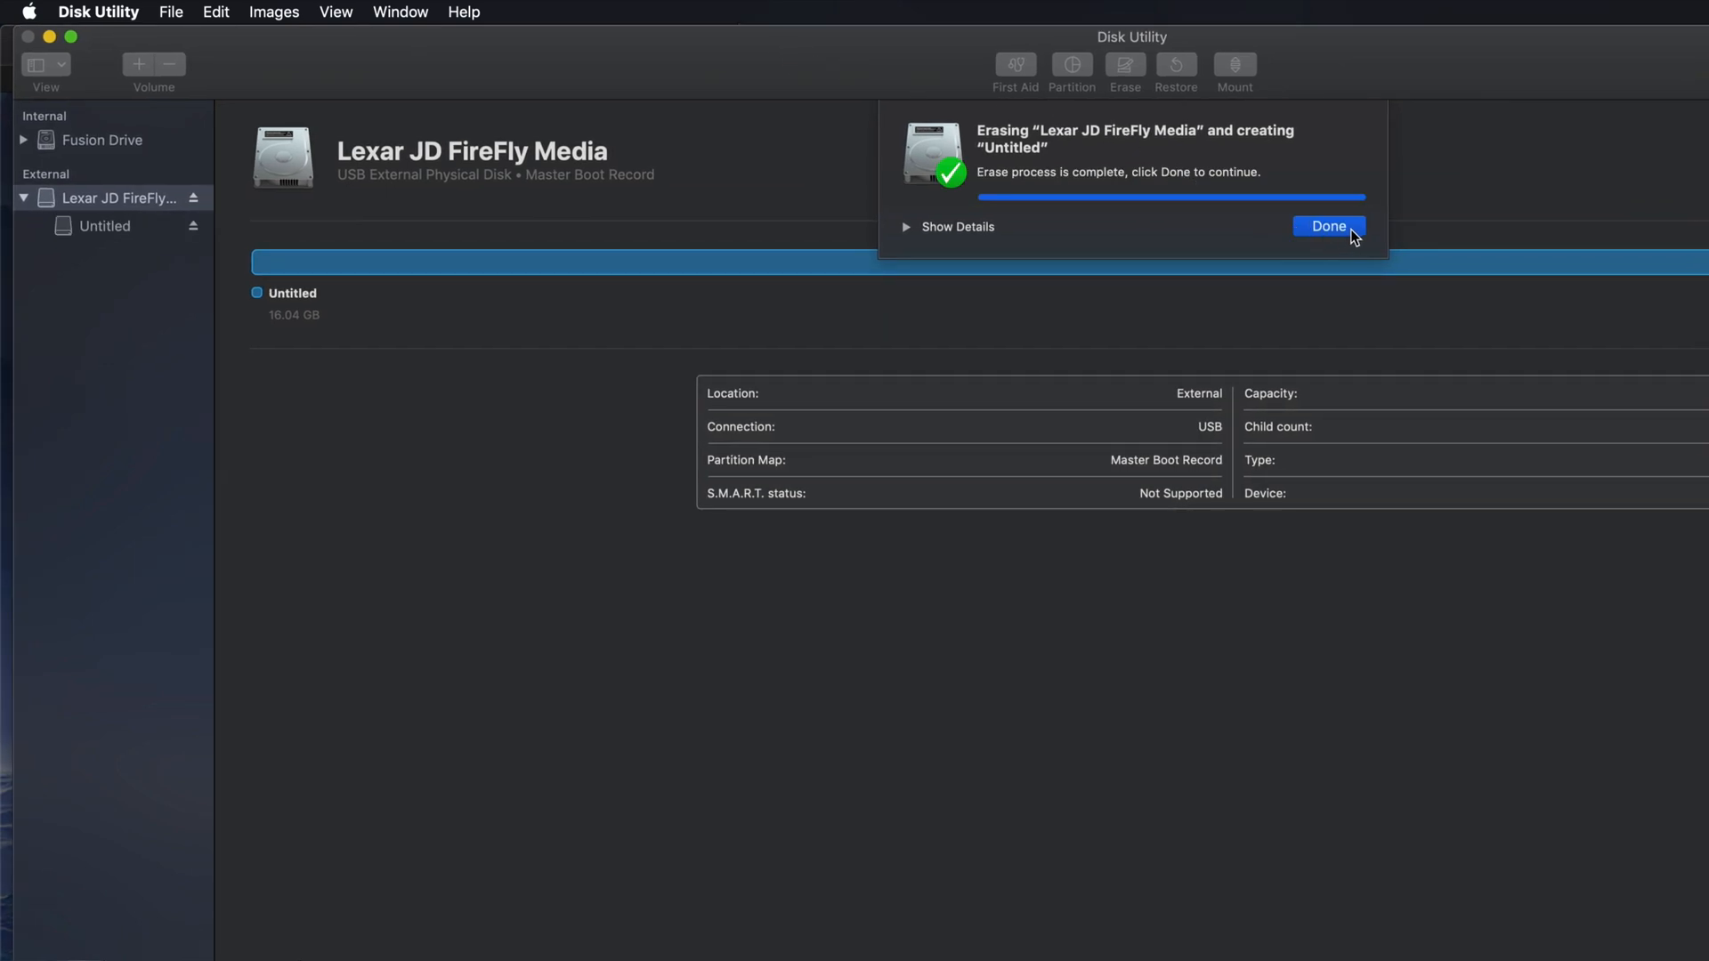
{"action": "left_click", "coordinate": [1328, 226]}
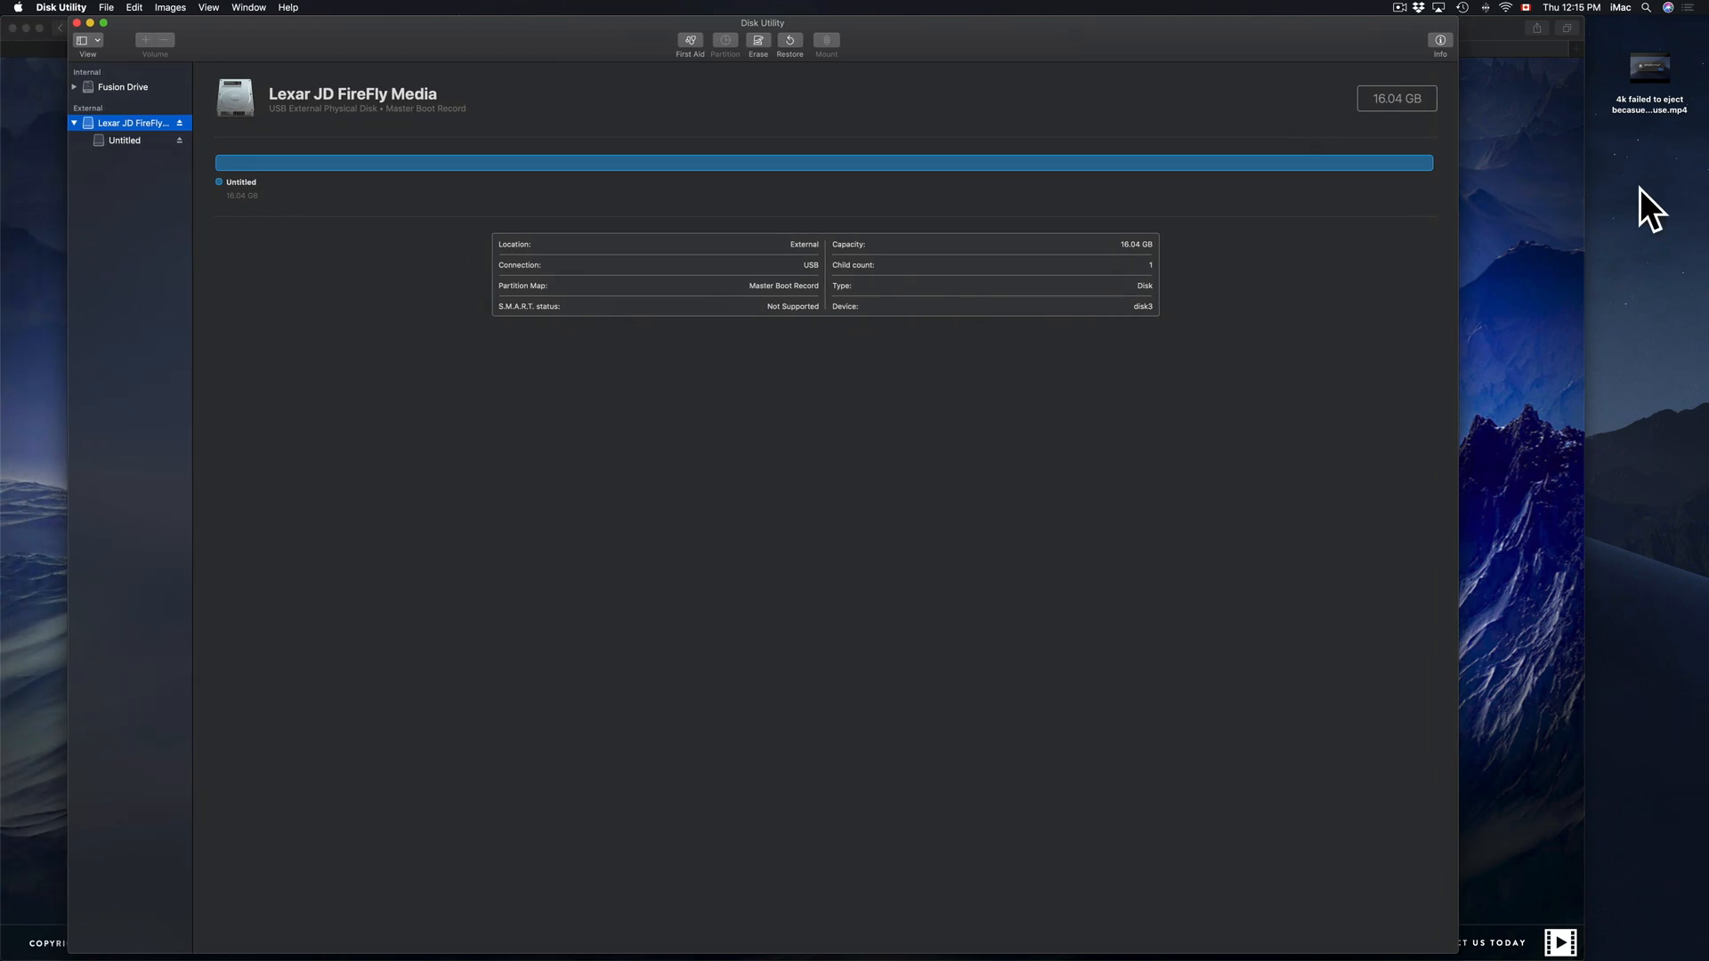
{"action": "mouse_move", "coordinate": [1666, 187]}
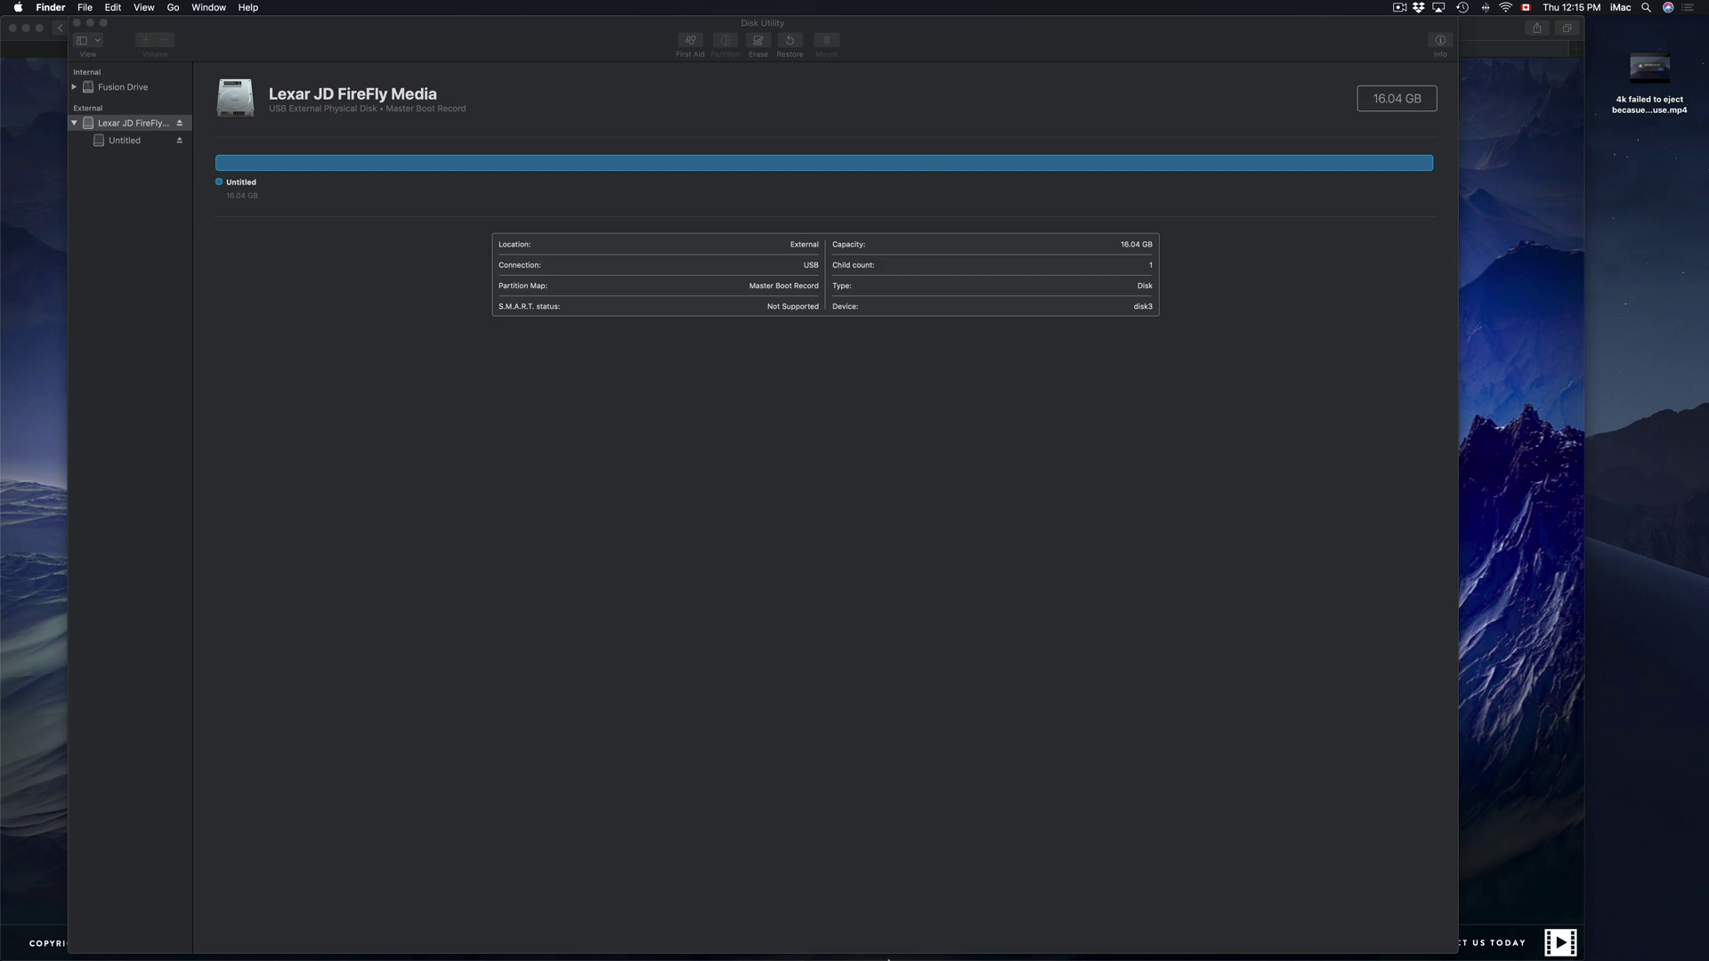
{"action": "mouse_move", "coordinate": [119, 954]}
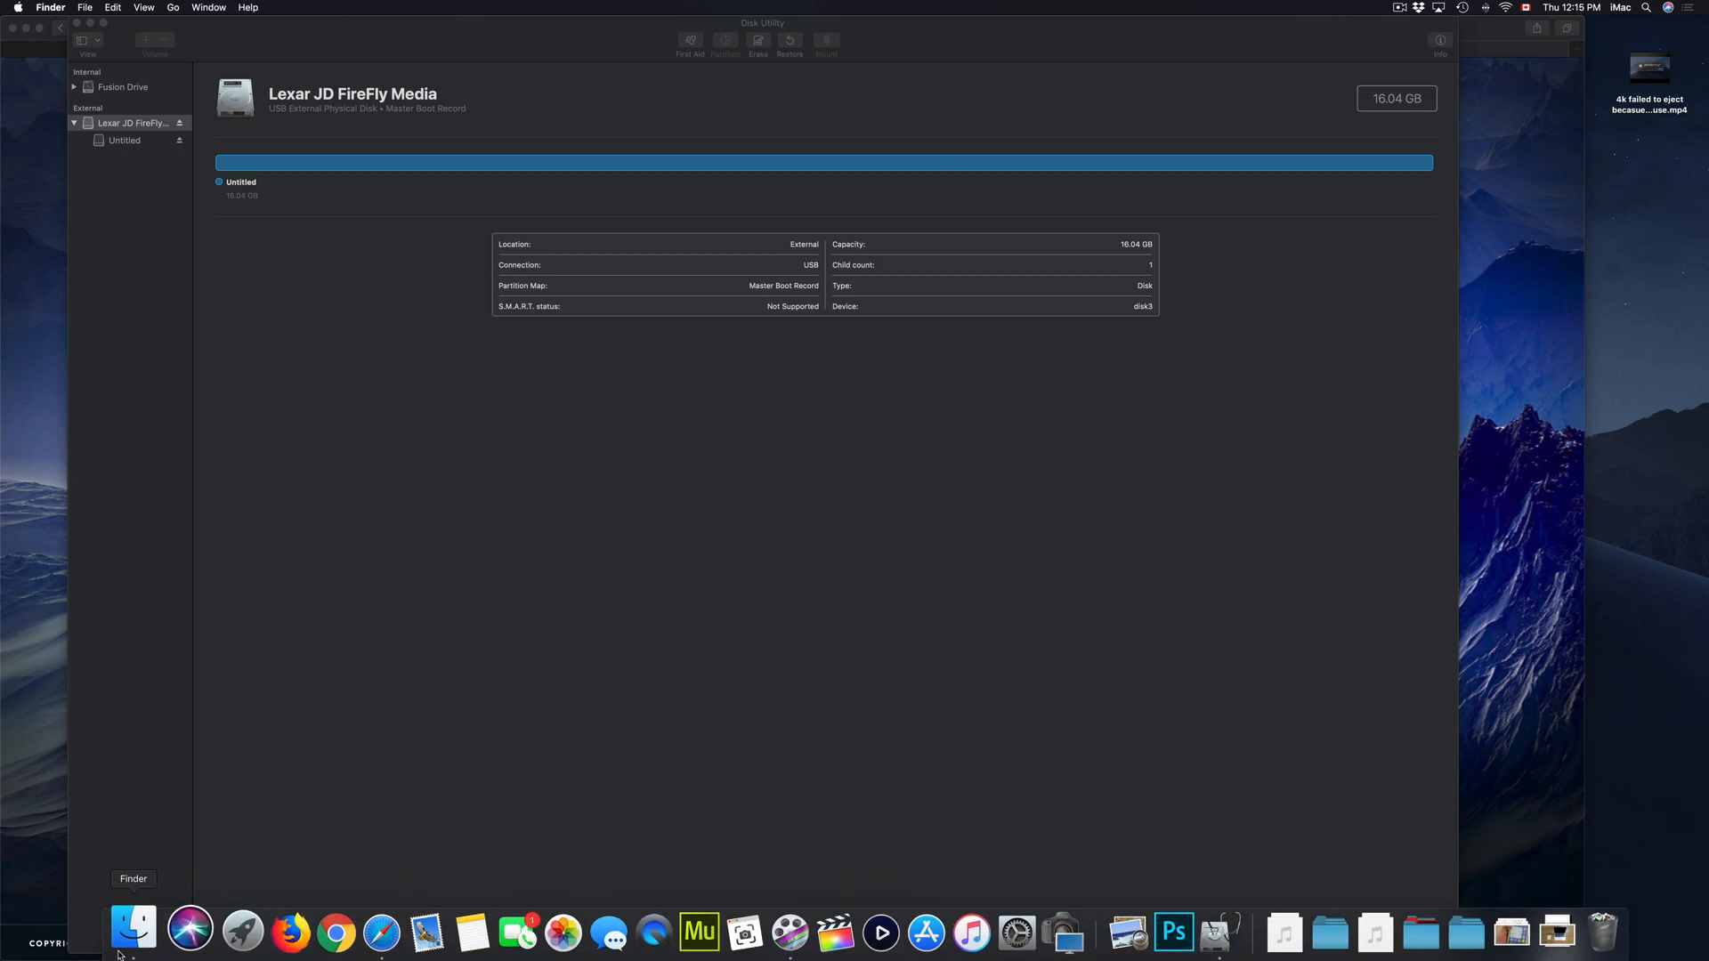
{"action": "left_click", "coordinate": [133, 931]}
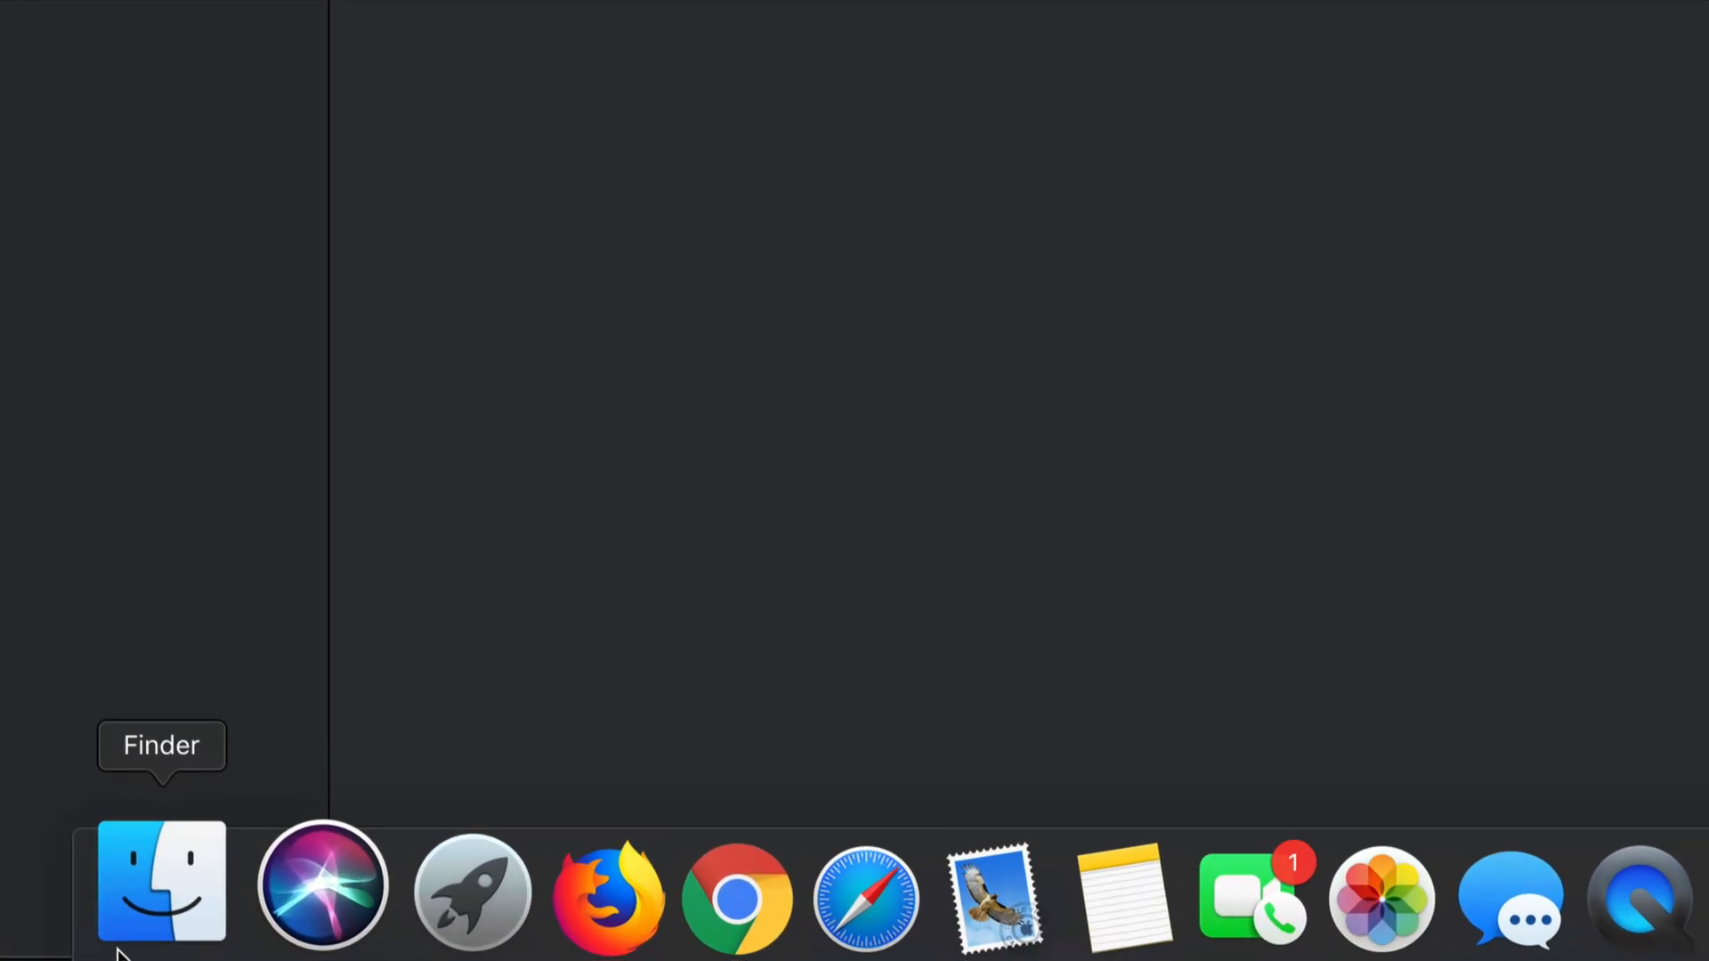
{"action": "left_click", "coordinate": [162, 881]}
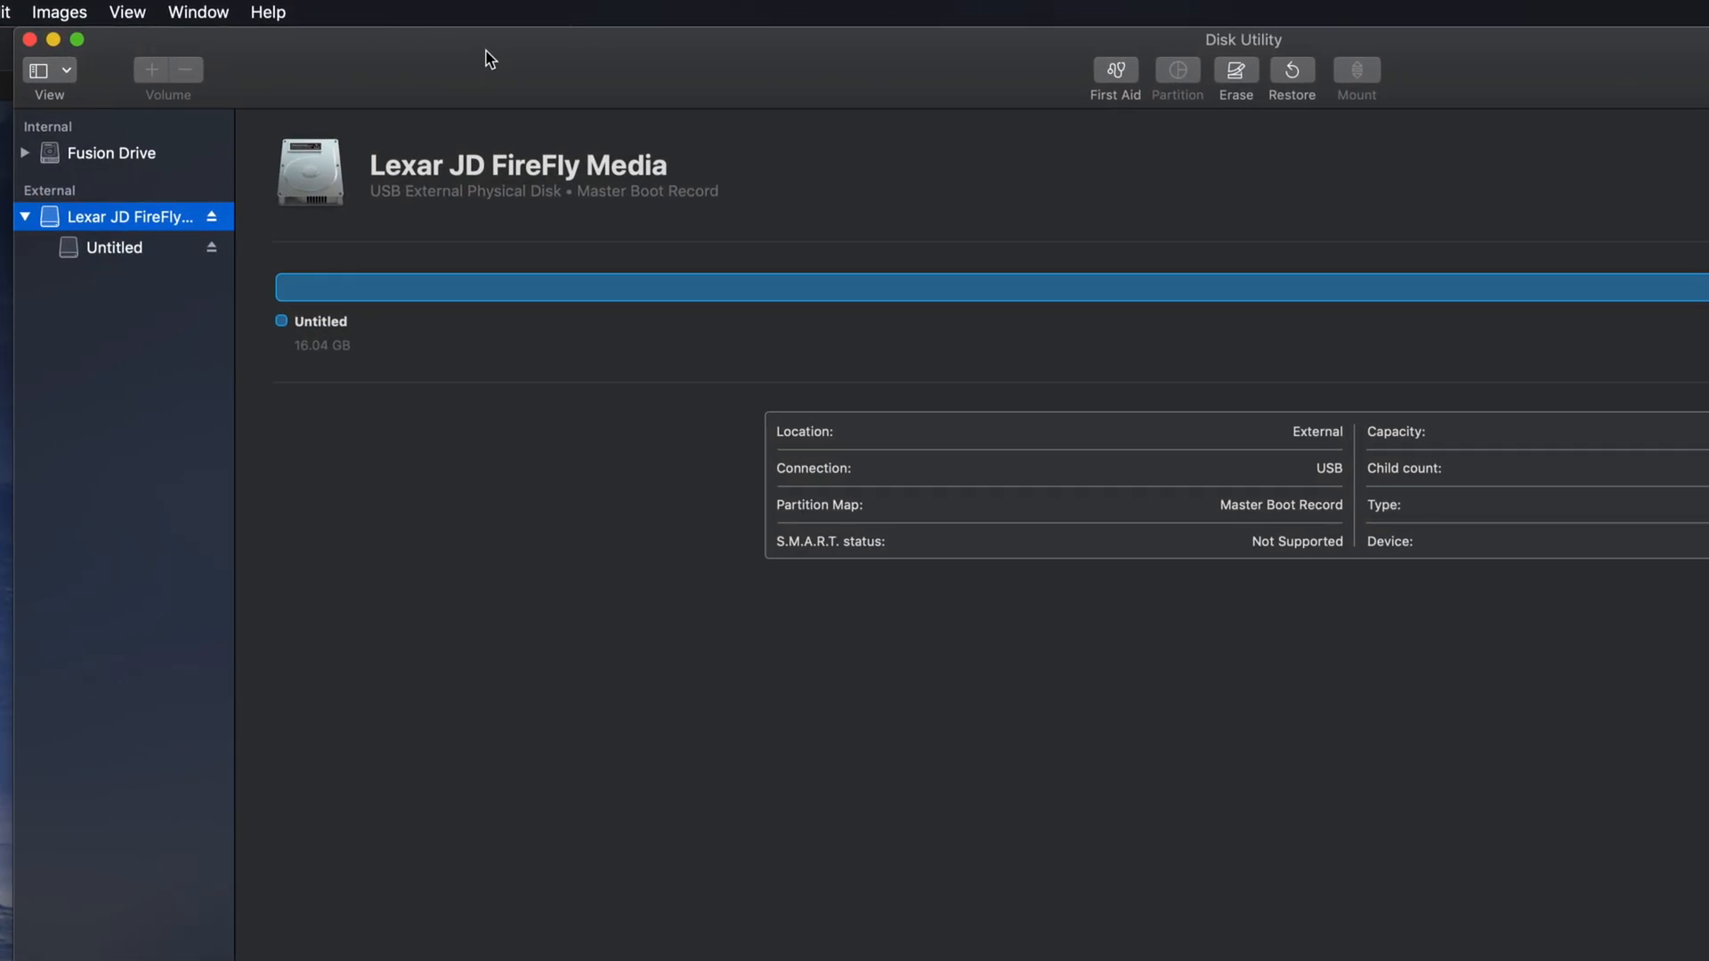
{"action": "mouse_move", "coordinate": [1249, 105]}
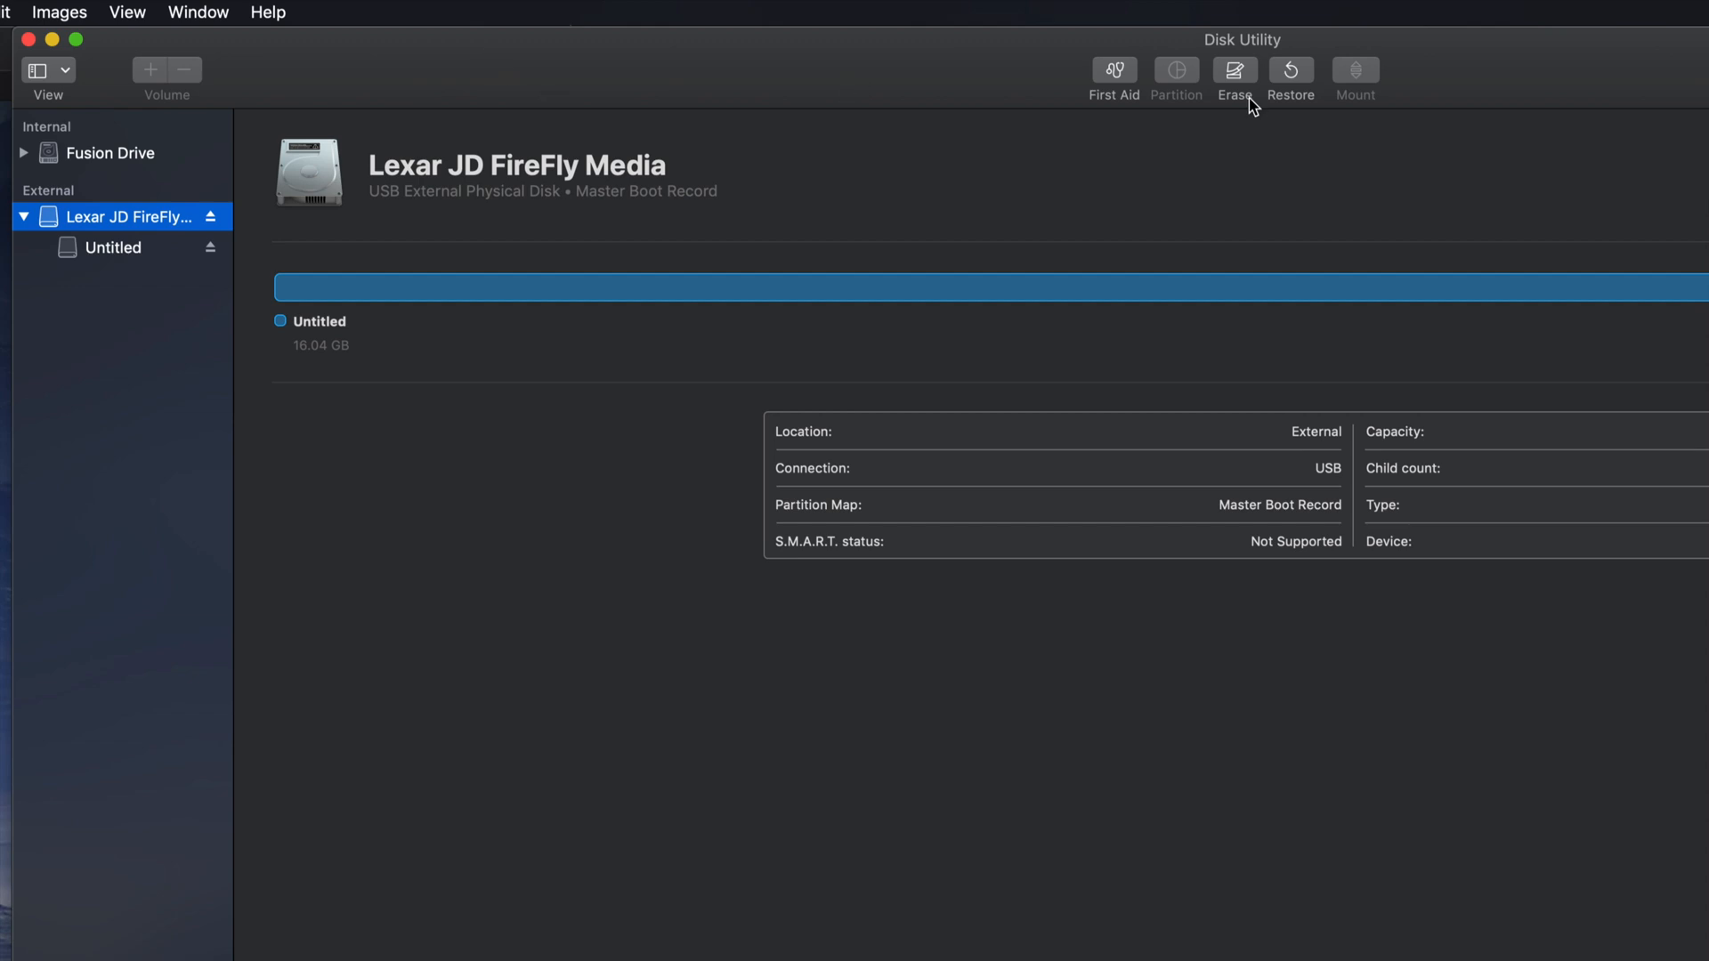
{"action": "mouse_move", "coordinate": [1250, 84]}
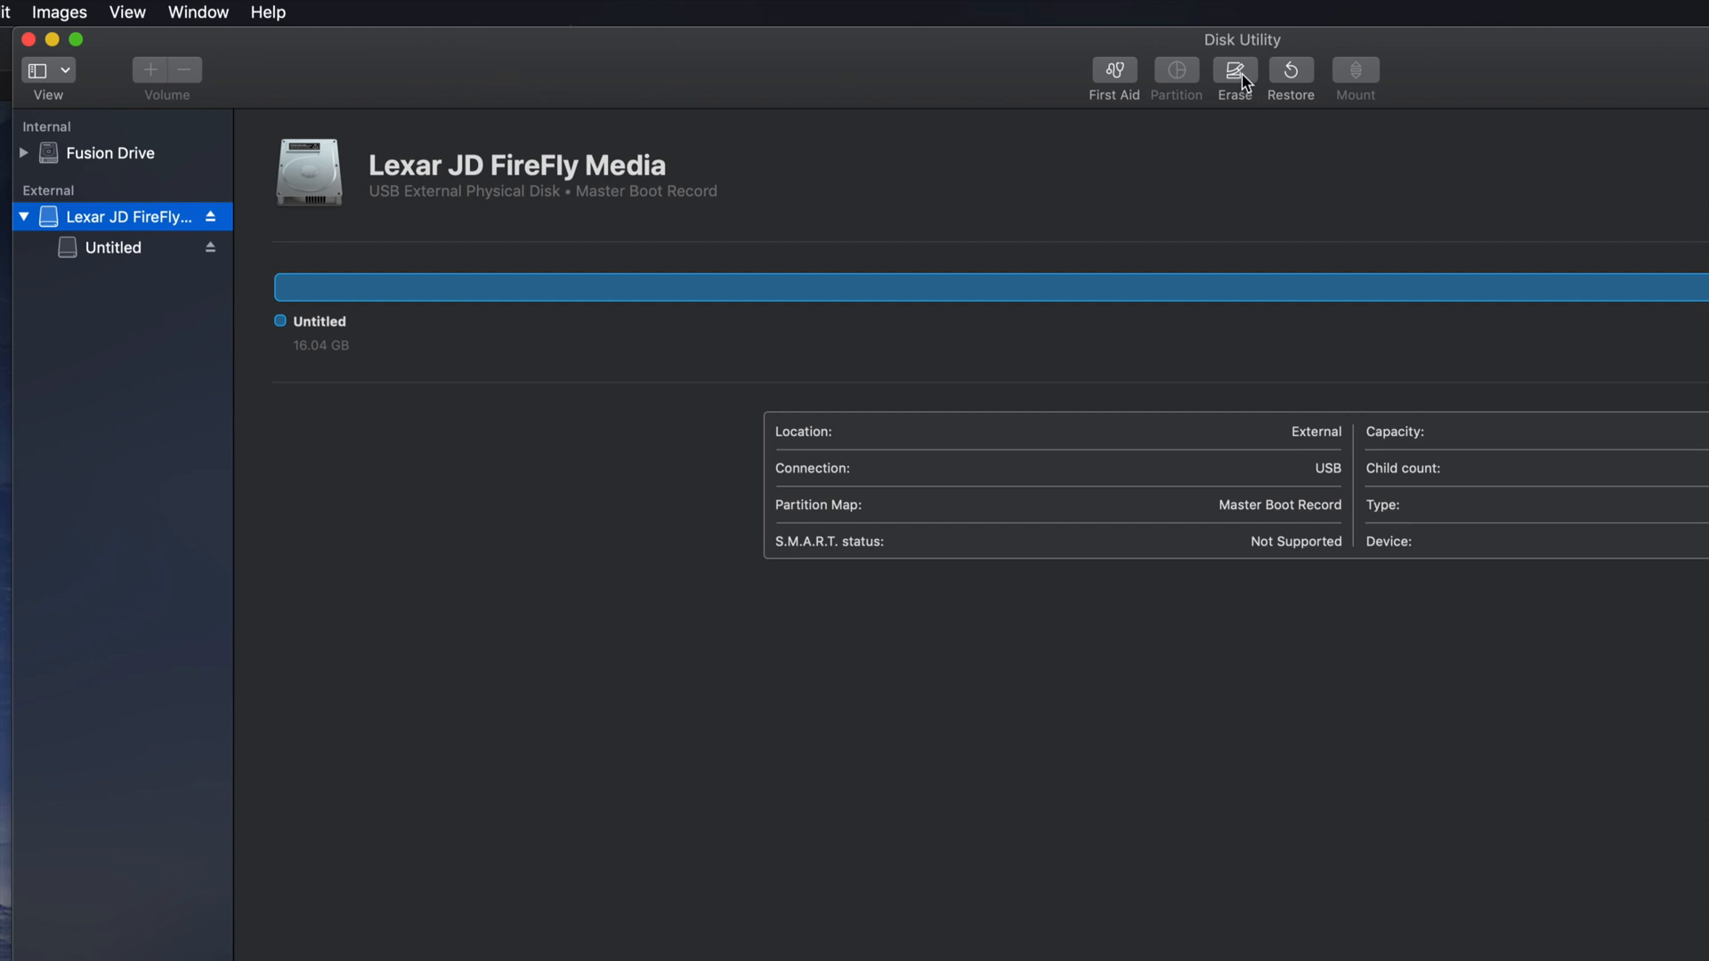
- Set up a new erase of the Lexar disk as MS-DOS (FAT) with Master Boot Record
{"action": "left_click", "coordinate": [1234, 77]}
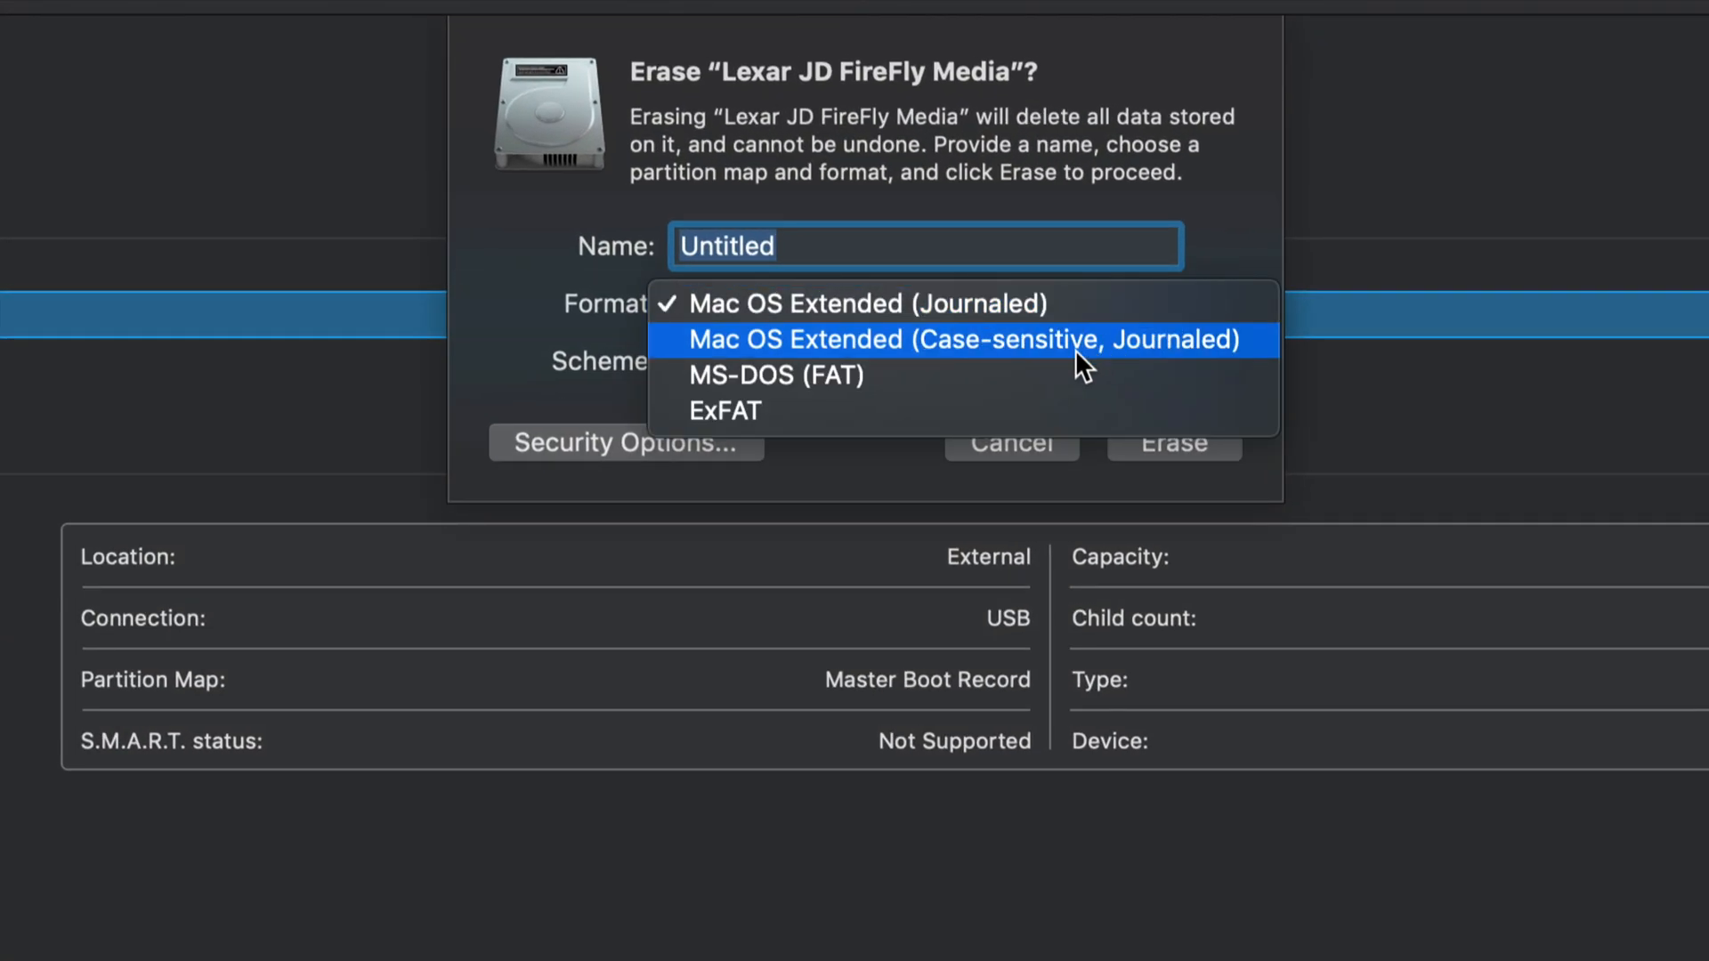
{"action": "left_click", "coordinate": [774, 376]}
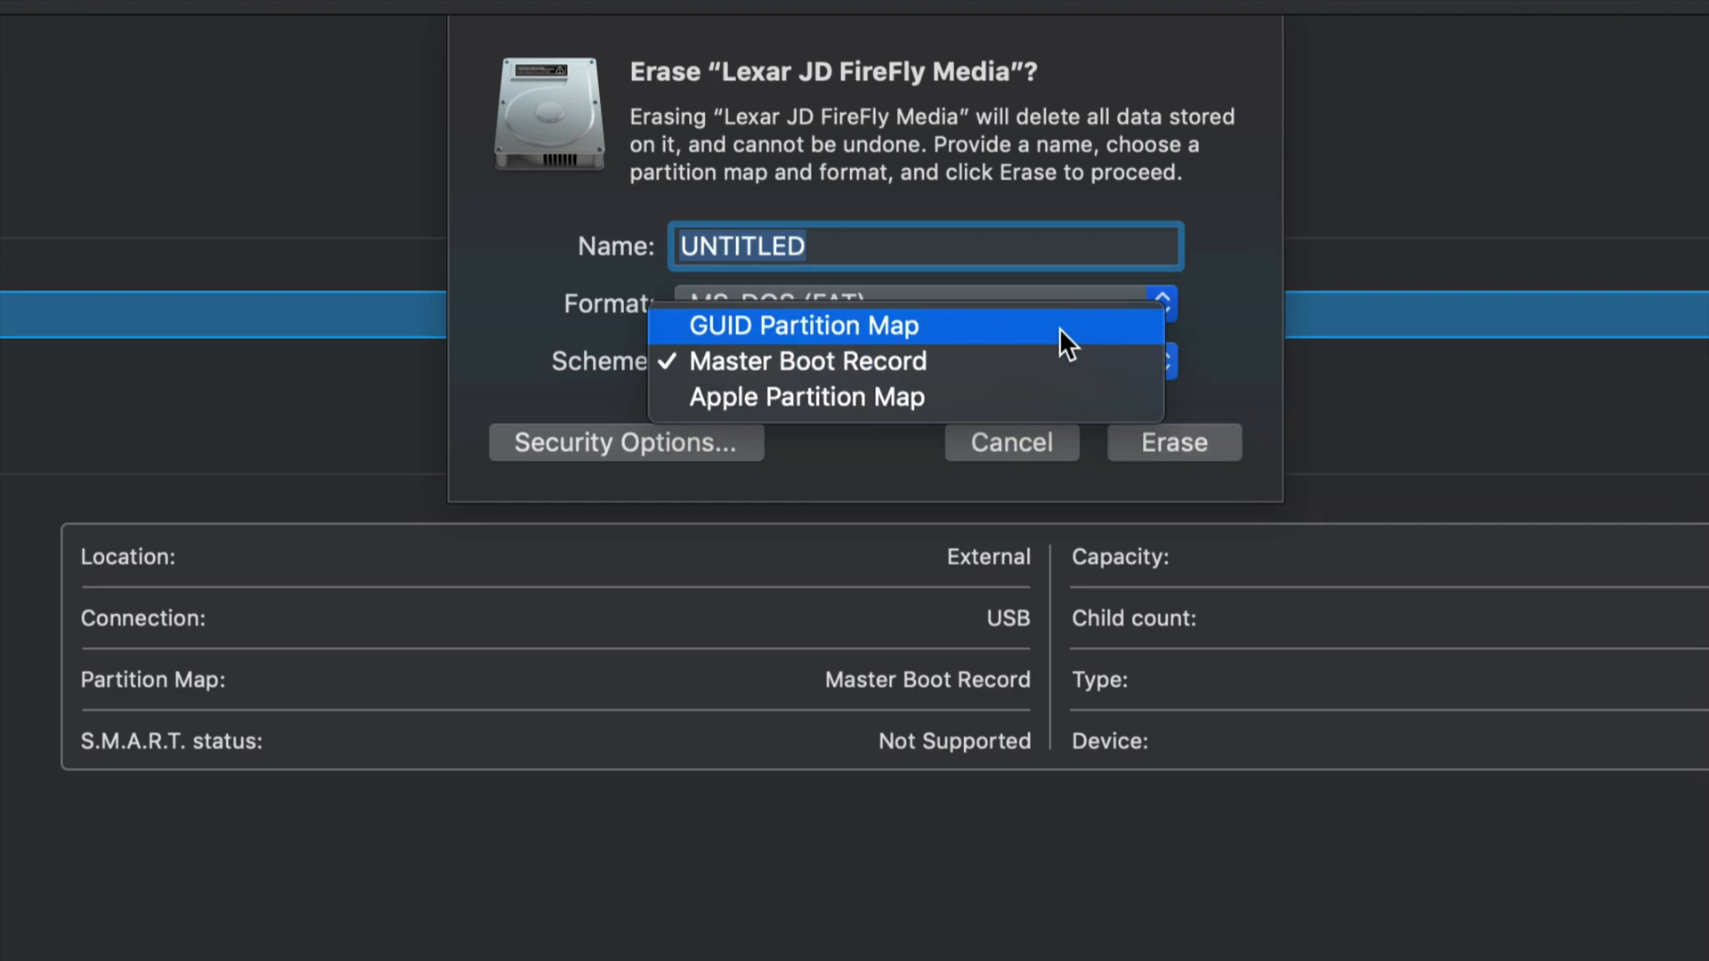
{"action": "left_click", "coordinate": [802, 324]}
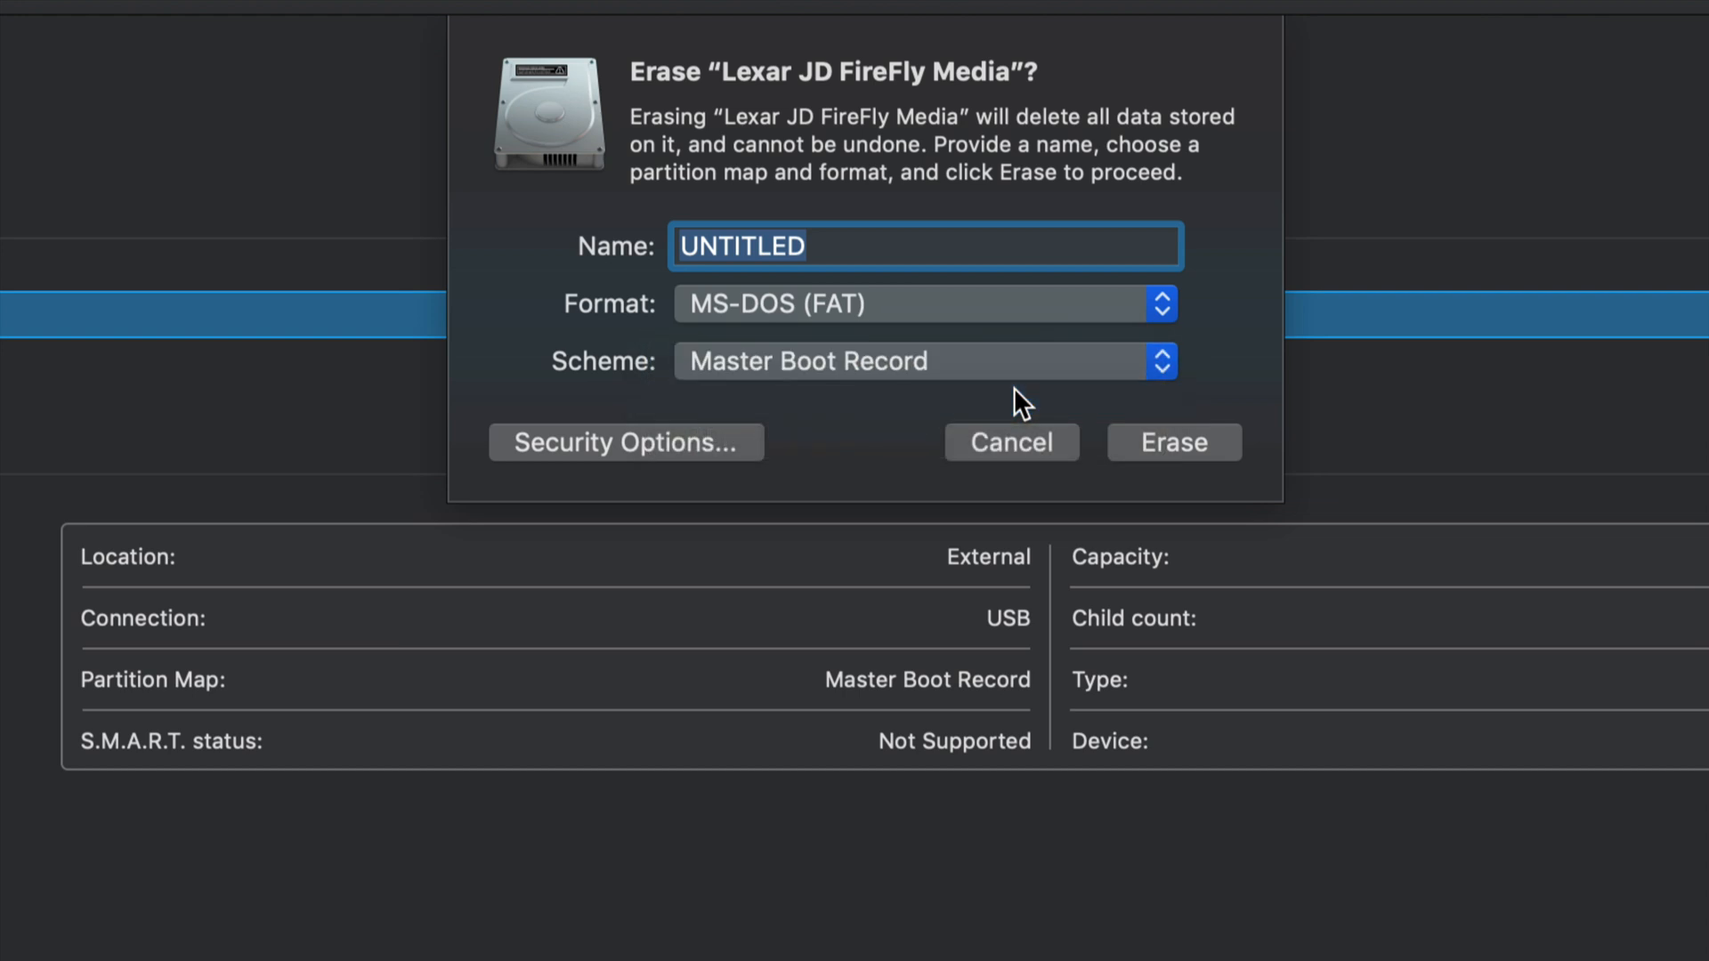
{"action": "mouse_move", "coordinate": [862, 386]}
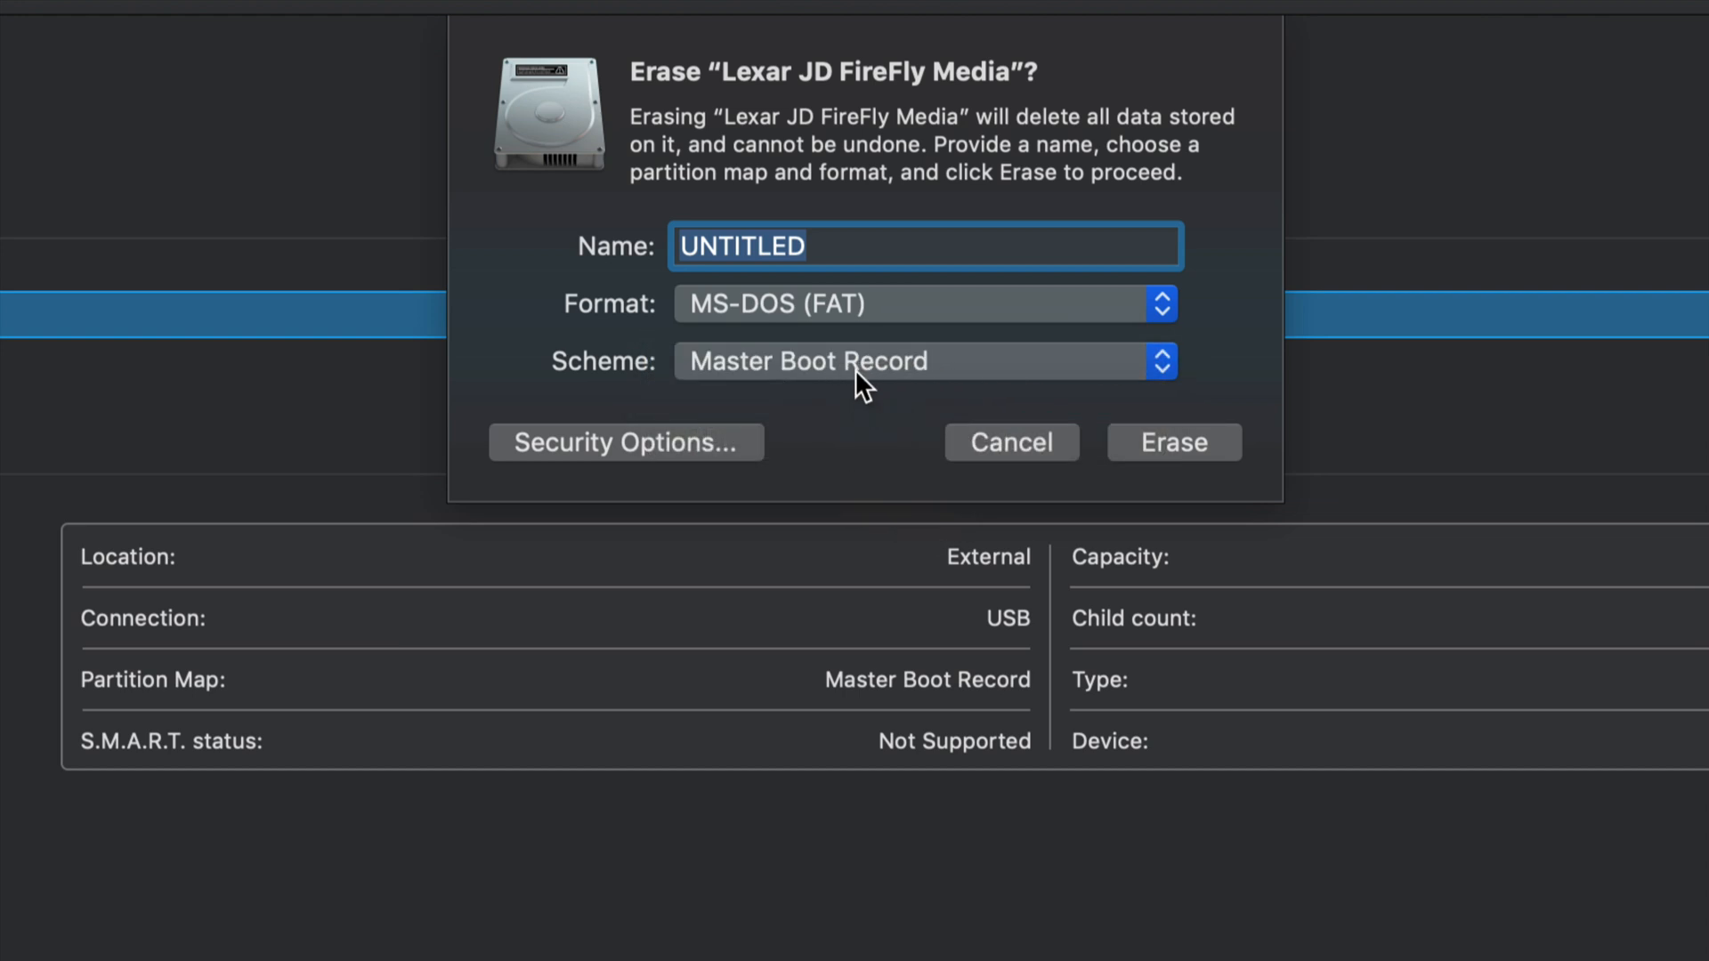
{"action": "mouse_move", "coordinate": [800, 333]}
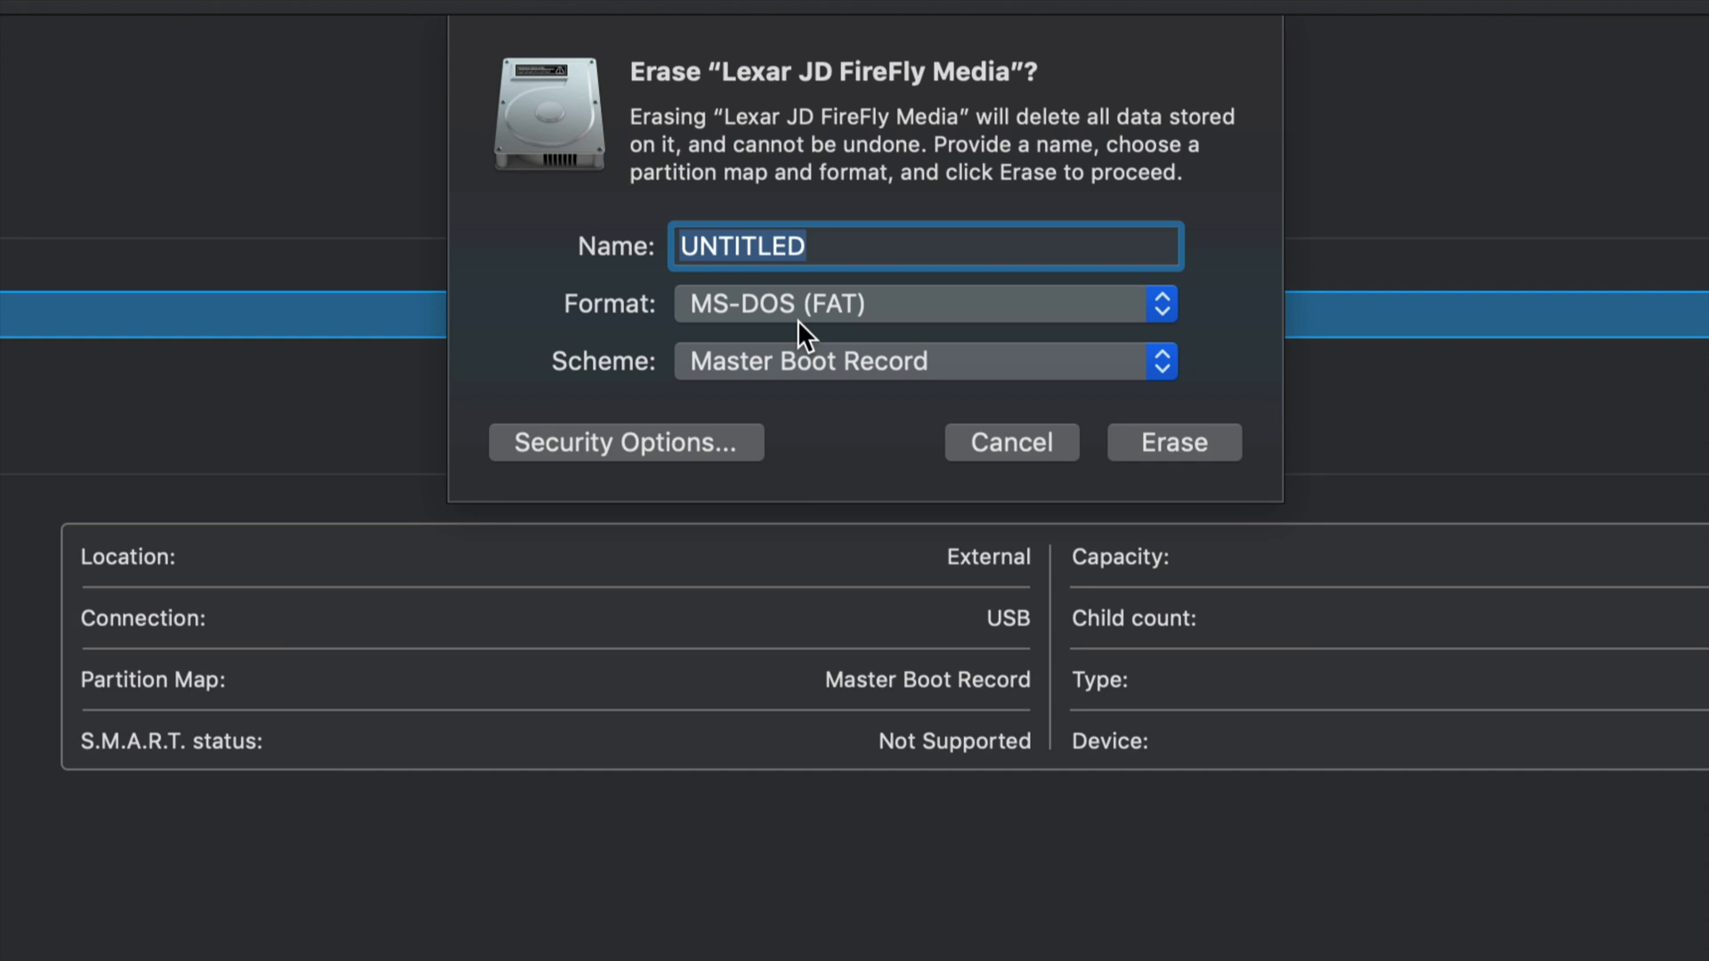
{"action": "mouse_move", "coordinate": [665, 249]}
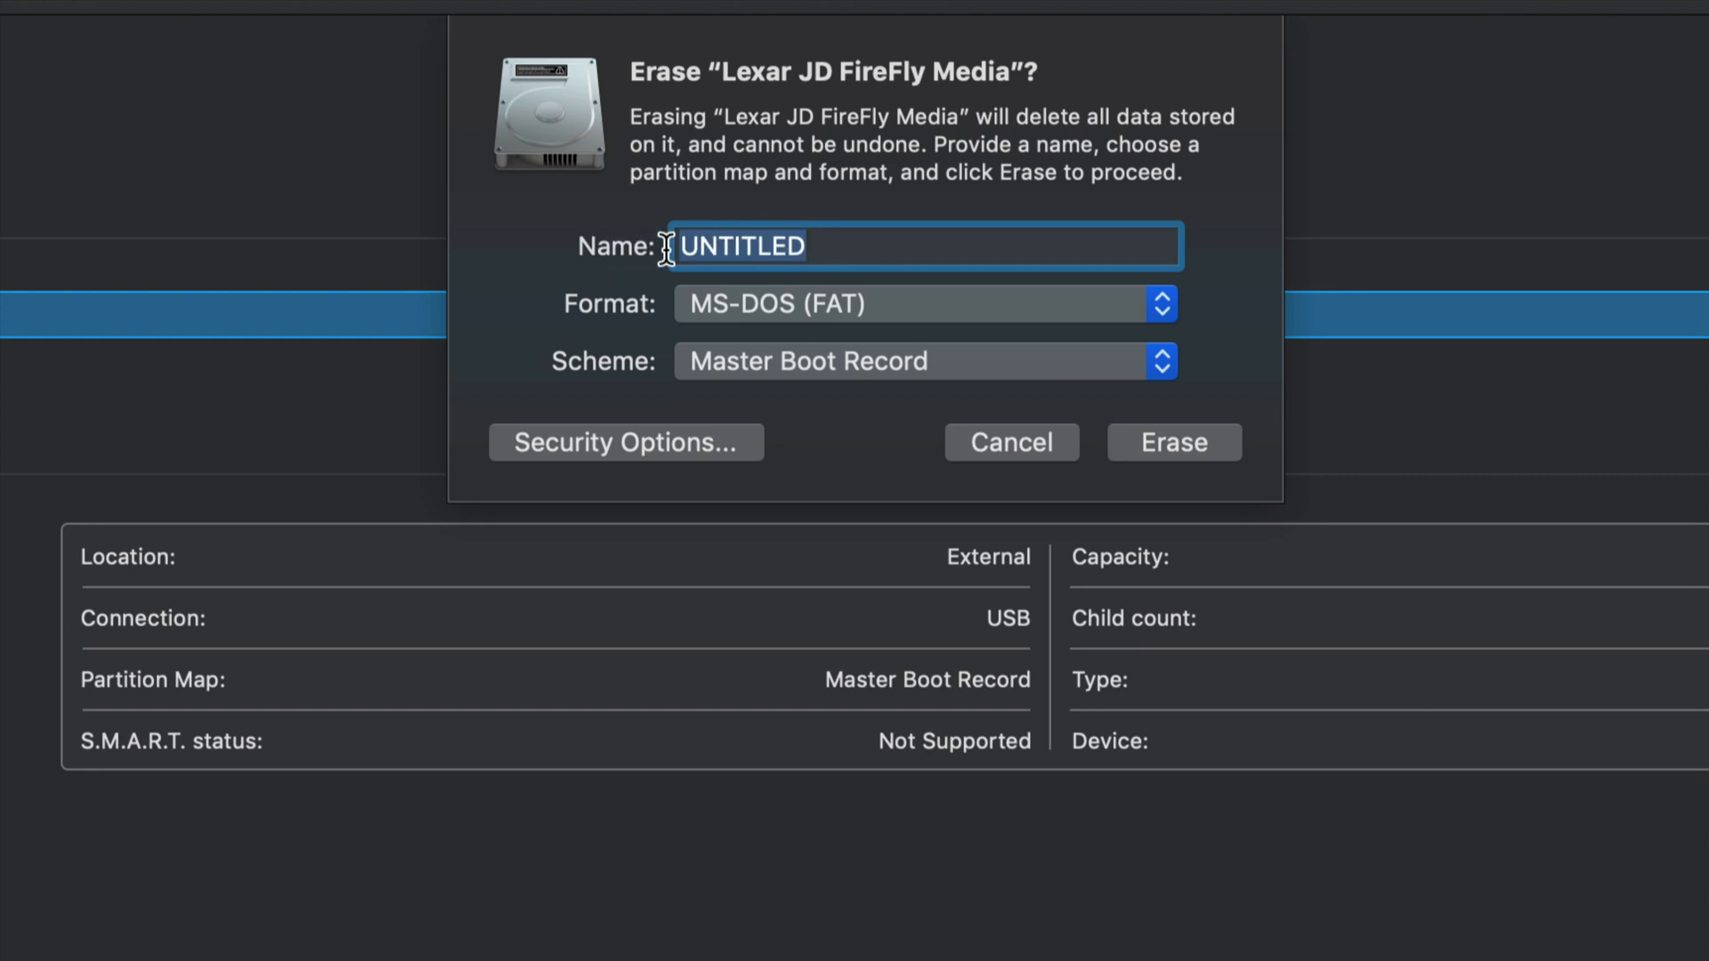
- Name the volume MOVIES, erase the disk, and dismiss the completion report
{"action": "type", "text": "TE"}
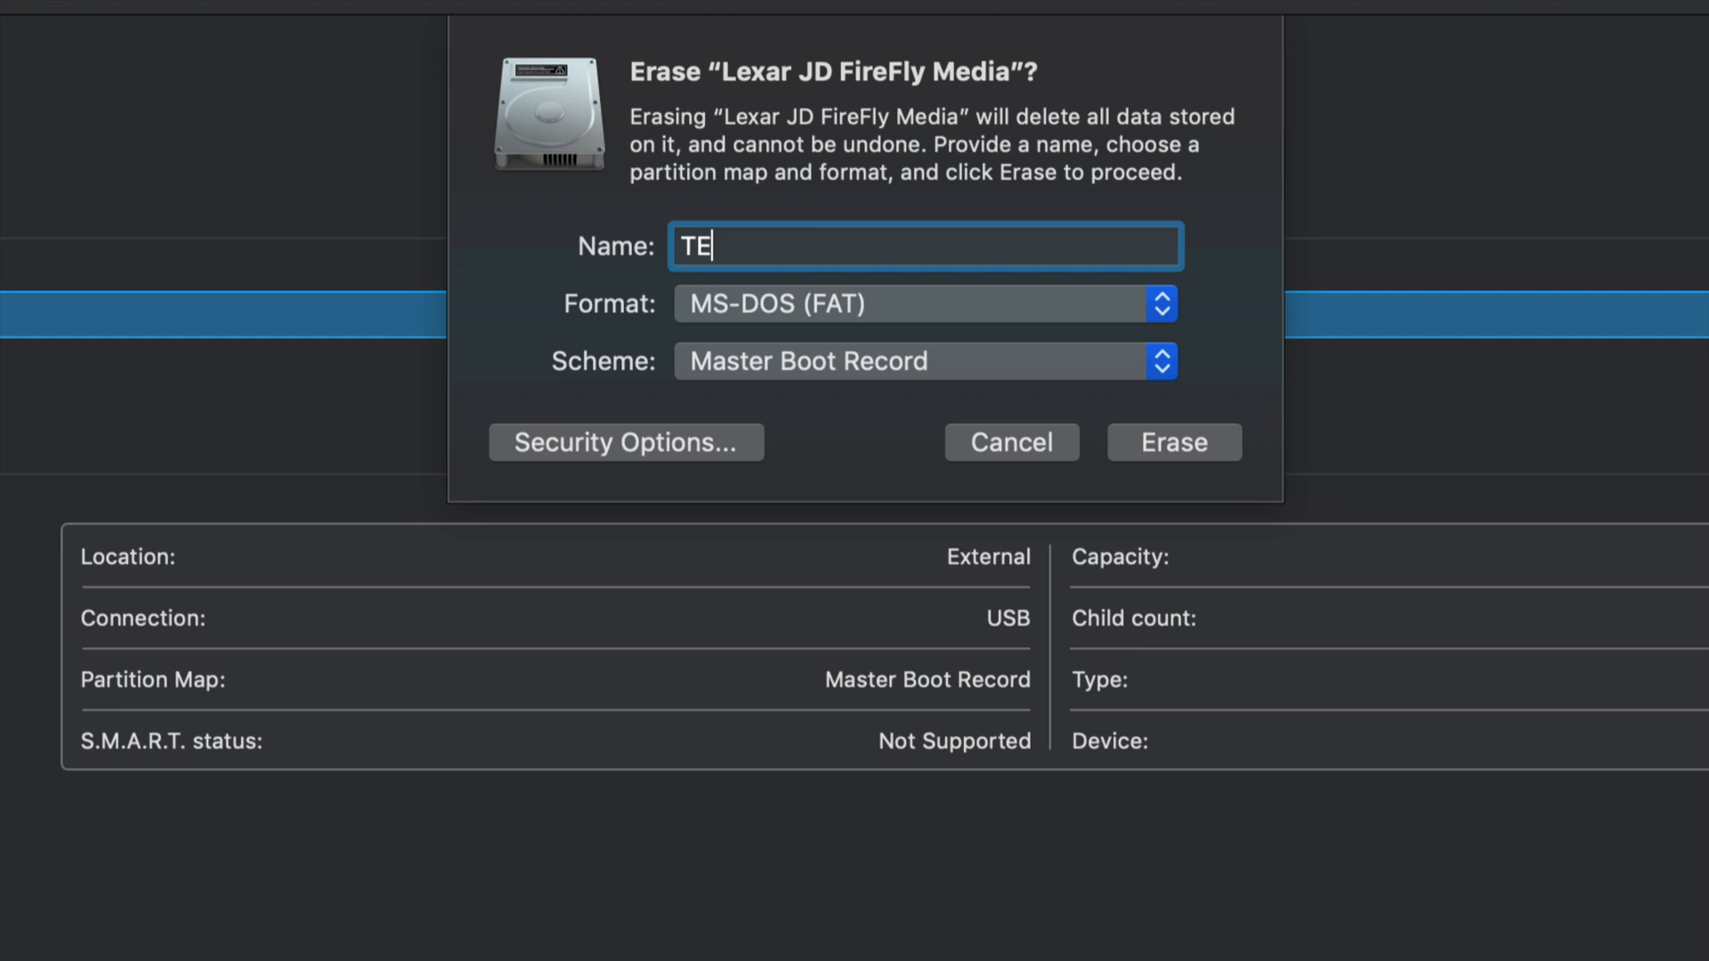
{"action": "type", "text": "ST"}
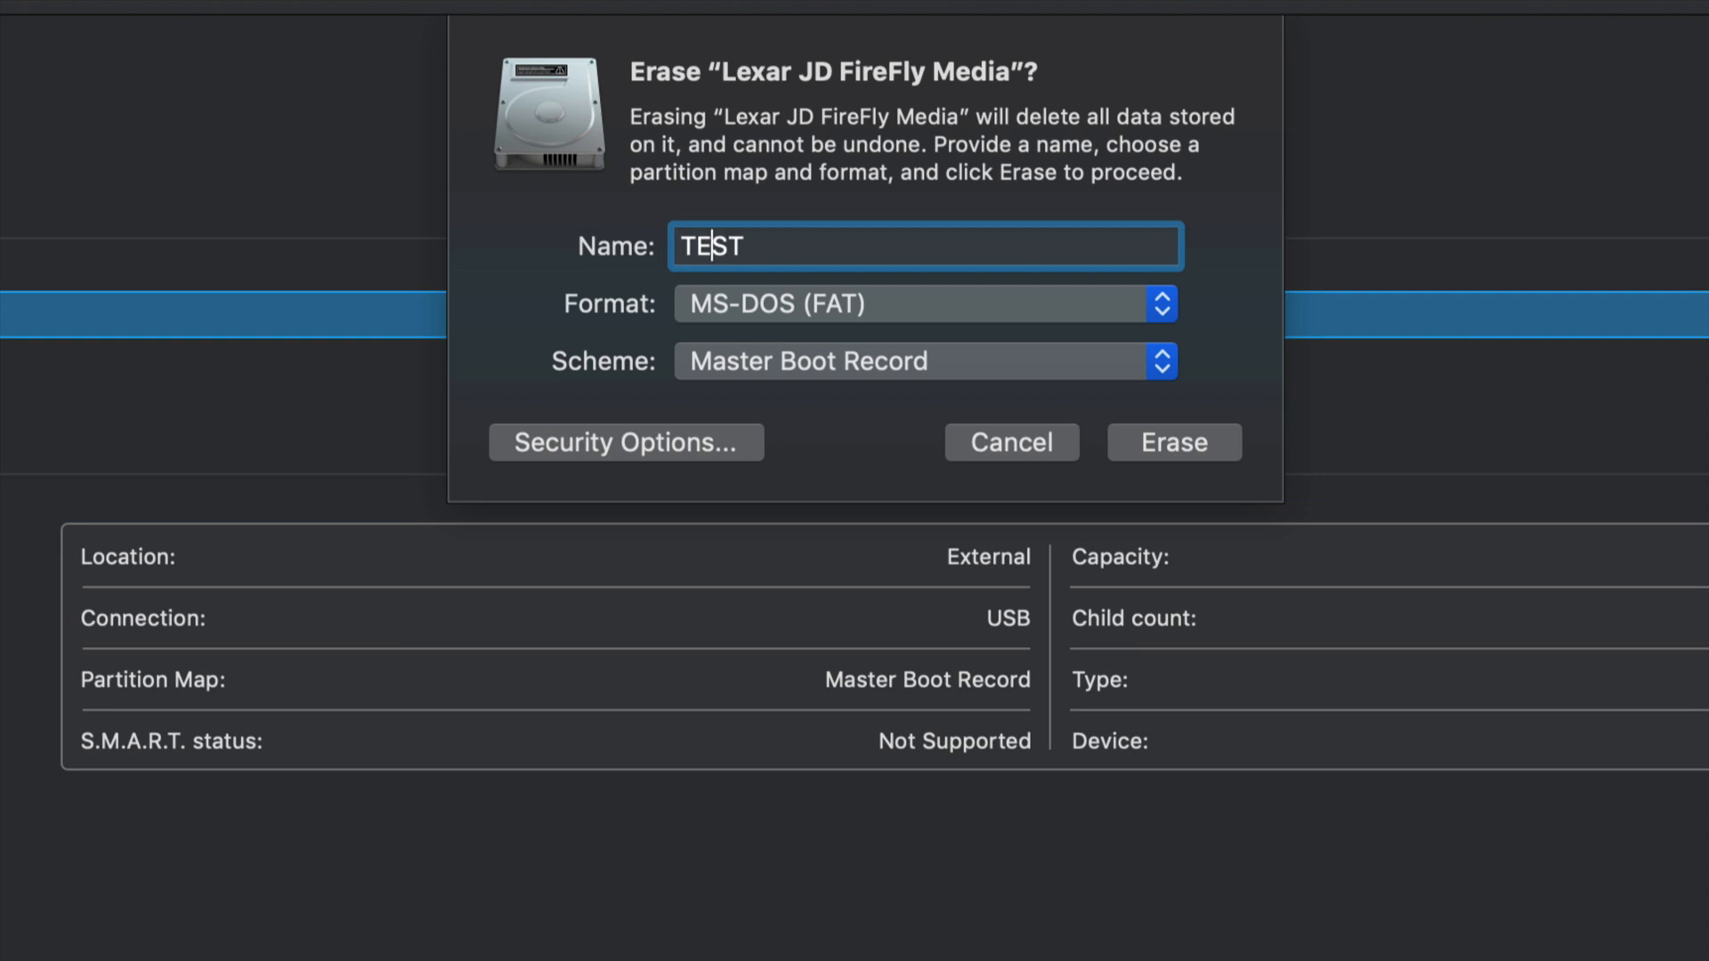
{"action": "type", "text": "HA"}
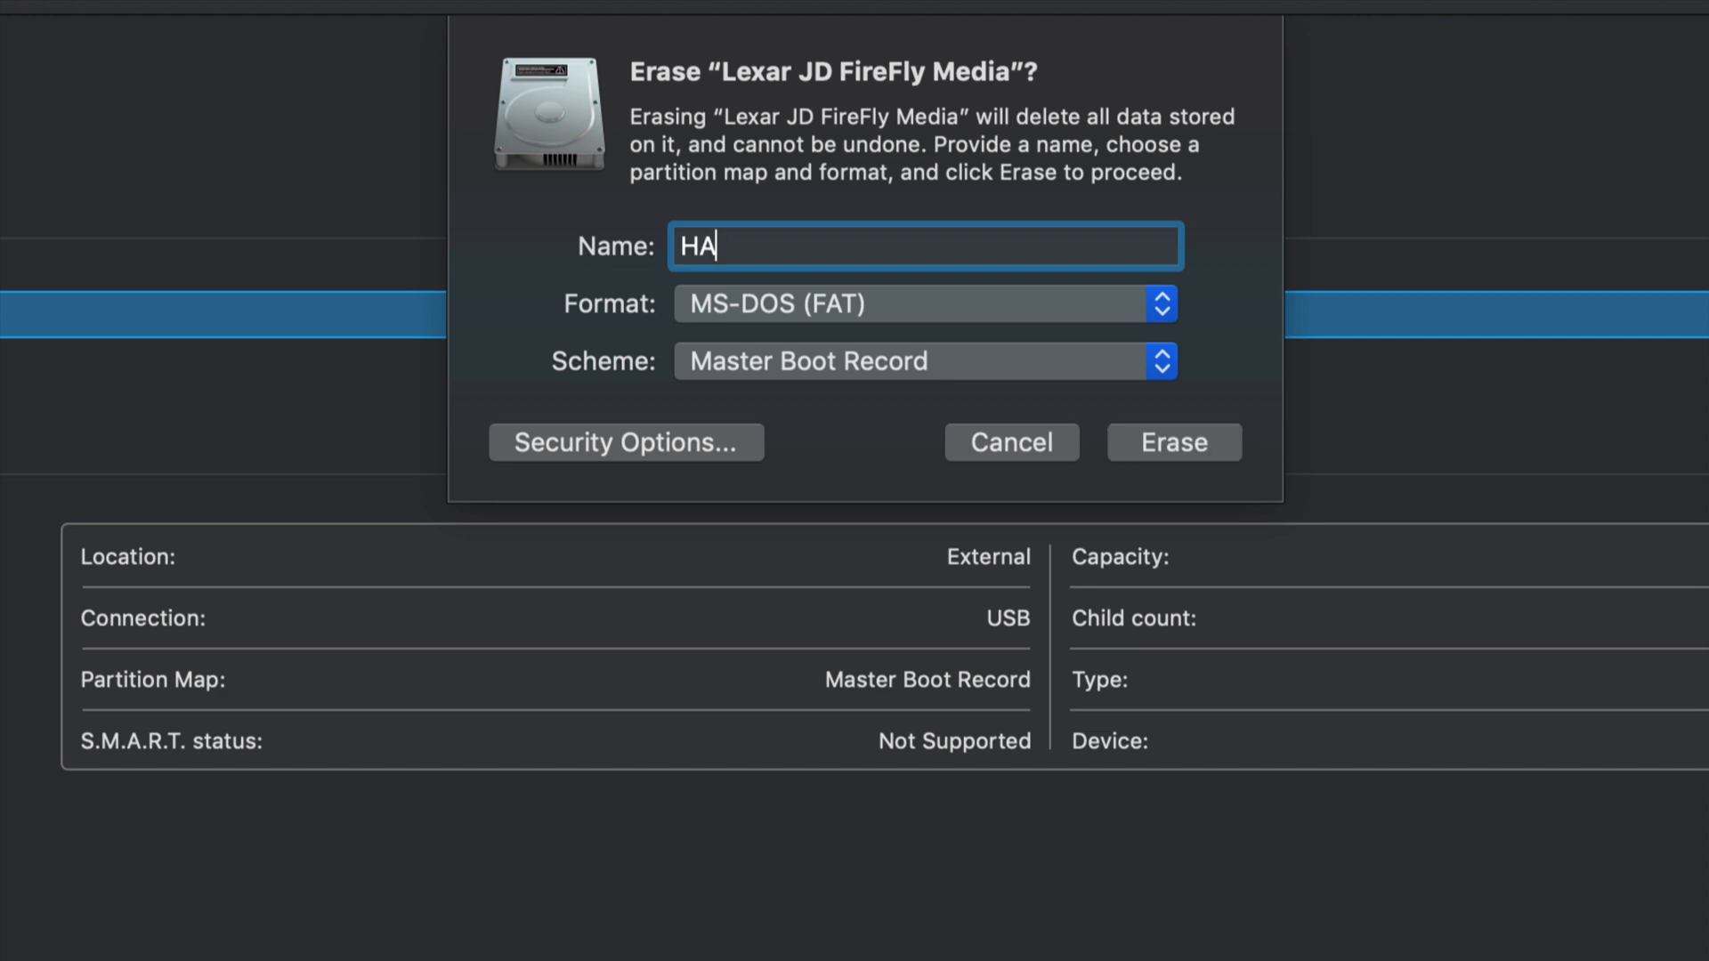
{"action": "type", "text": "MO"}
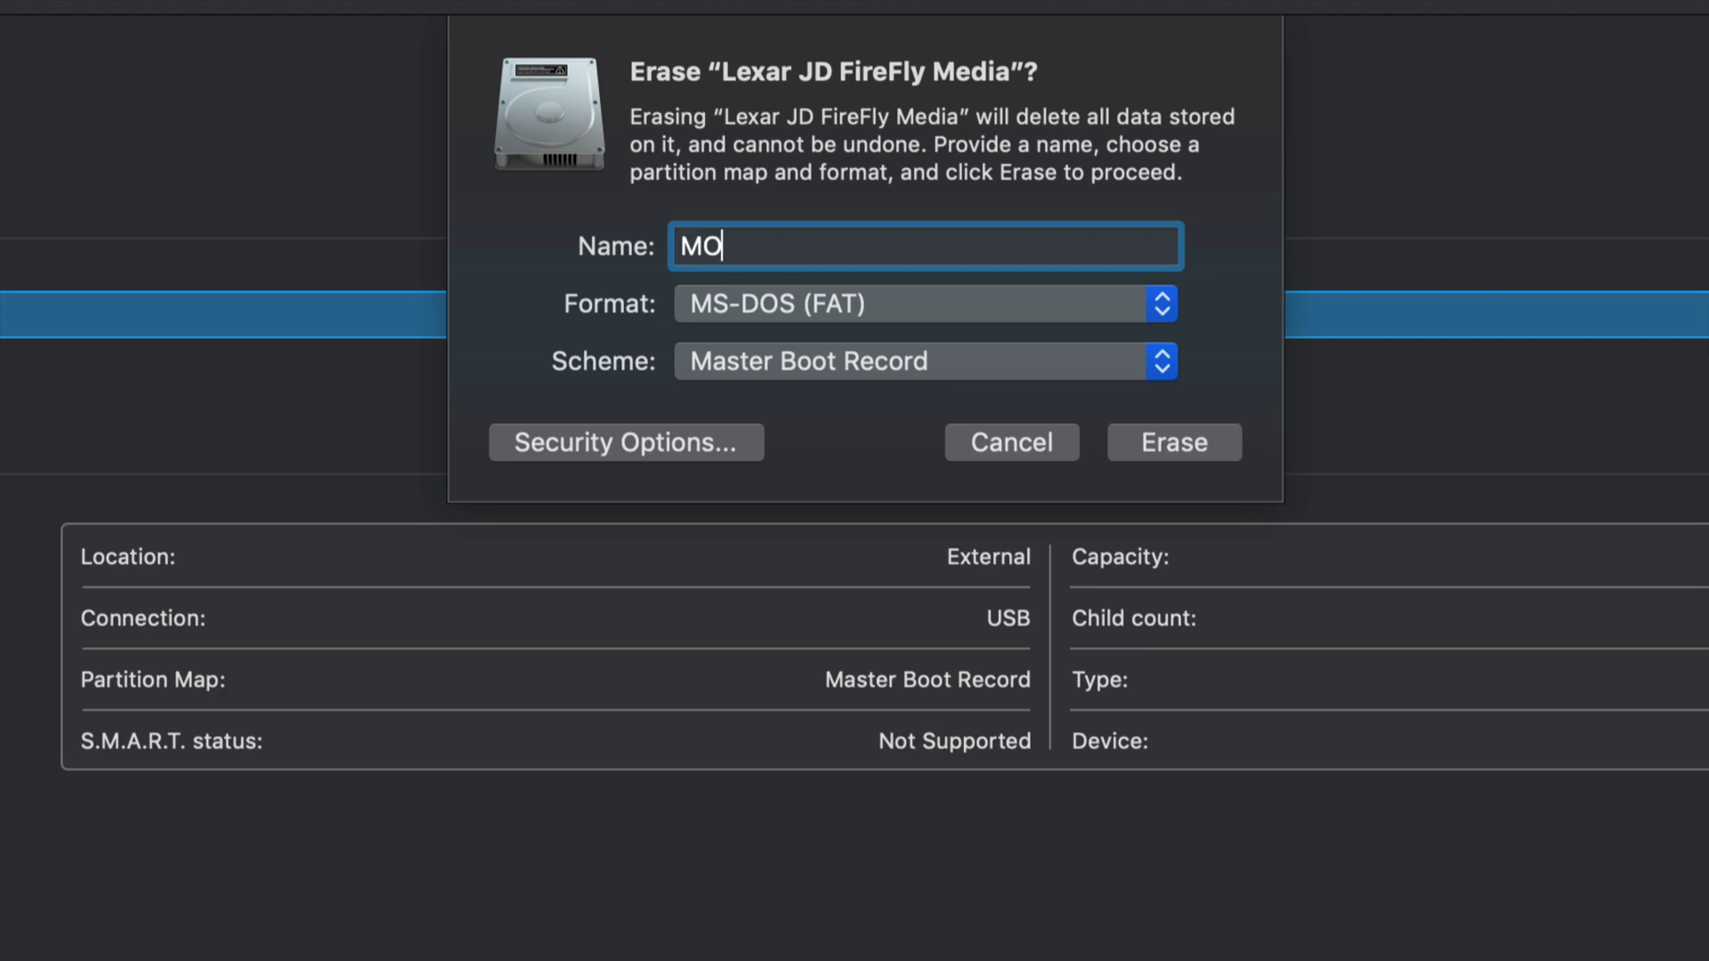
{"action": "type", "text": "VIES"}
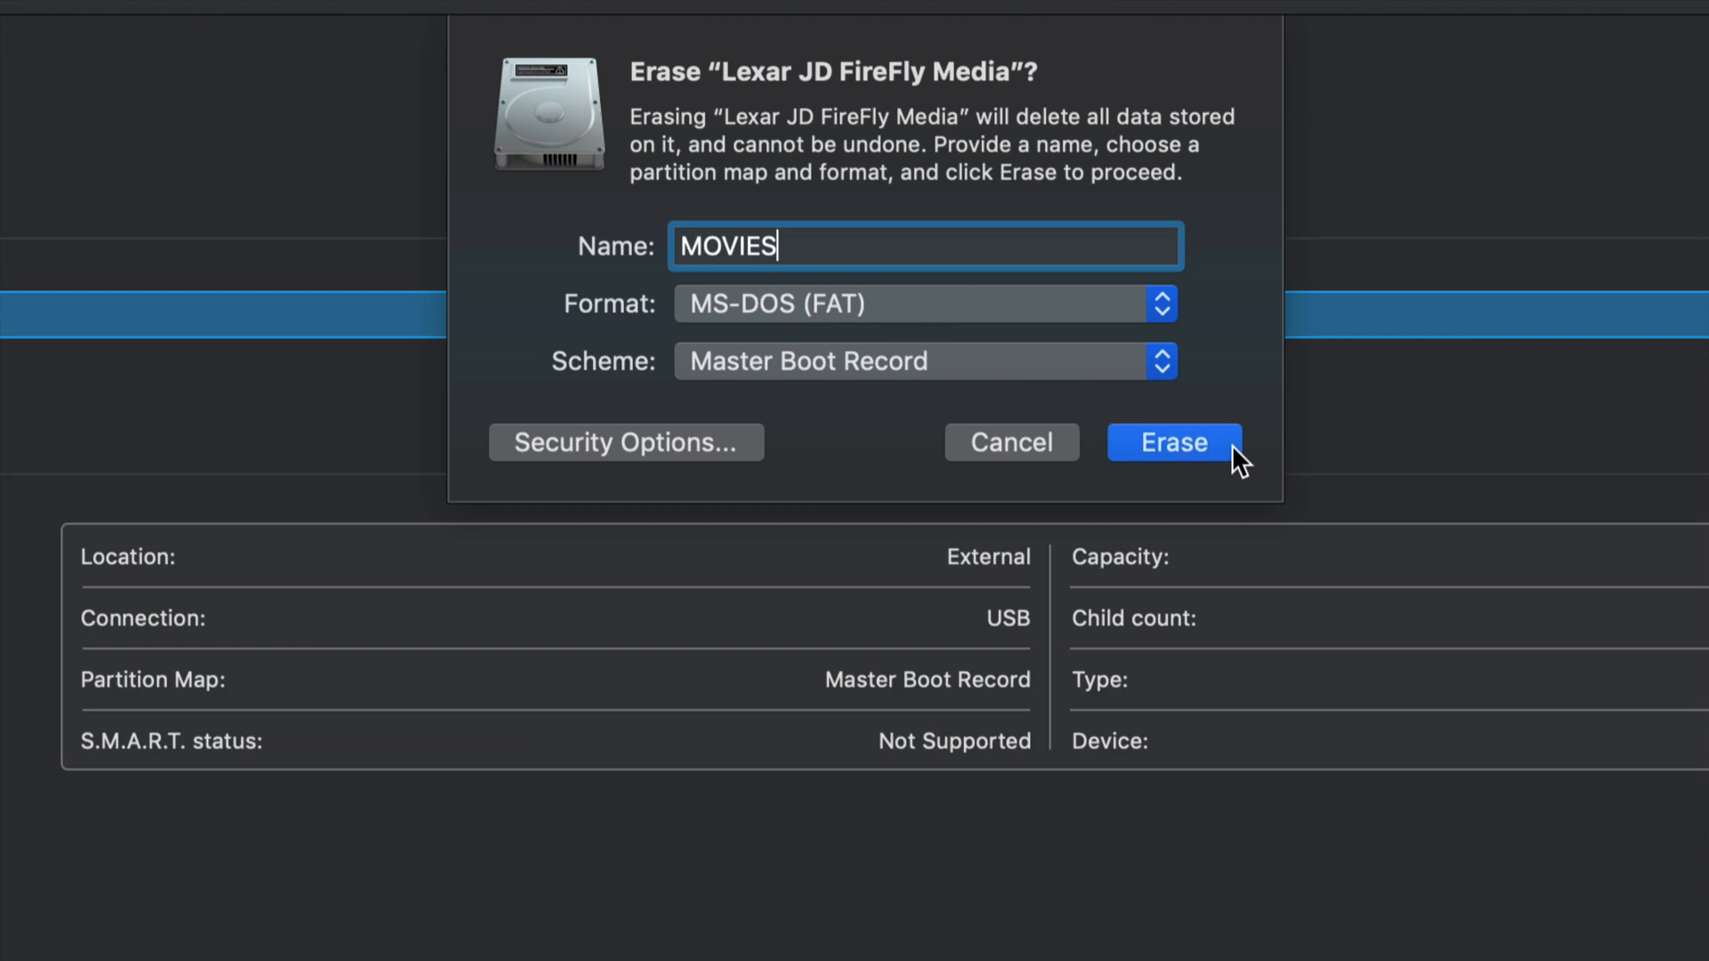
{"action": "left_click", "coordinate": [1173, 442]}
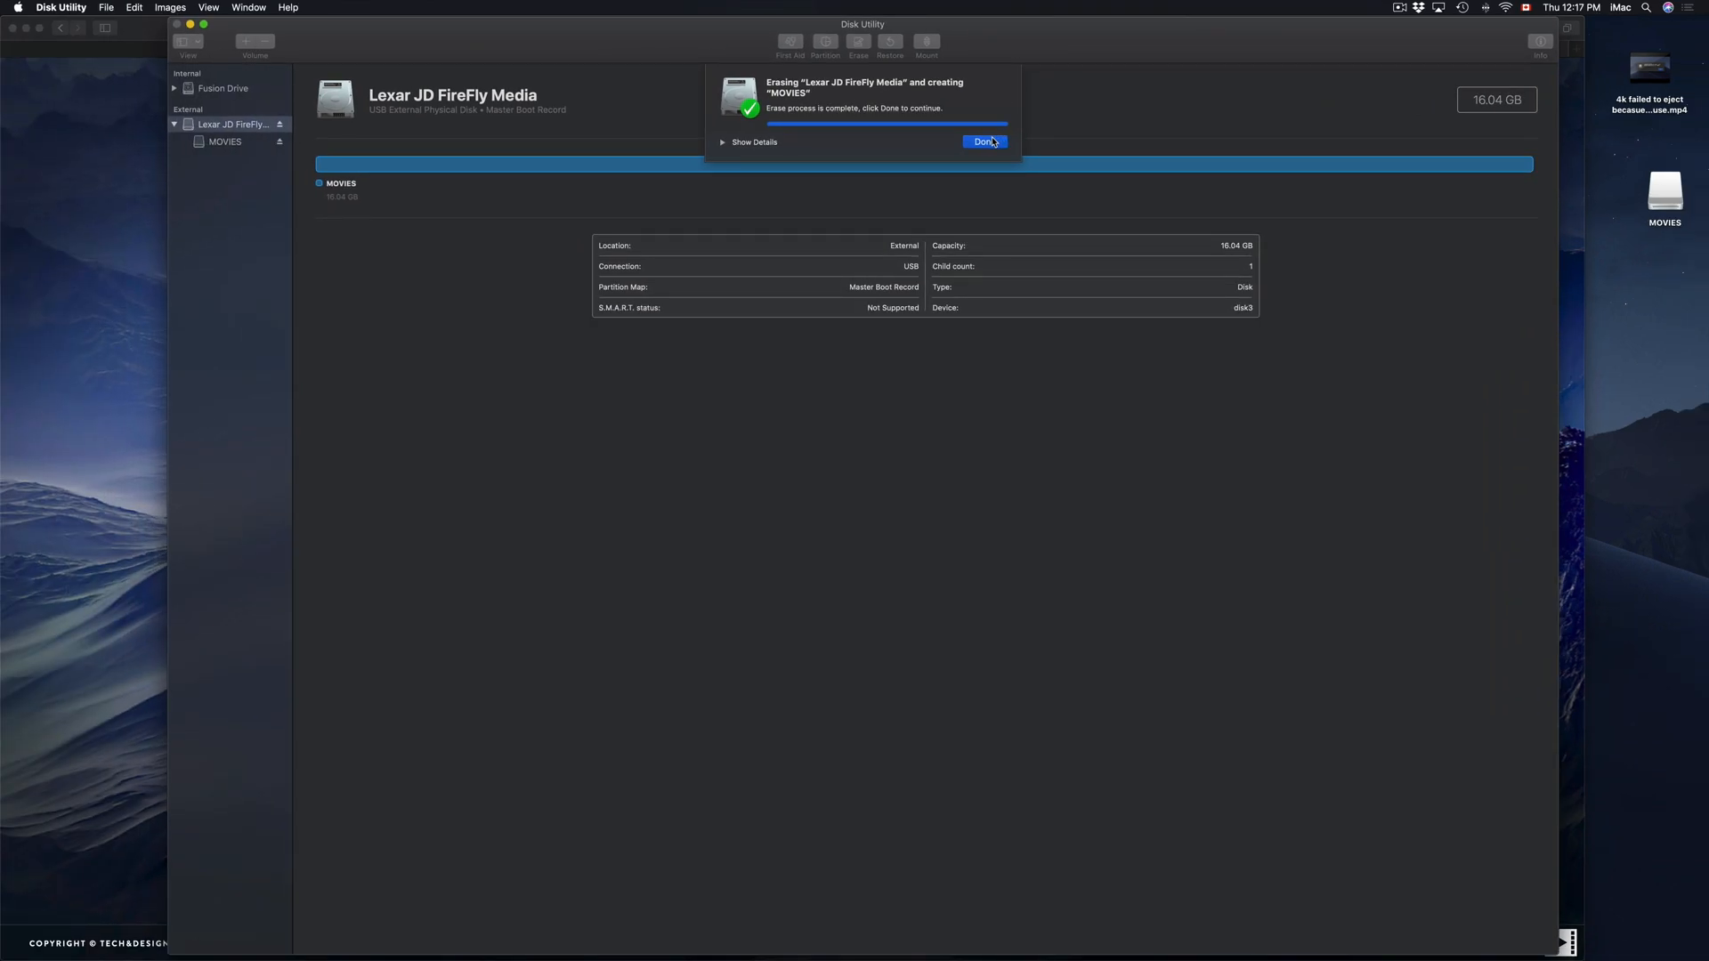
{"action": "left_click", "coordinate": [983, 142]}
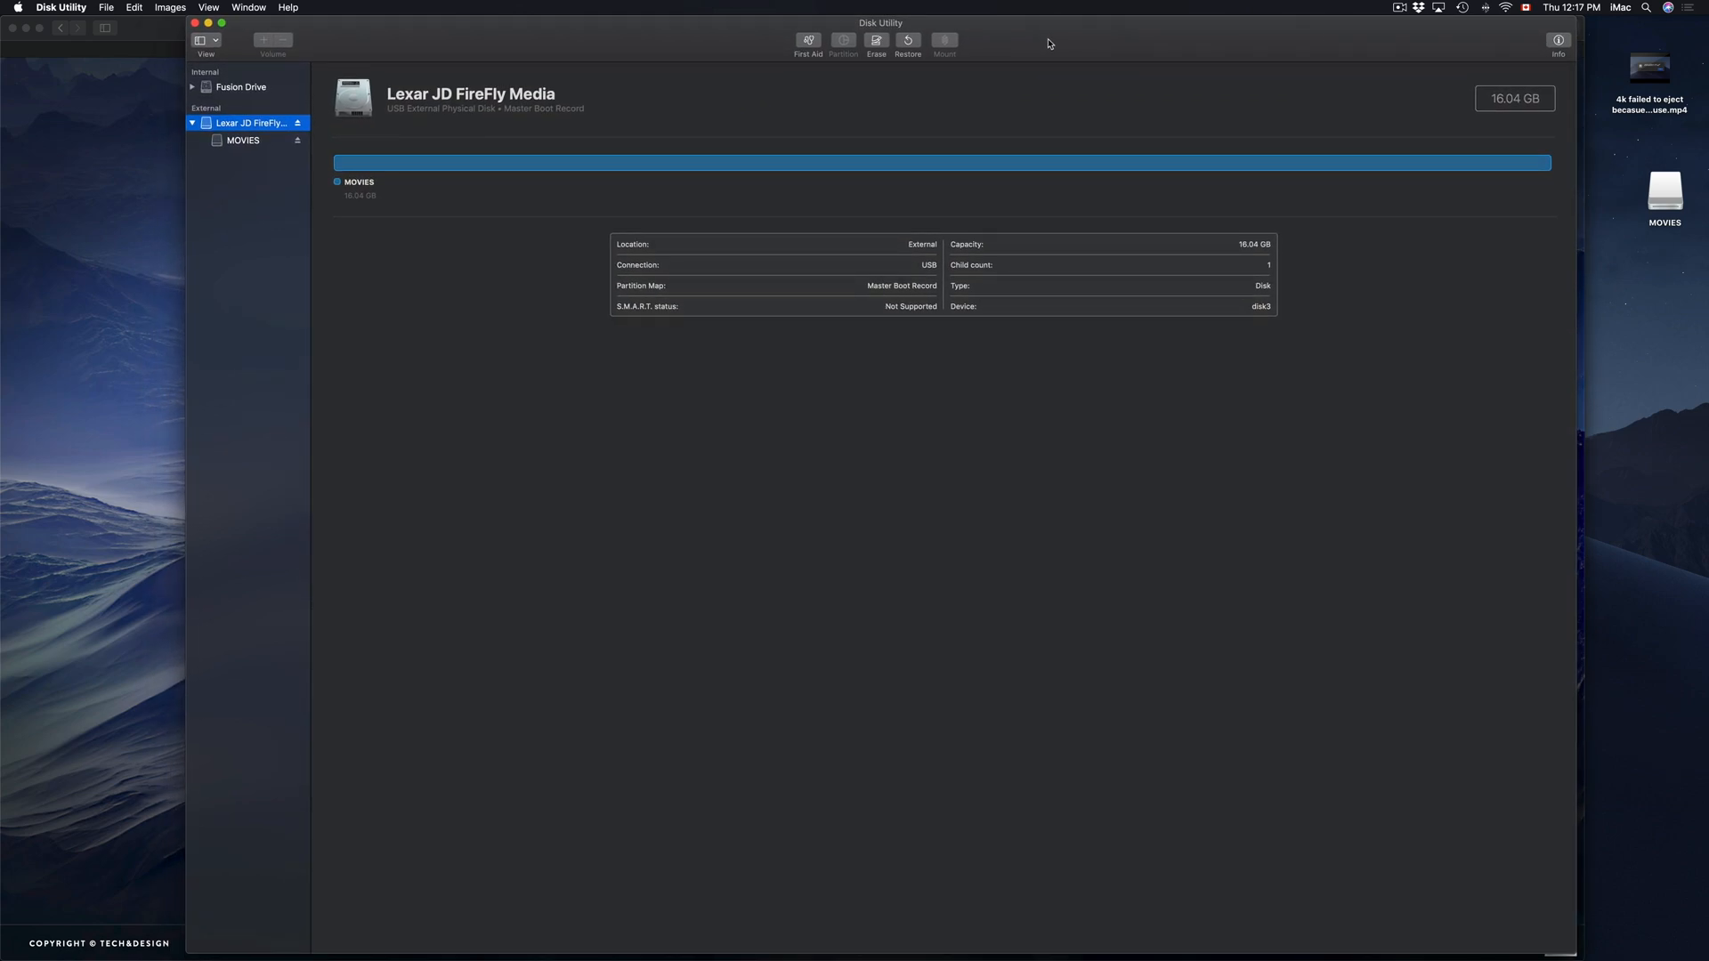
{"action": "mouse_move", "coordinate": [1698, 226]}
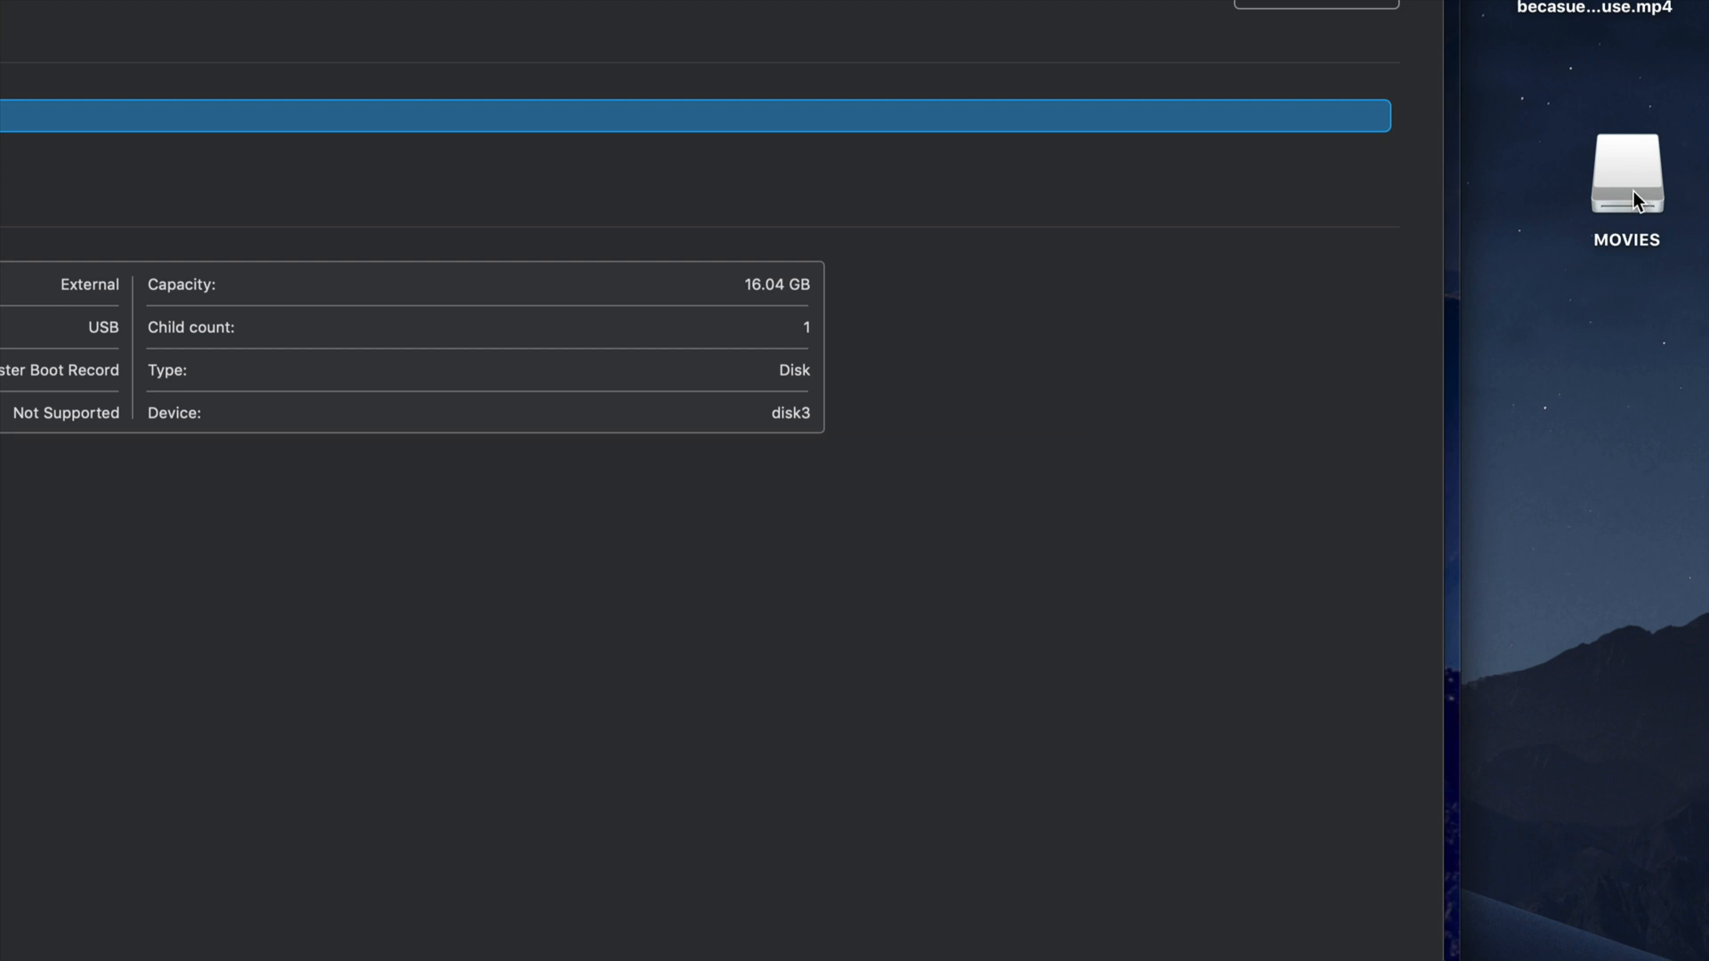
- Copy the 4K .mp4 video from the desktop onto the MOVIES drive
{"action": "left_click", "coordinate": [1625, 173]}
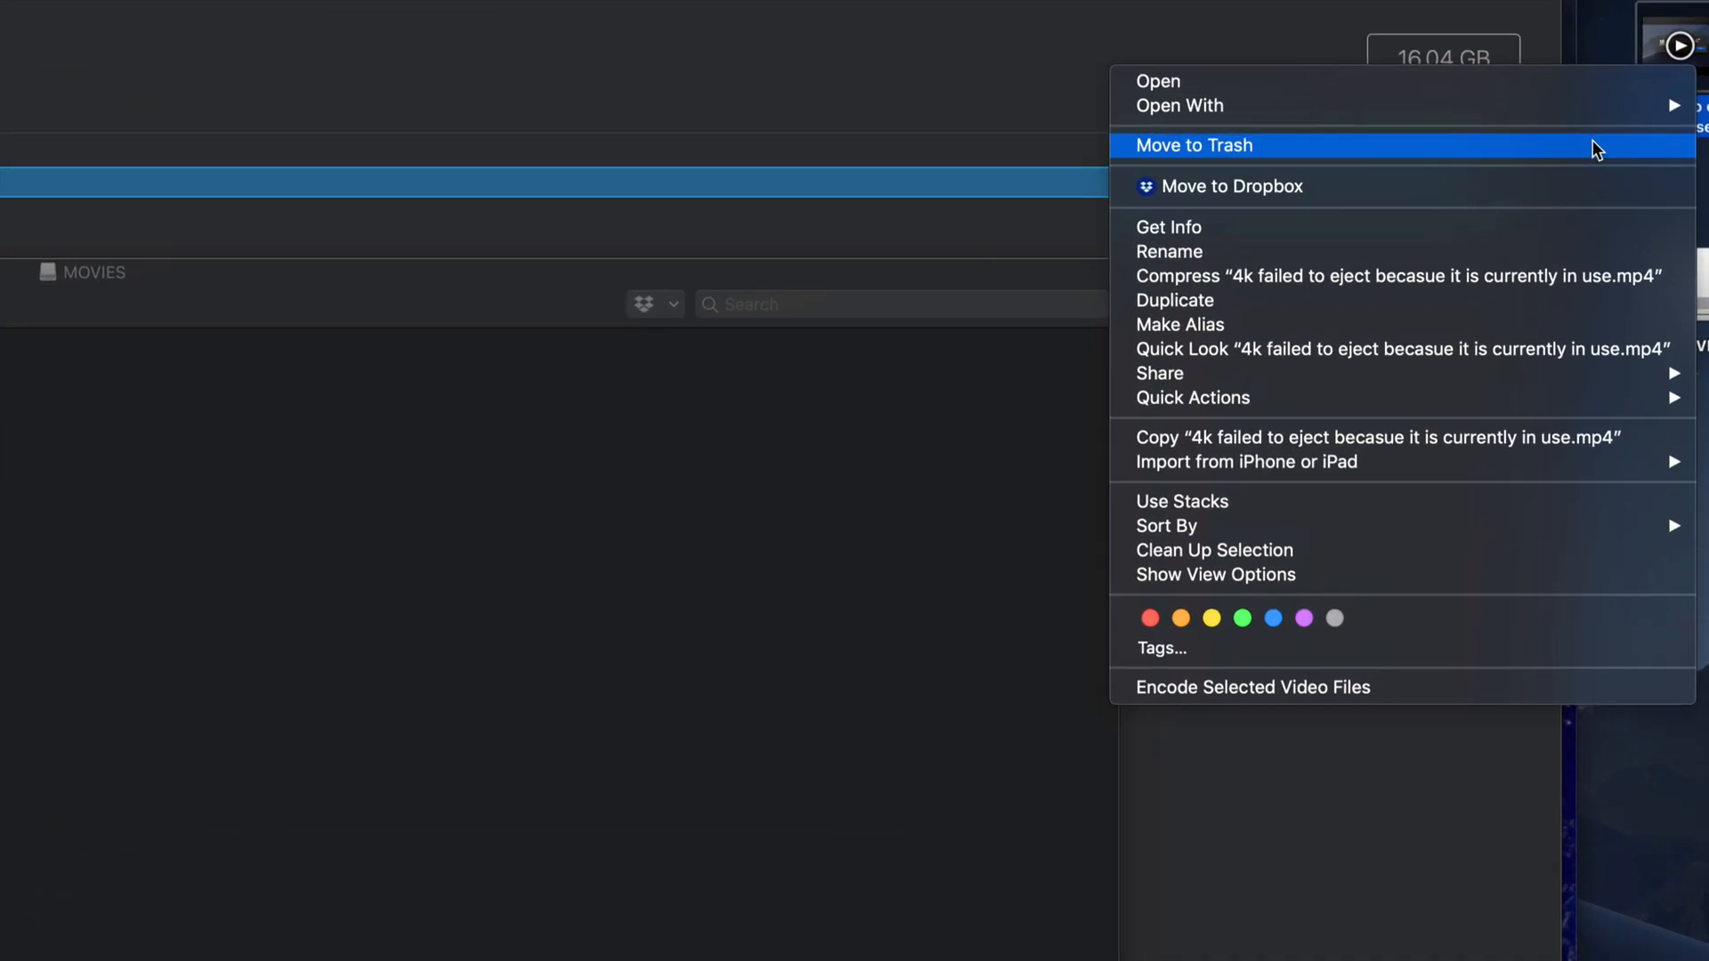
{"action": "mouse_move", "coordinate": [1262, 438]}
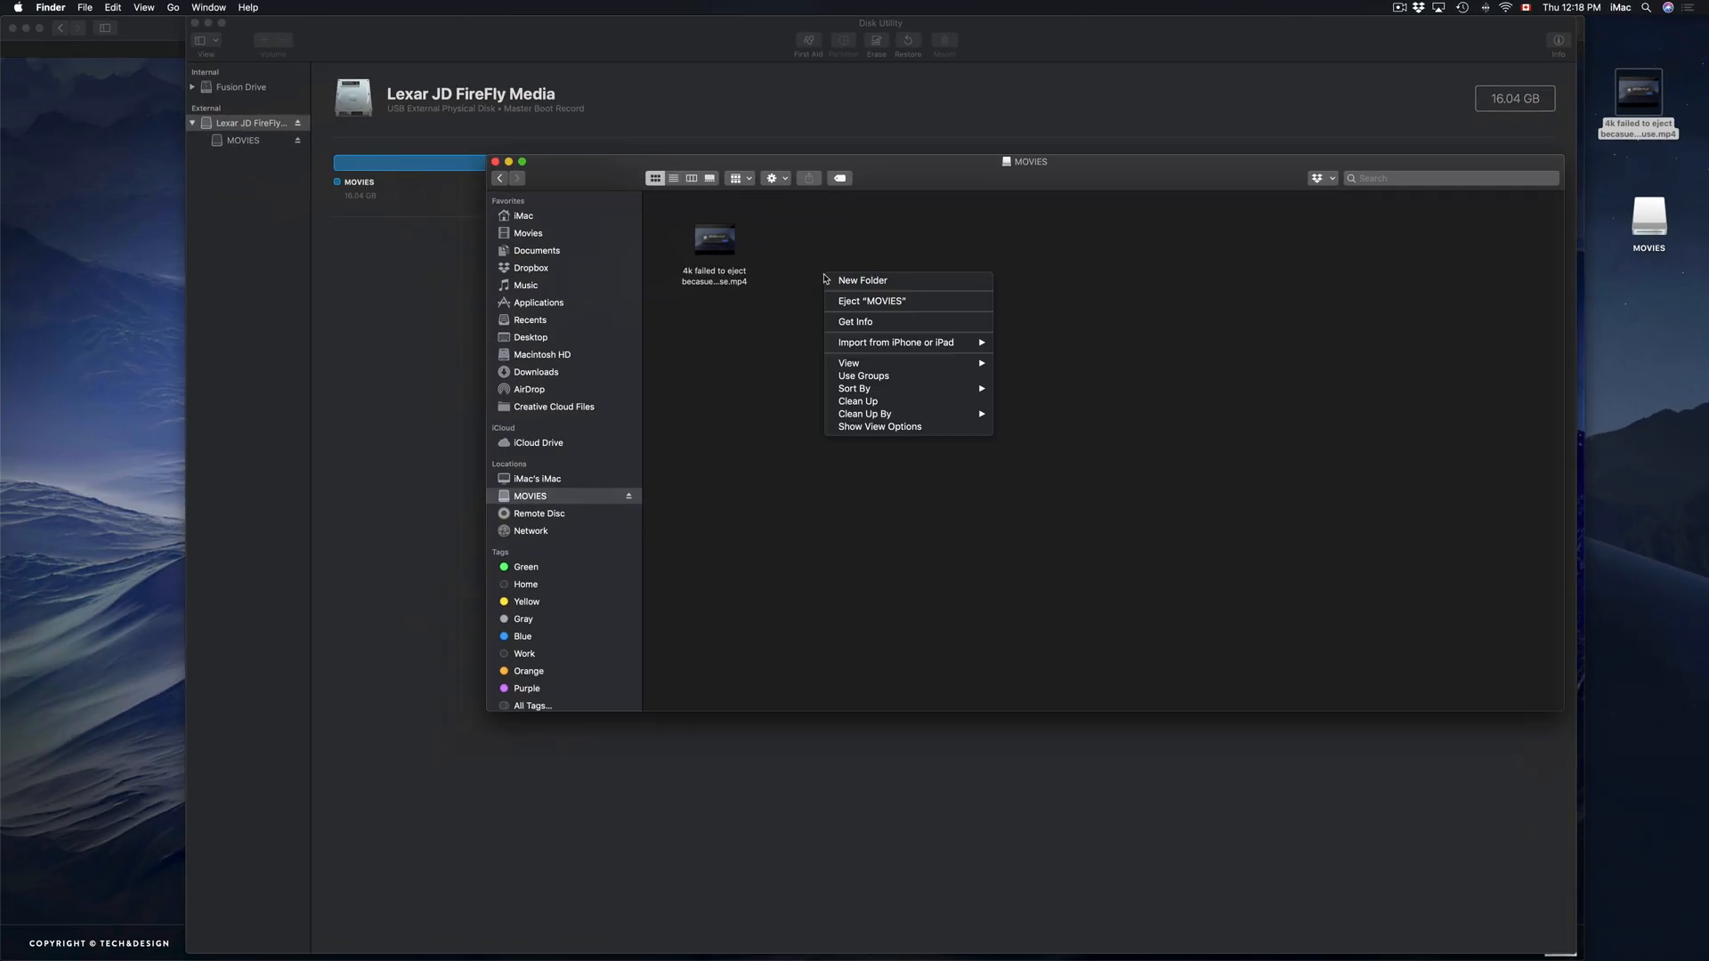
{"action": "left_click", "coordinate": [1141, 272]}
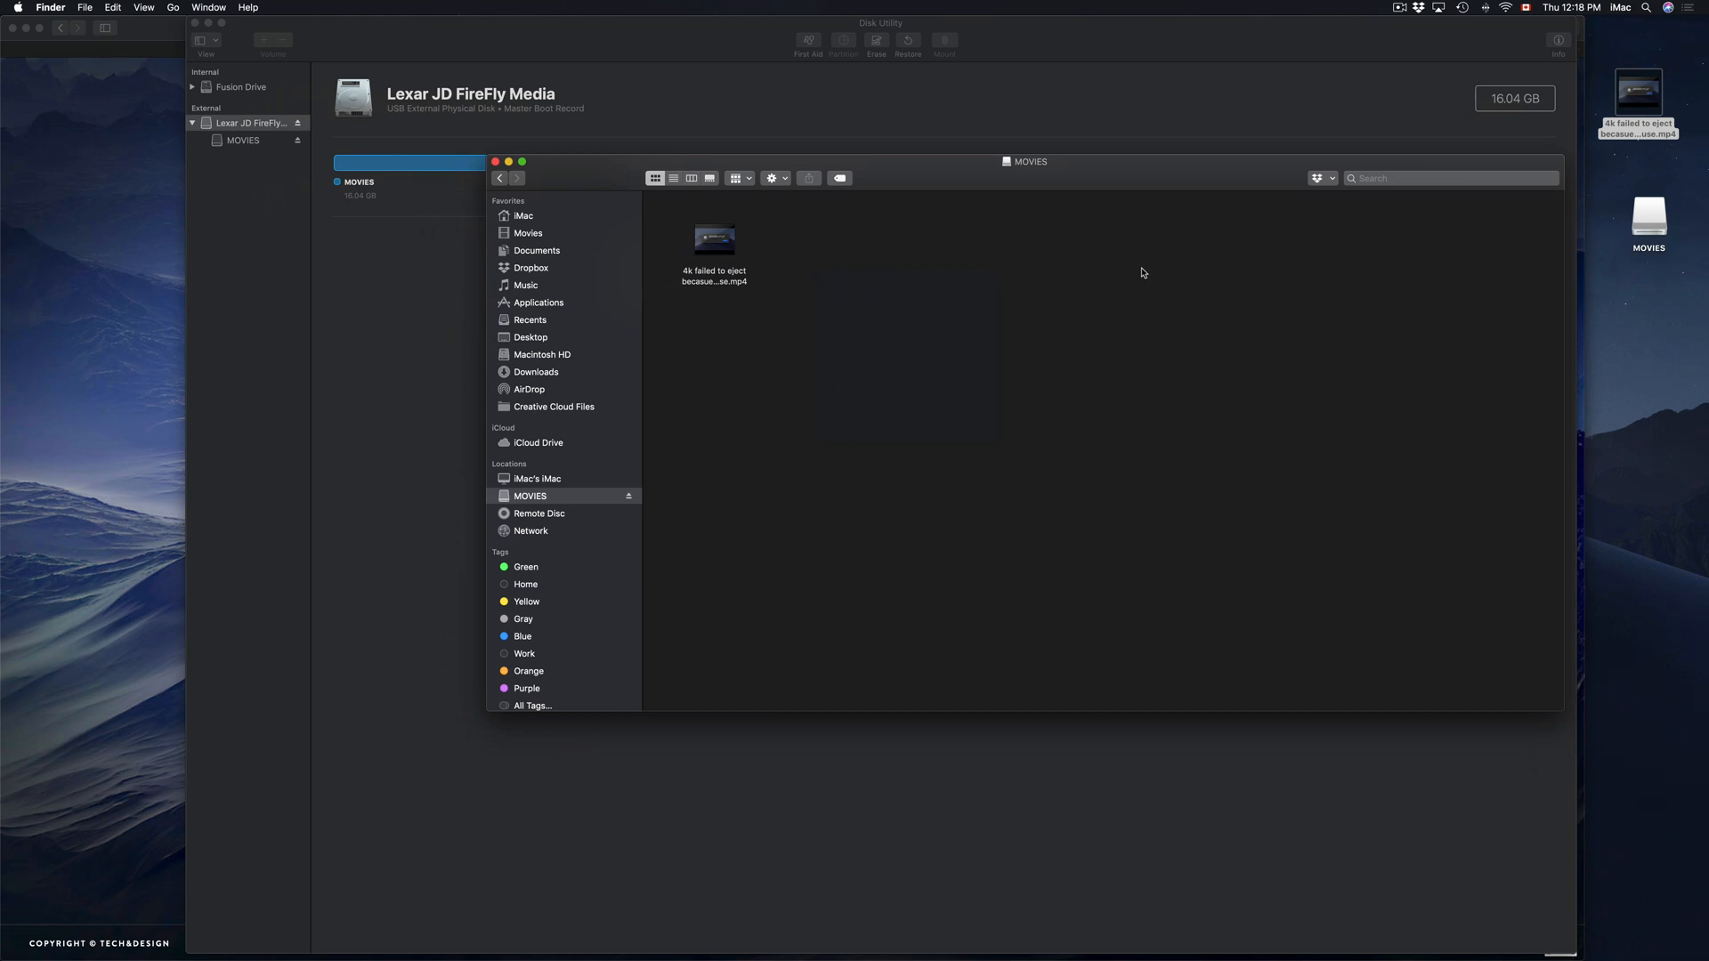